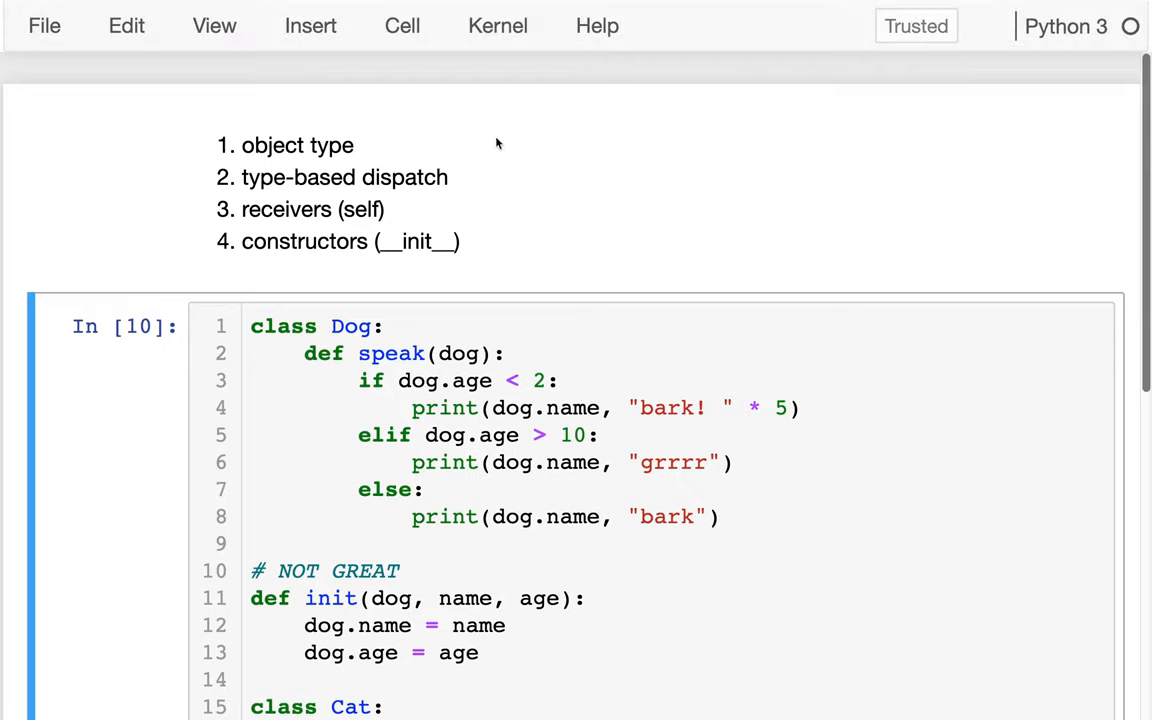
mouse_move(308, 148)
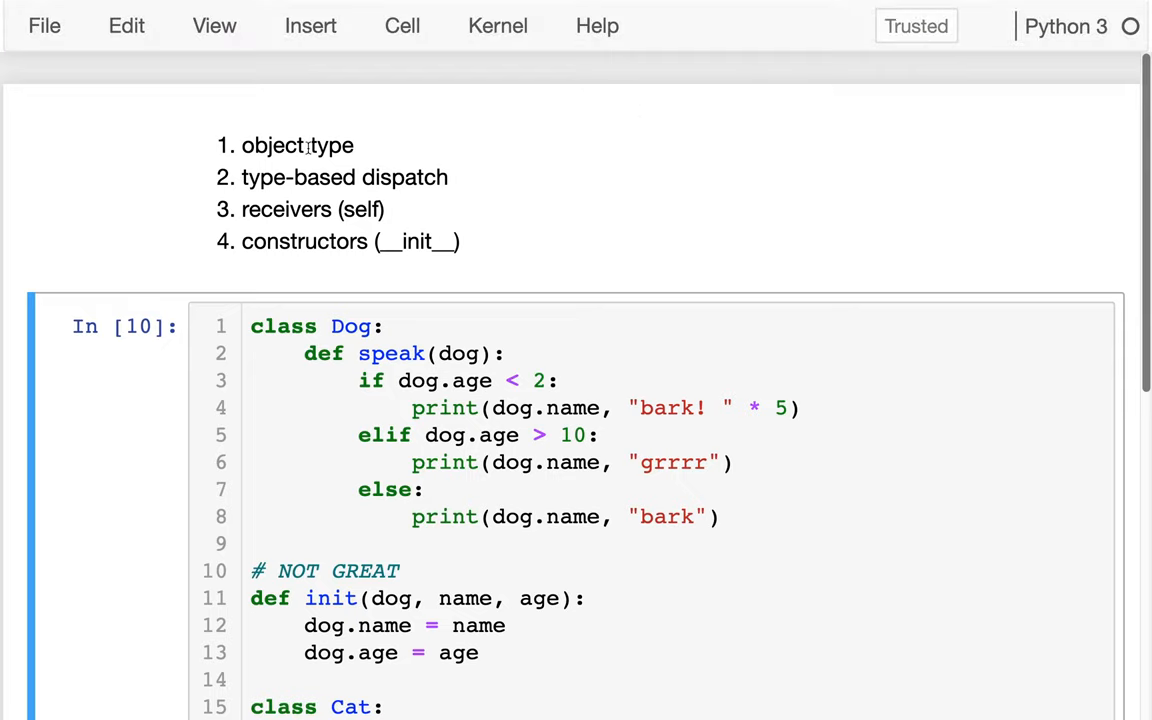
Step: Highlight the lecture topics (object type, receivers, constructors) and the class name in Dog.speak(dog1)
double_click(270, 144)
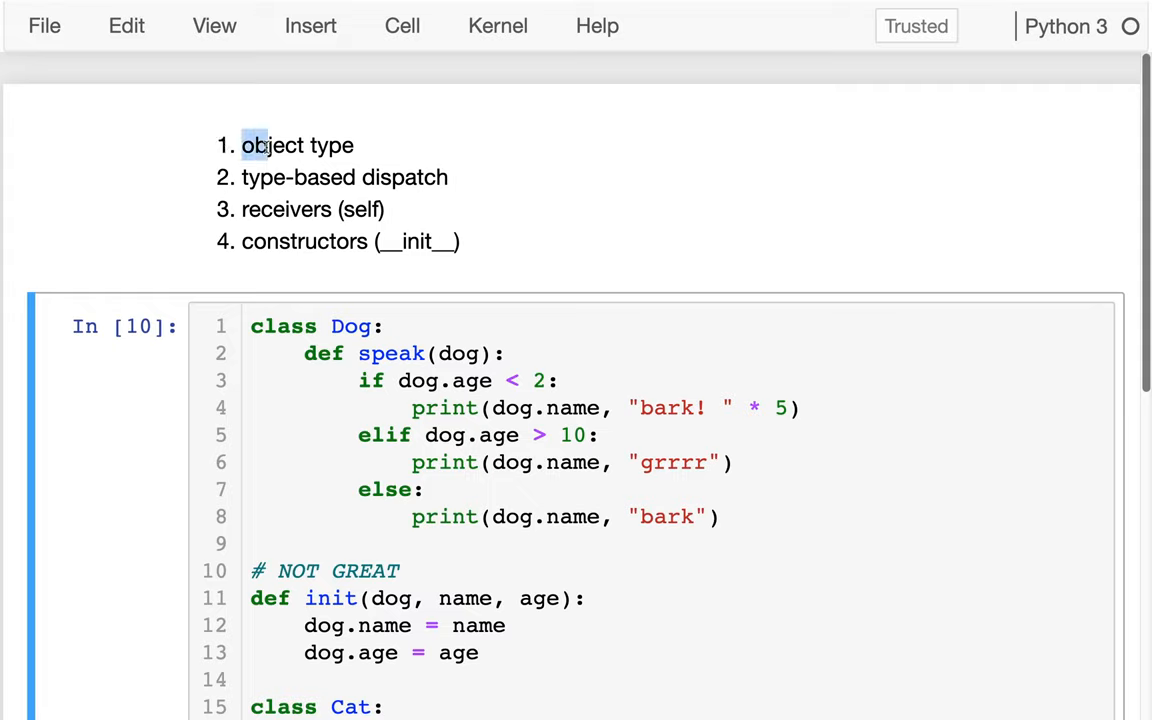
left_click_drag(244, 144, 448, 176)
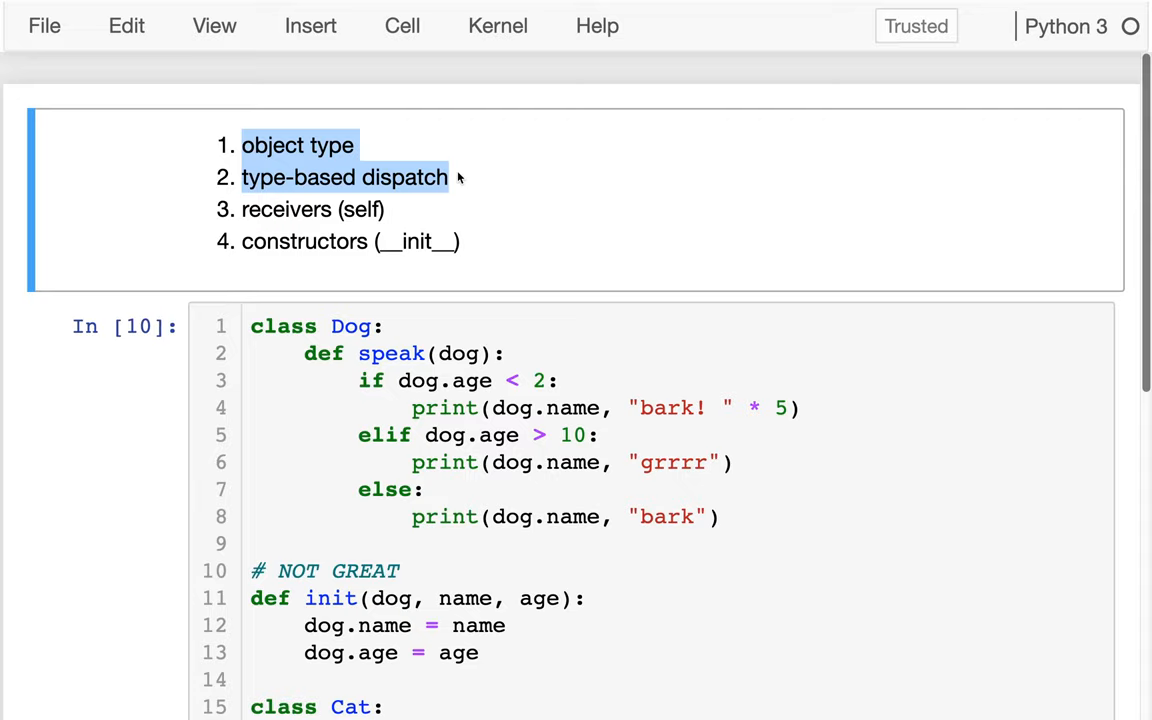
scroll("down", 3)
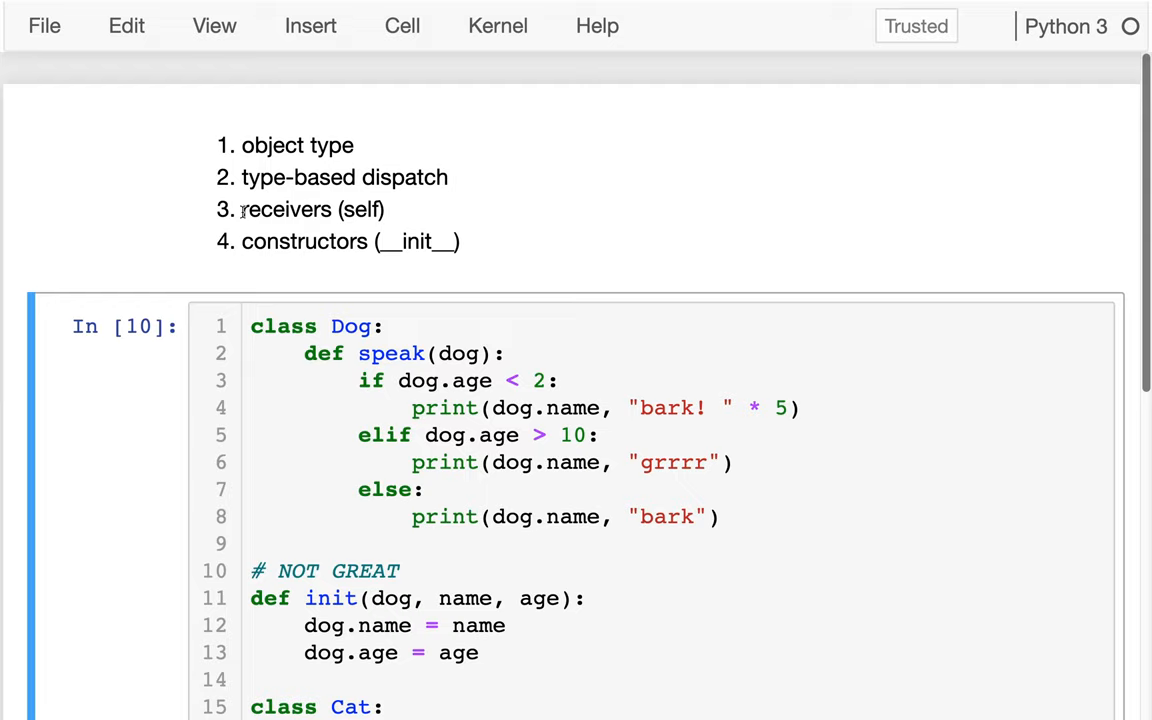
left_click_drag(240, 210, 460, 240)
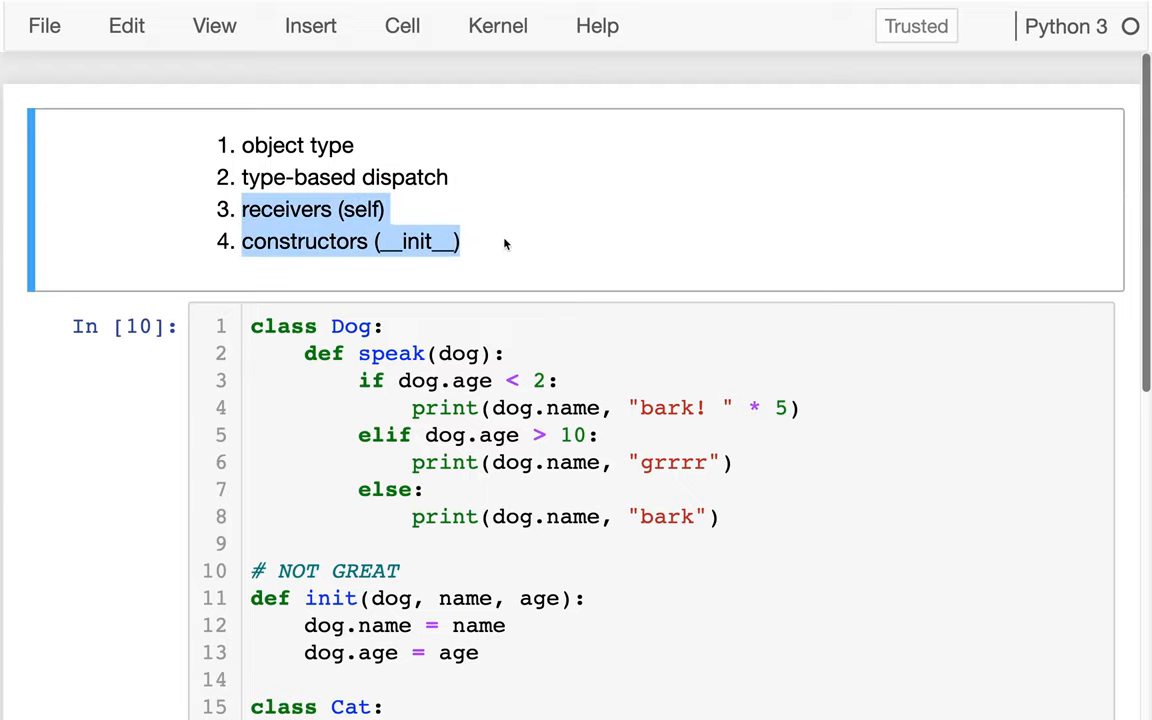
scroll("down", 3)
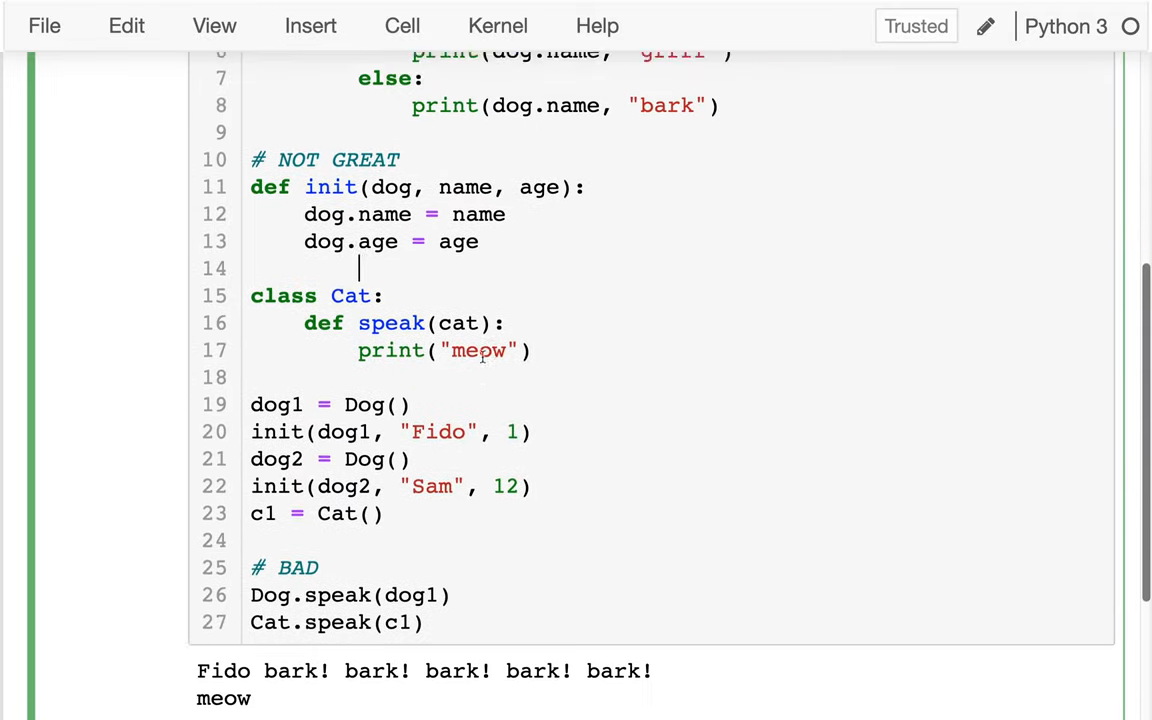
scroll("down", 3)
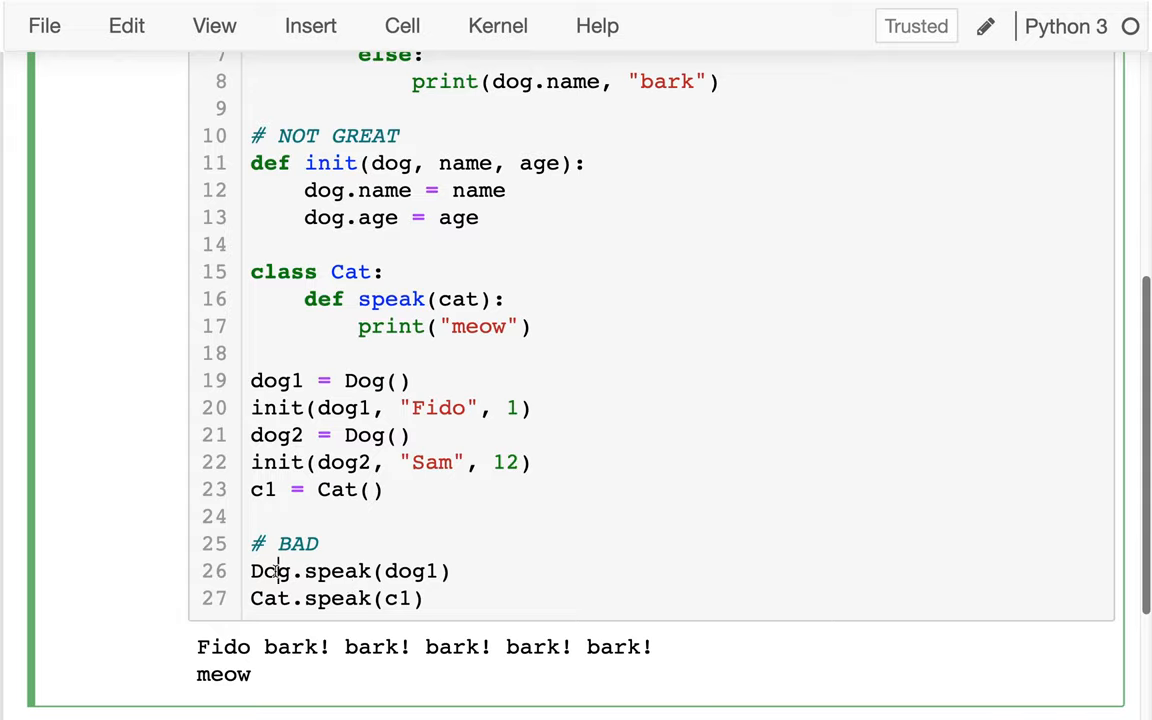
double_click(336, 572)
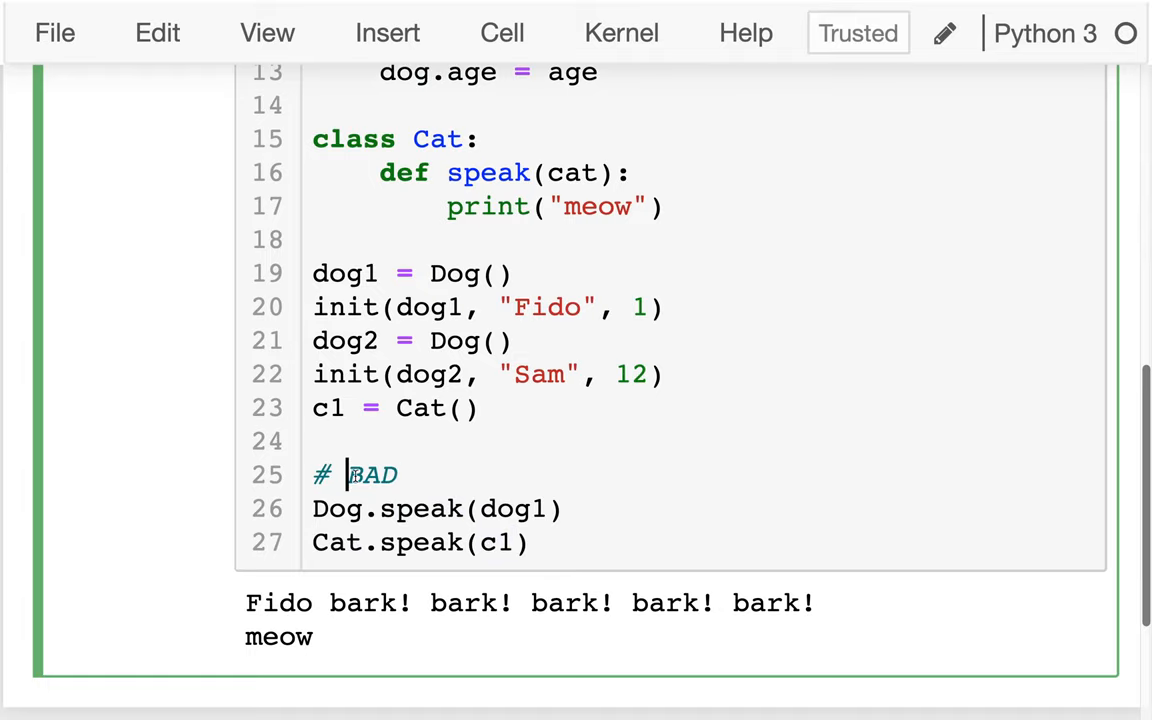
Step: Write pets = [dog1, dog2, c1] and a for loop calling Cat.speak(pet) on each pet
type("pe")
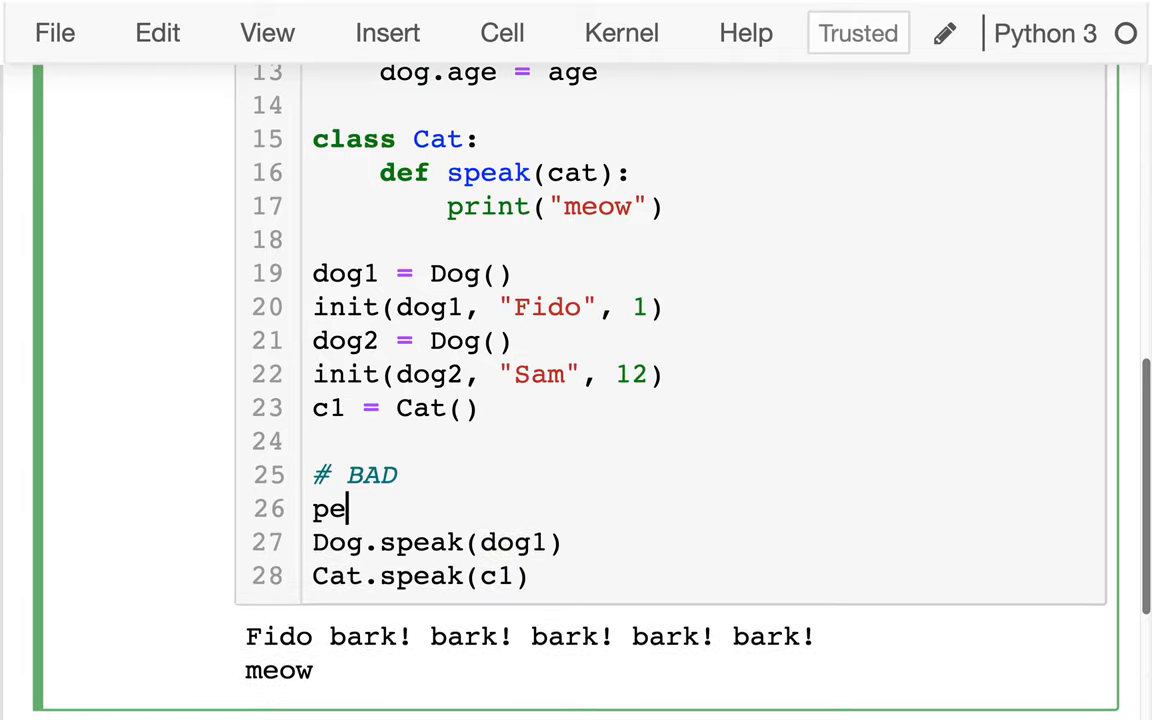
type("ts = []")
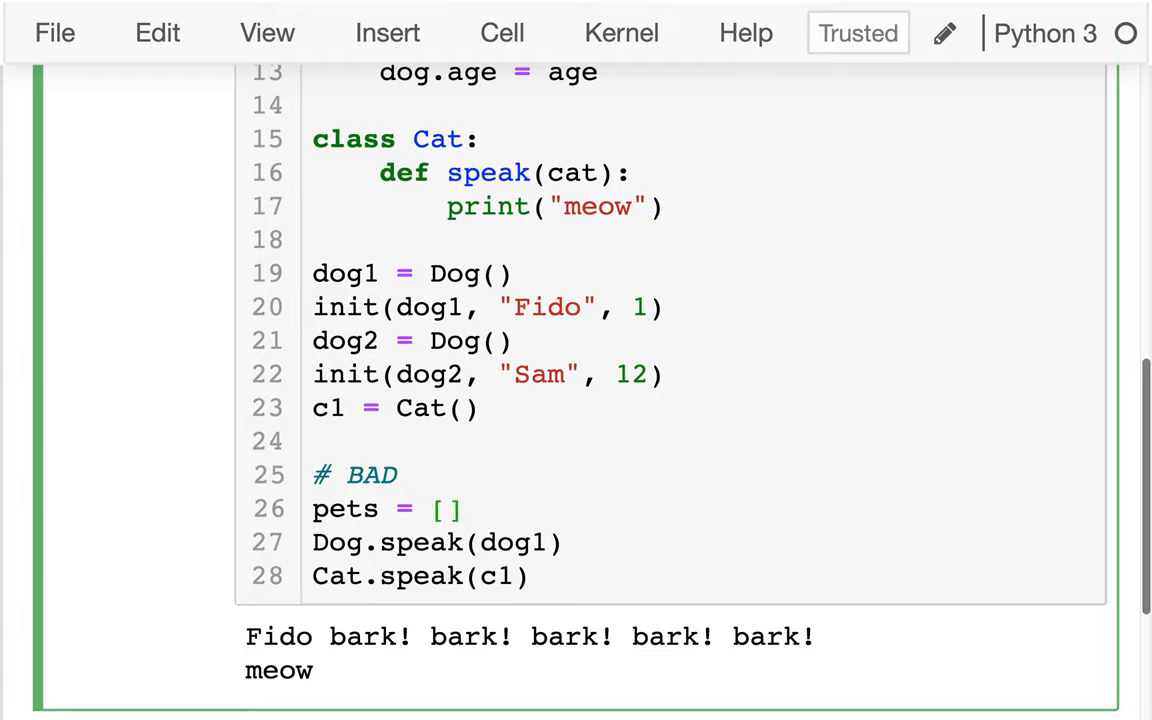
type("dog1, dog2")
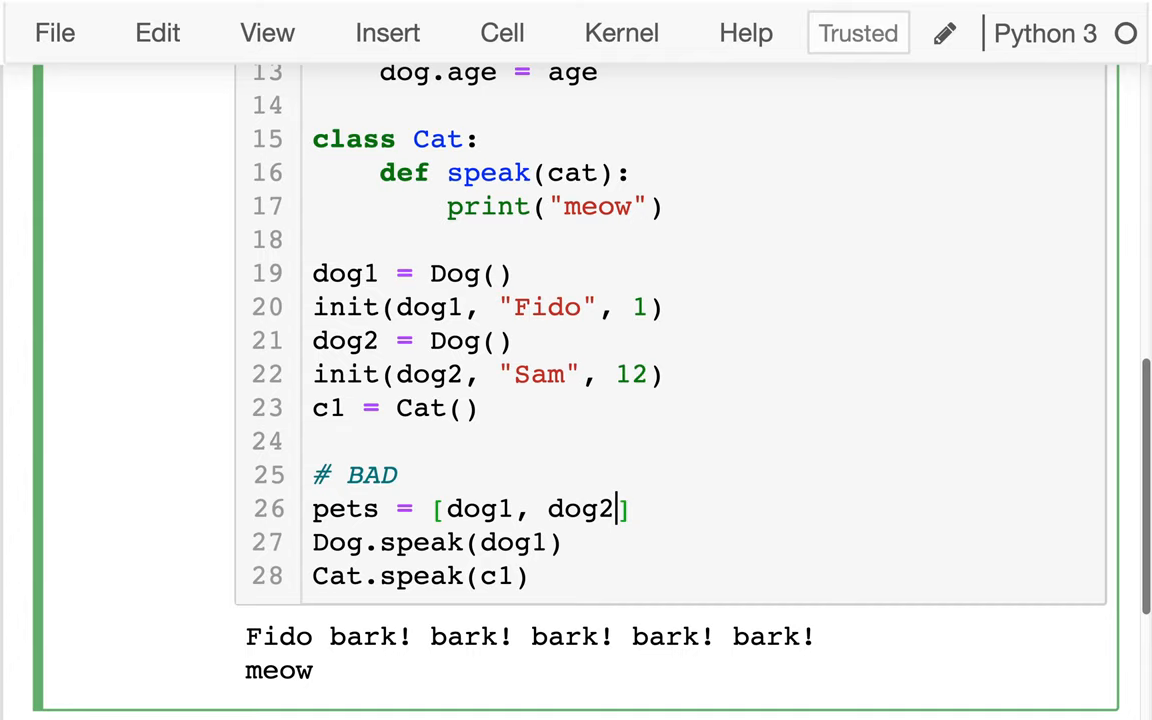
type(", c1")
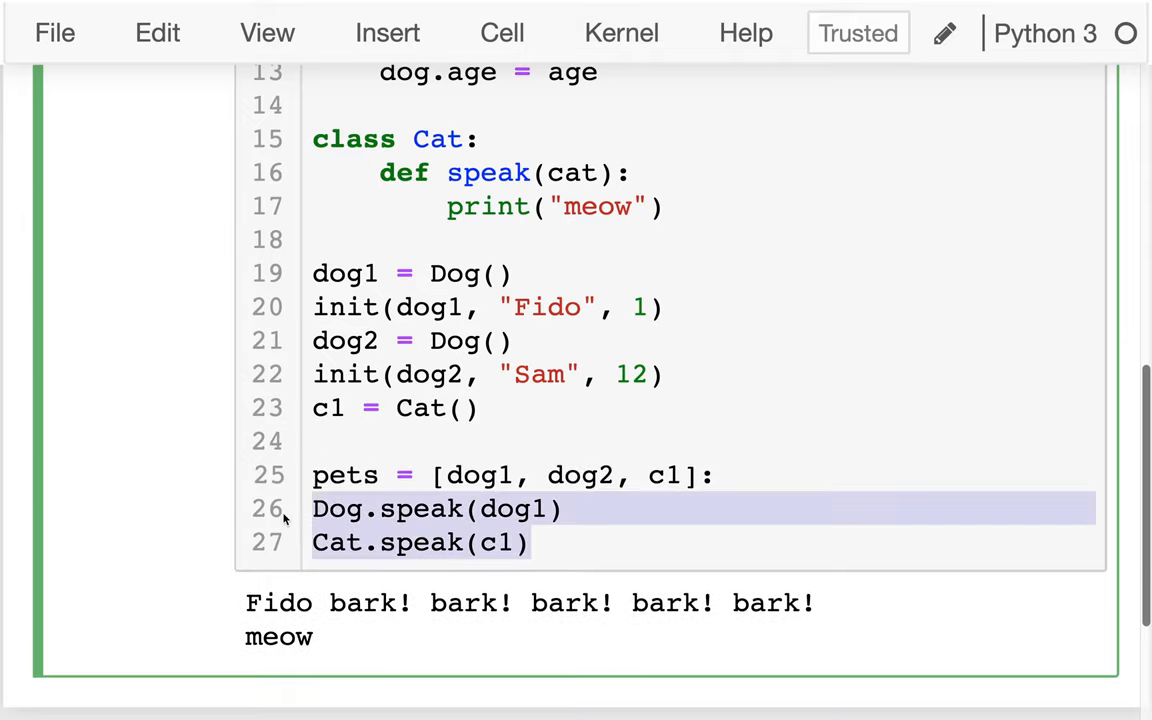
type("for pet in")
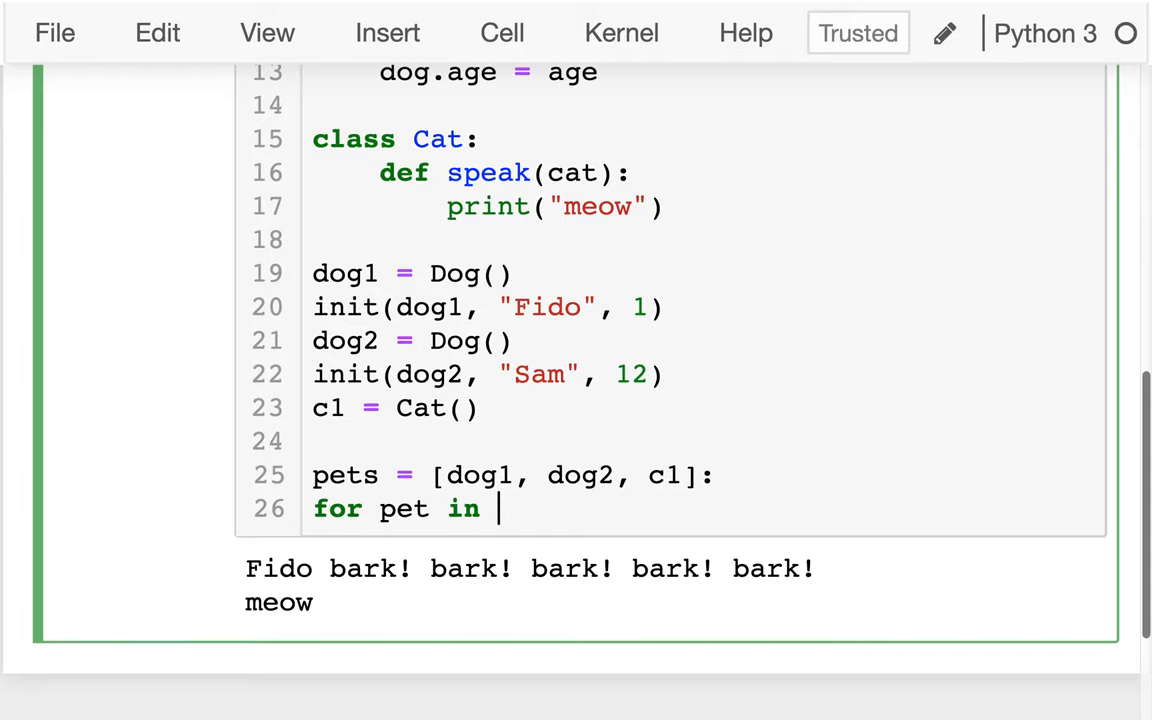
type("pets:")
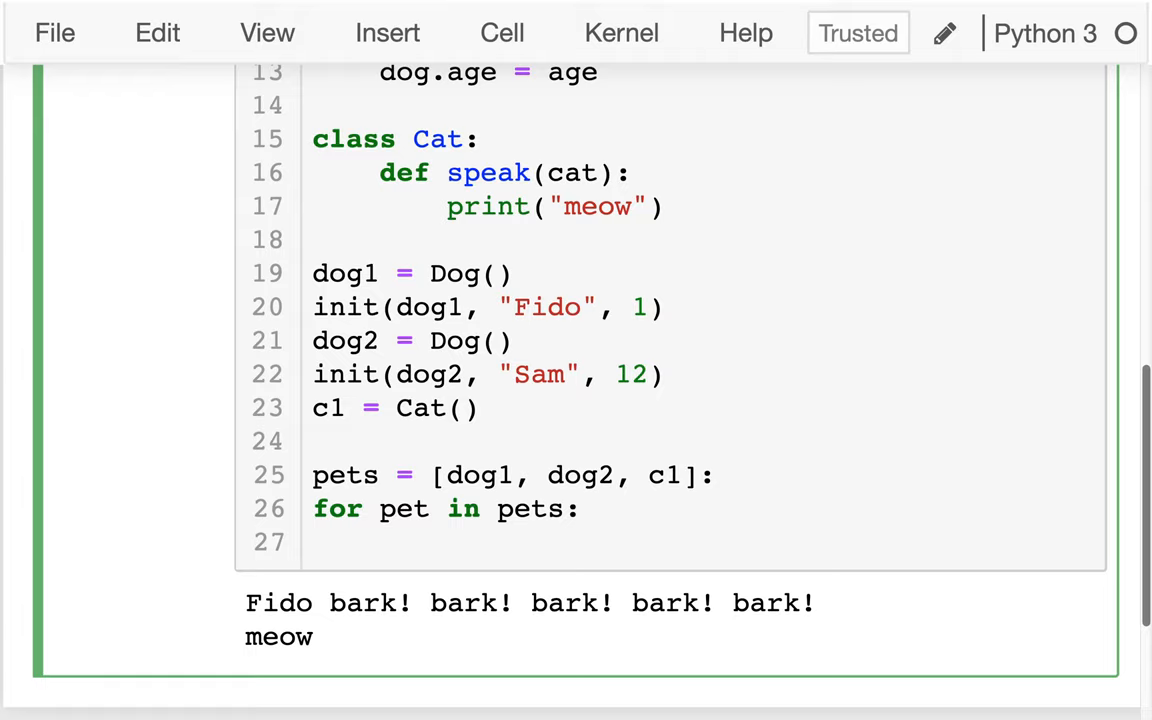
type("Cat")
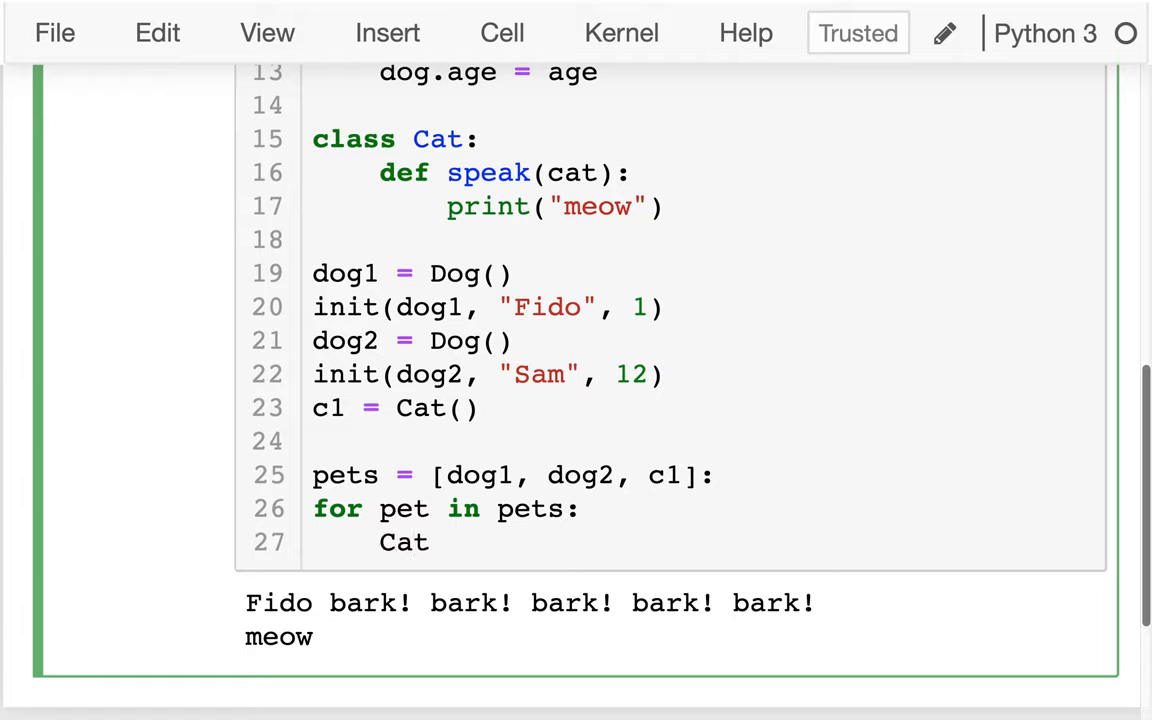
type(".spe")
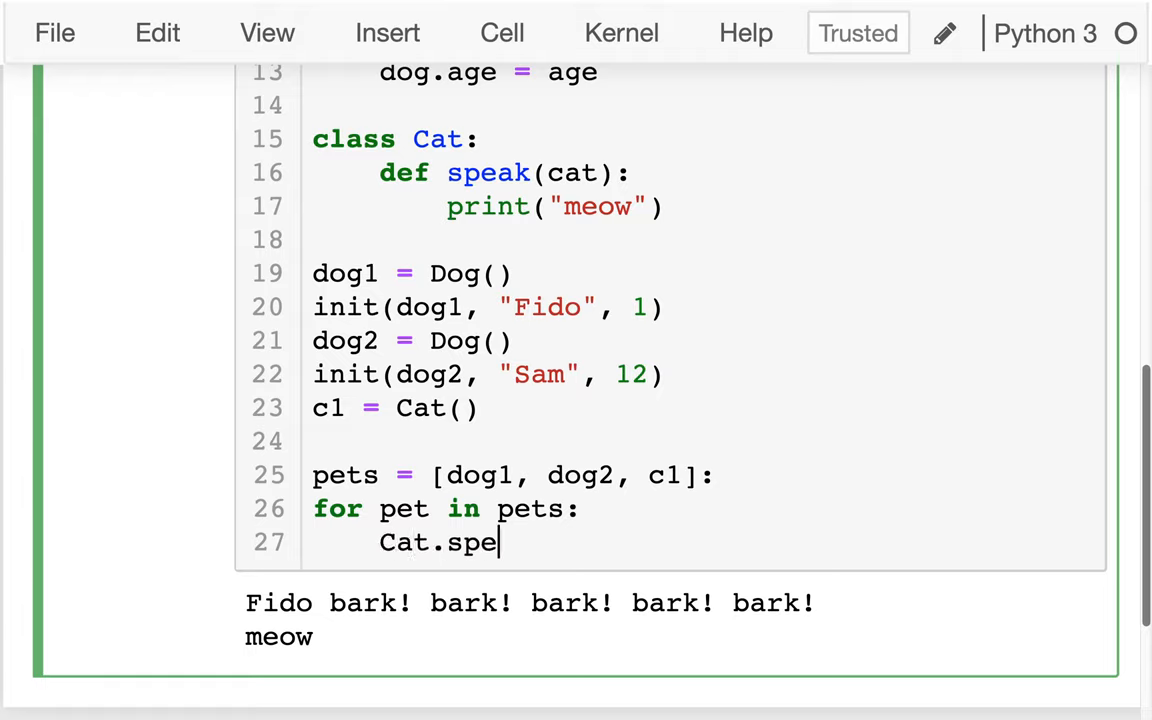
type("ak(pet")
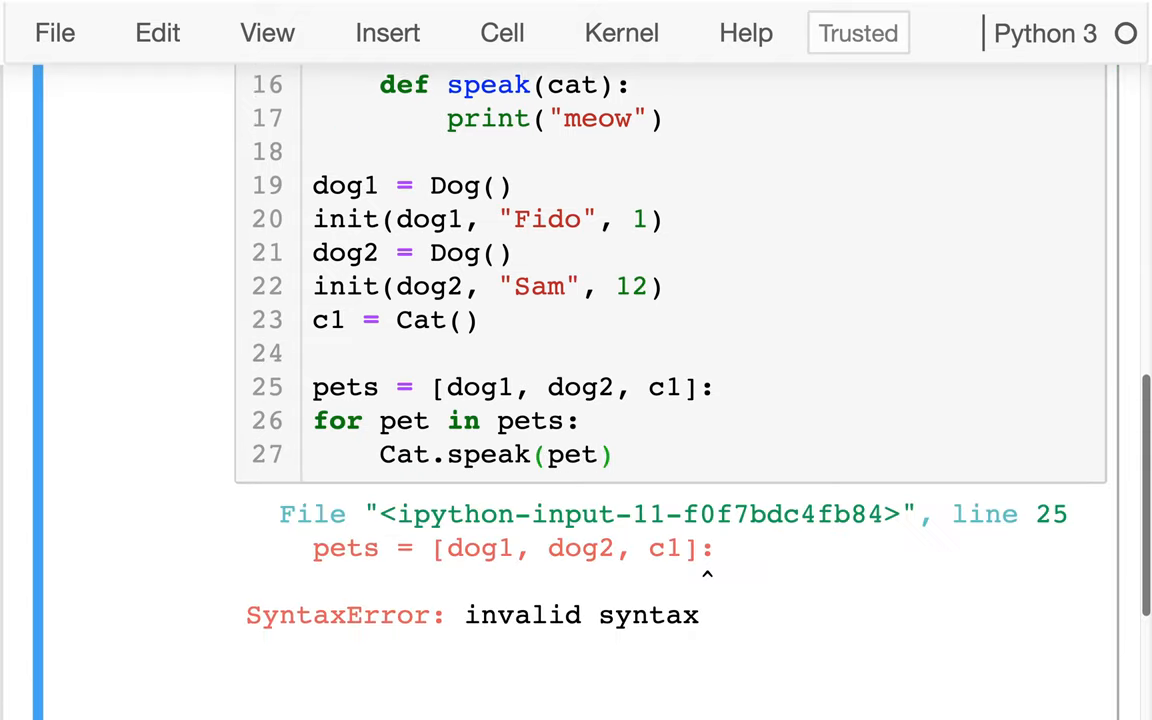
Step: Fix the pets line, swap Cat.speak for Dog.speak in the loop, then replace the class name with ????
left_click(712, 386)
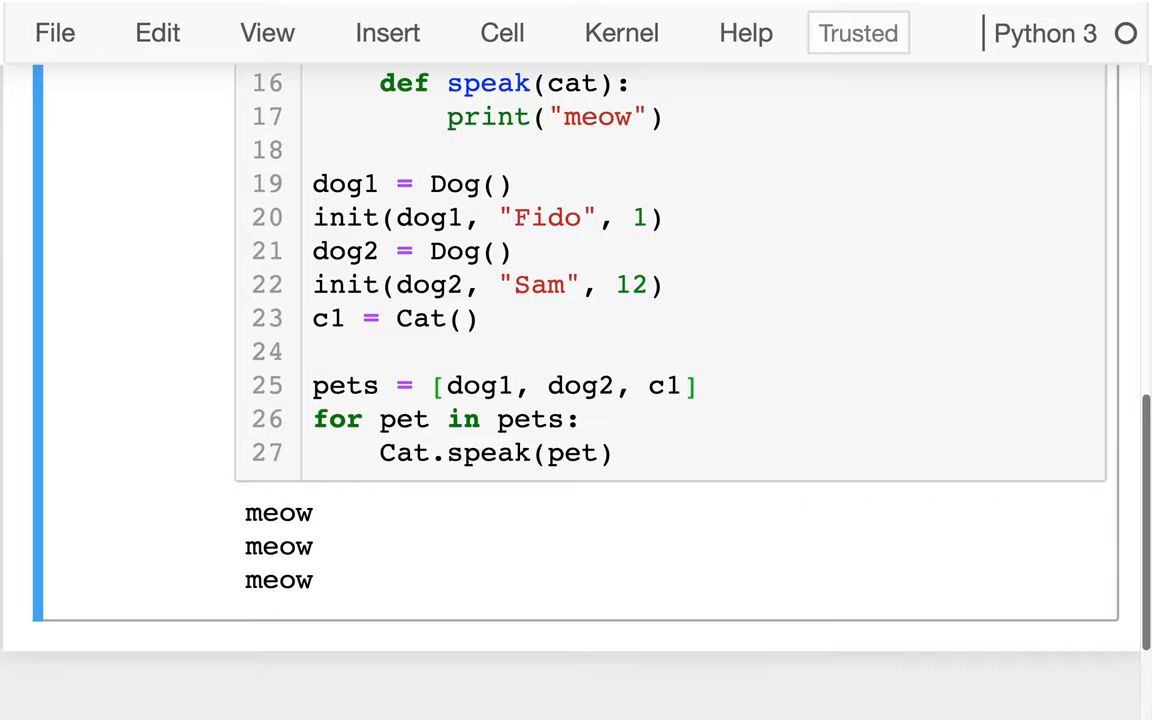
left_click(692, 384)
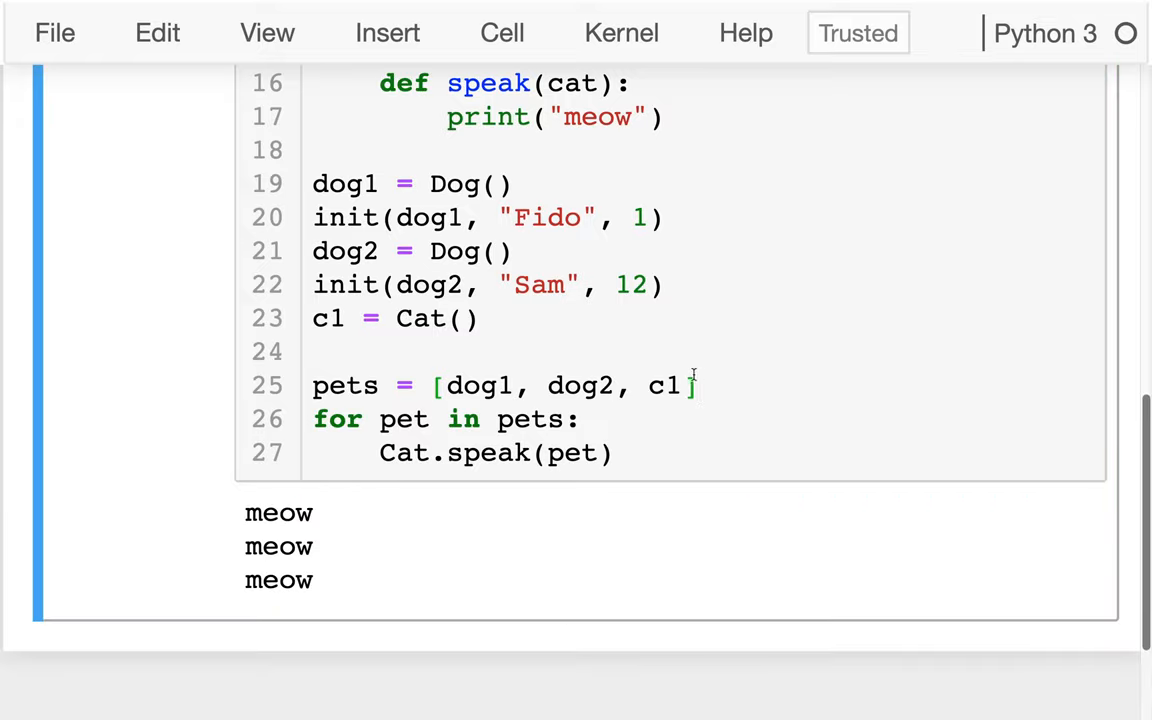
double_click(404, 452)
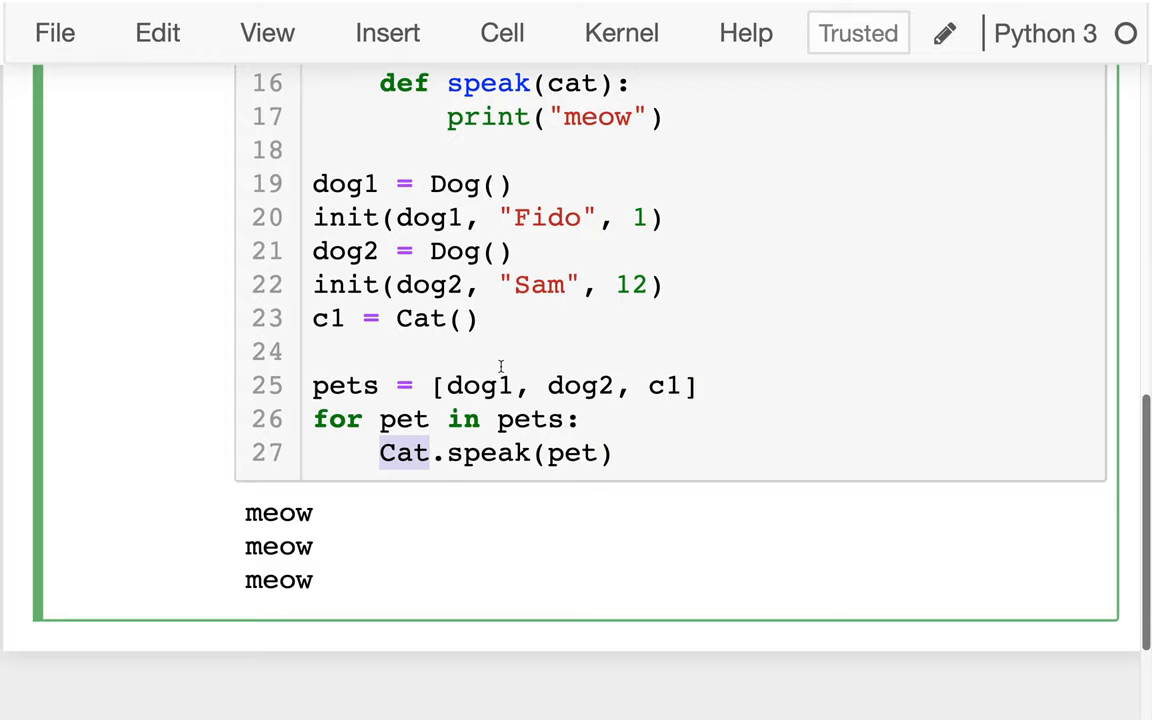
double_click(580, 384)
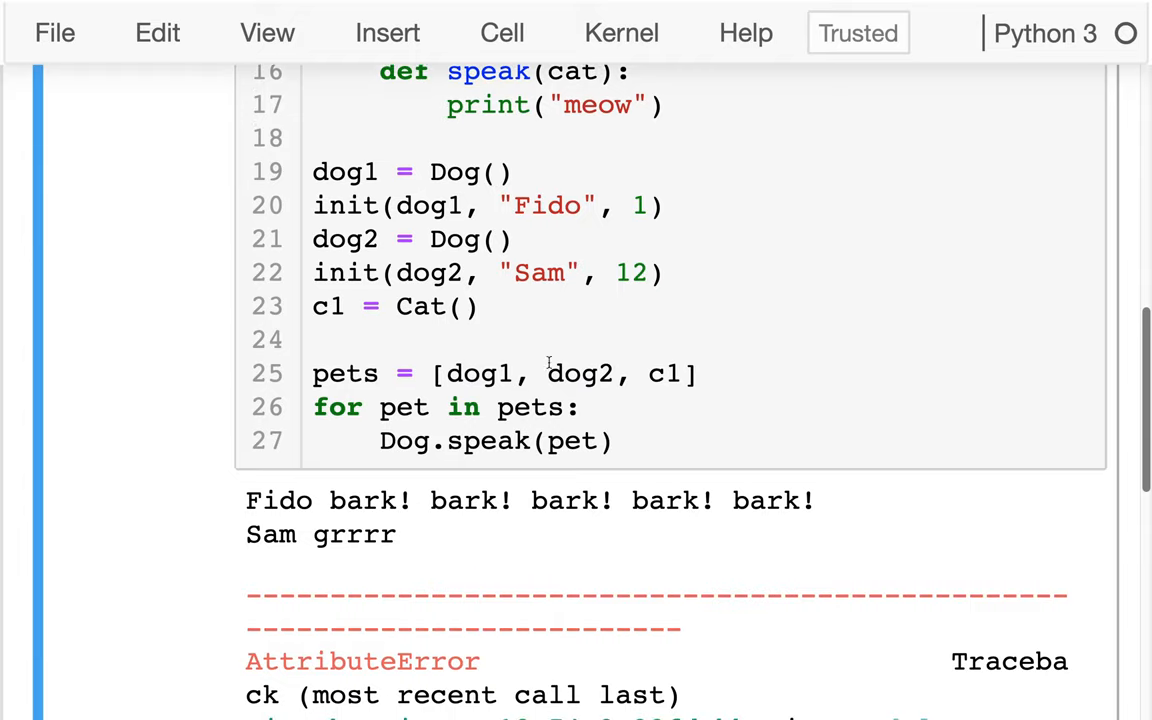
double_click(664, 374)
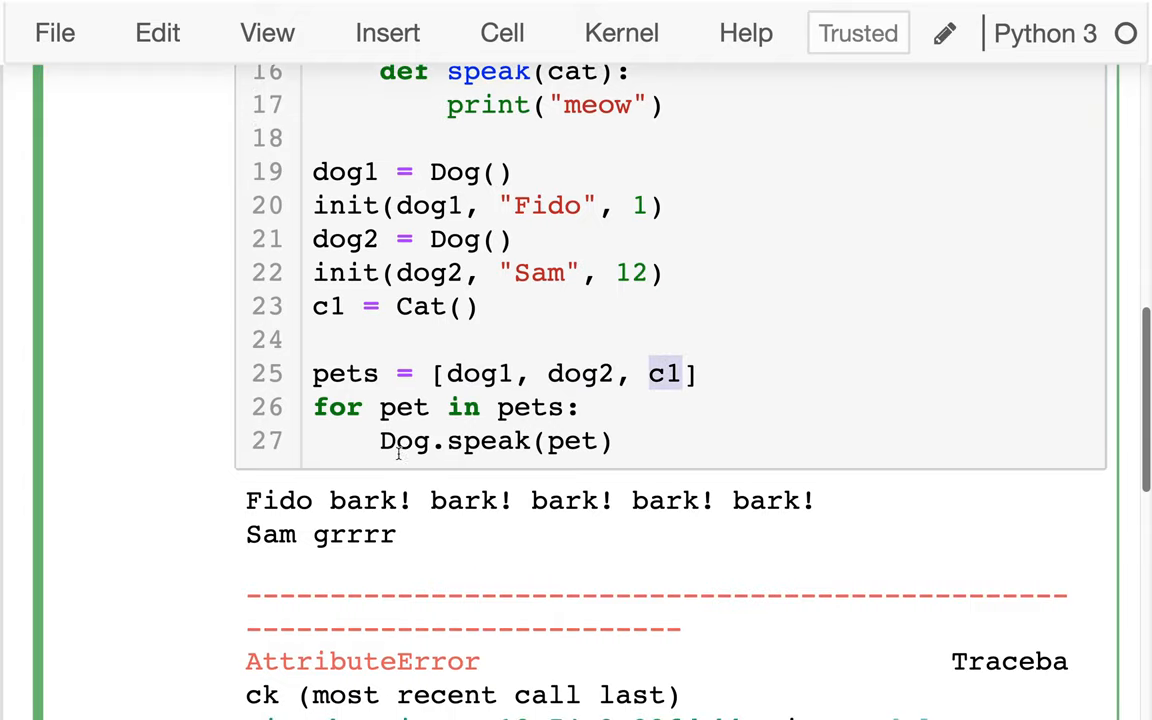
type("????")
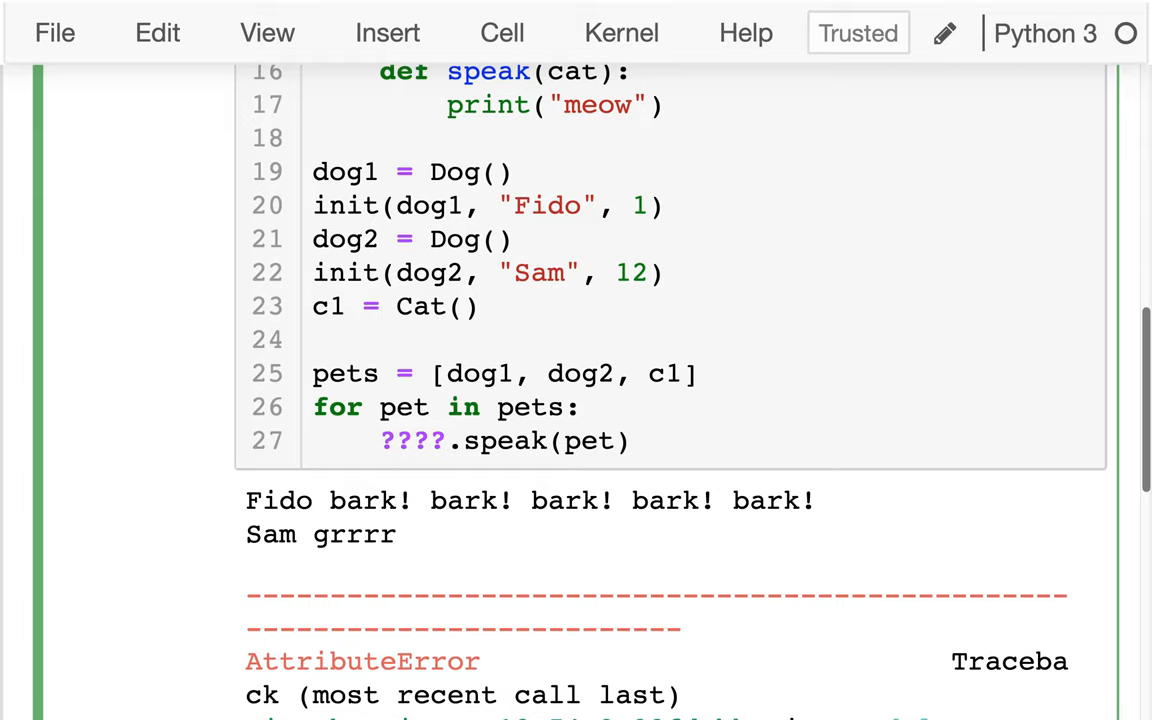
Step: Turn the loop call into the comment '# Cat.speak(pet) <--- hardcoding the type'
type("C")
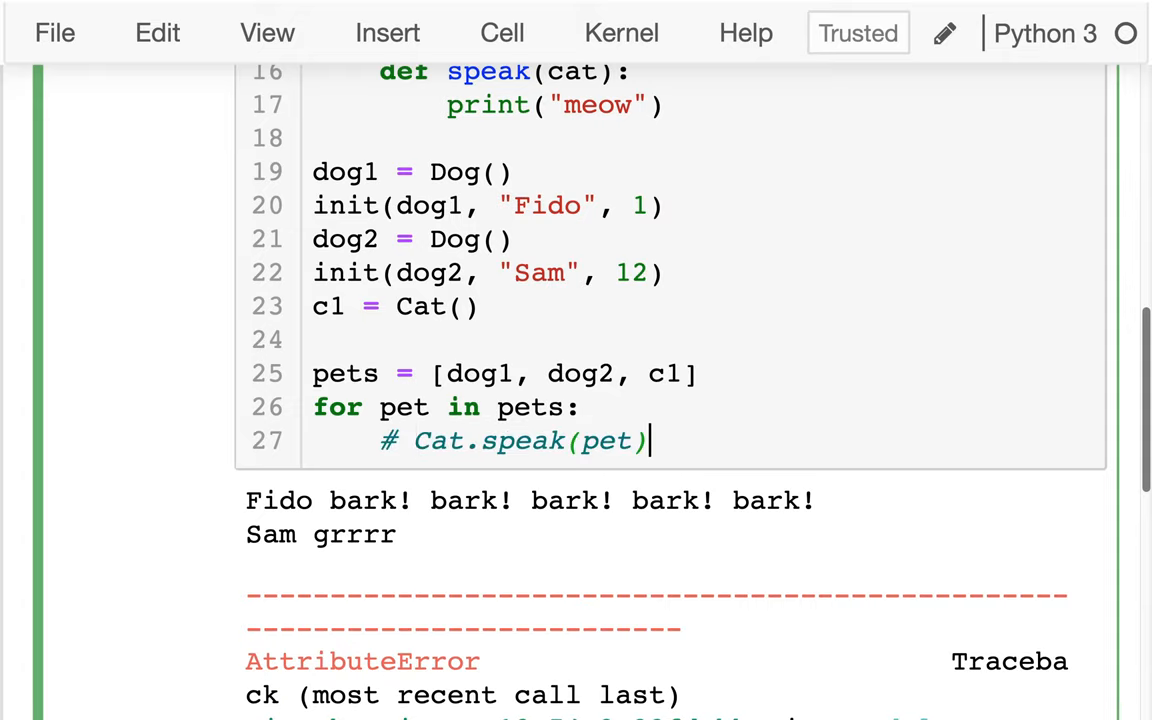
type("<==")
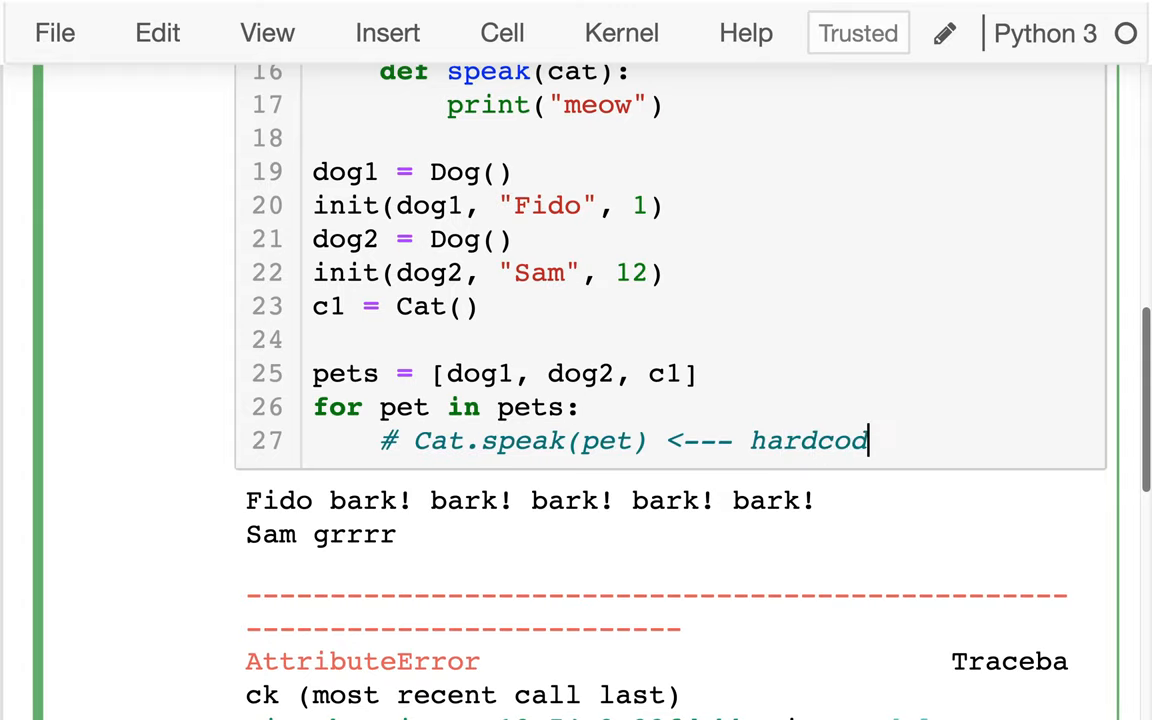
type("ing the")
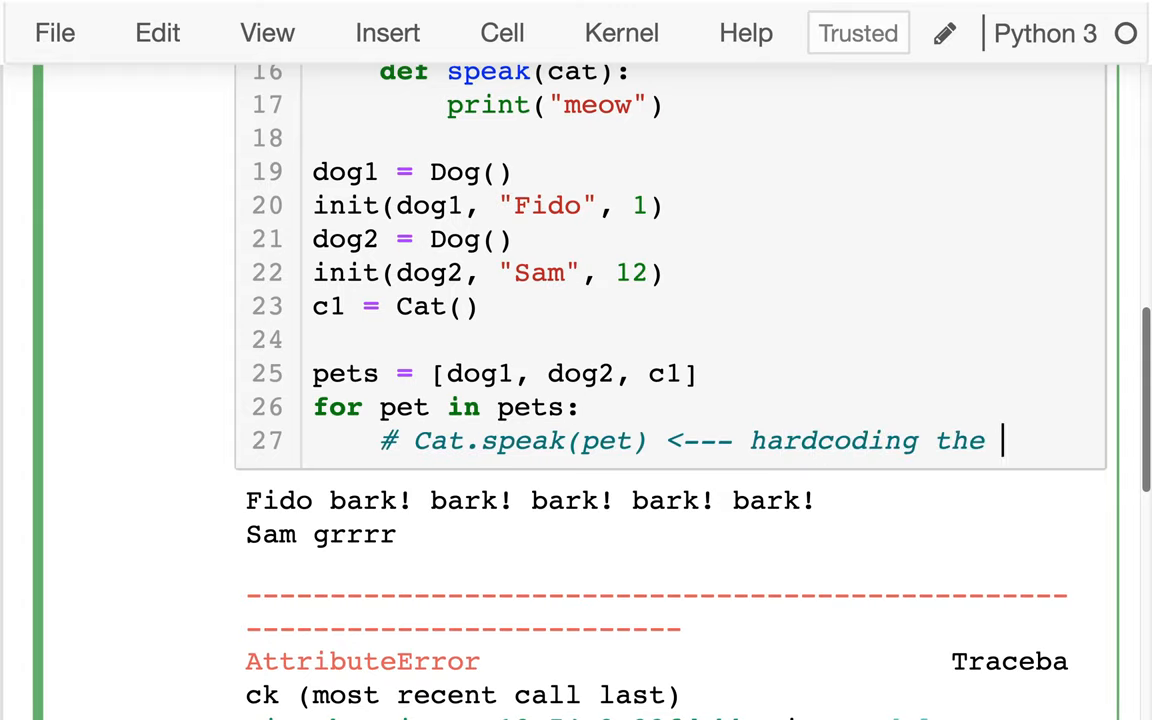
type("type")
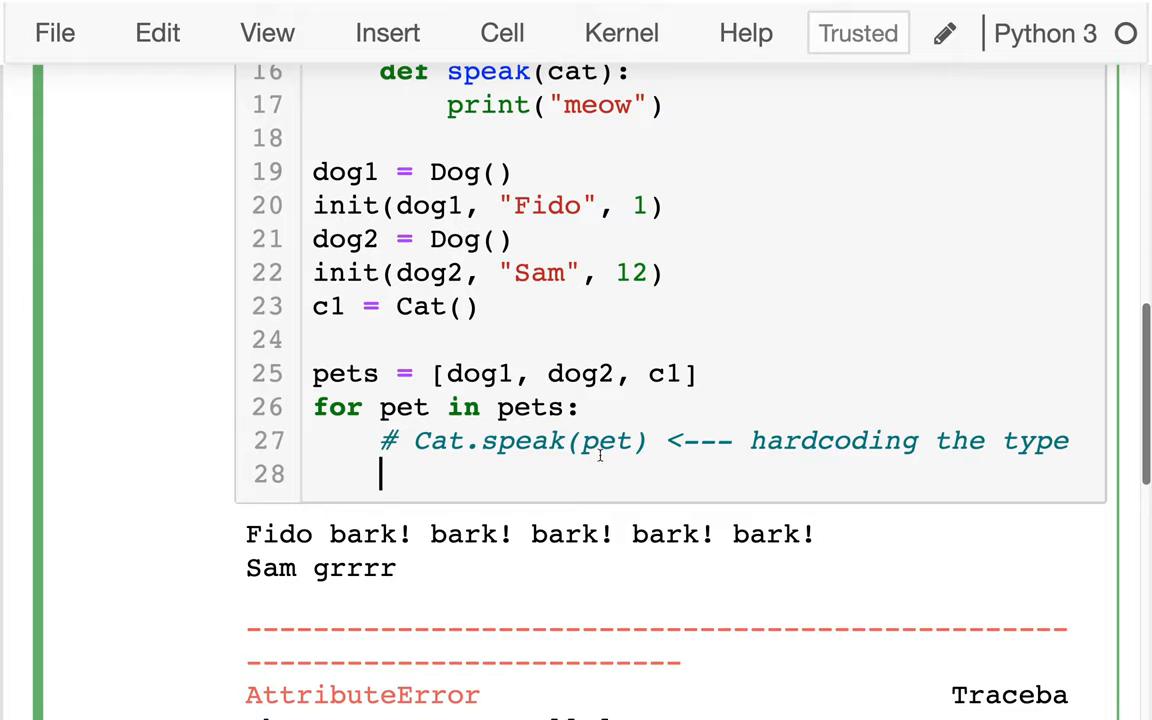
double_click(444, 440)
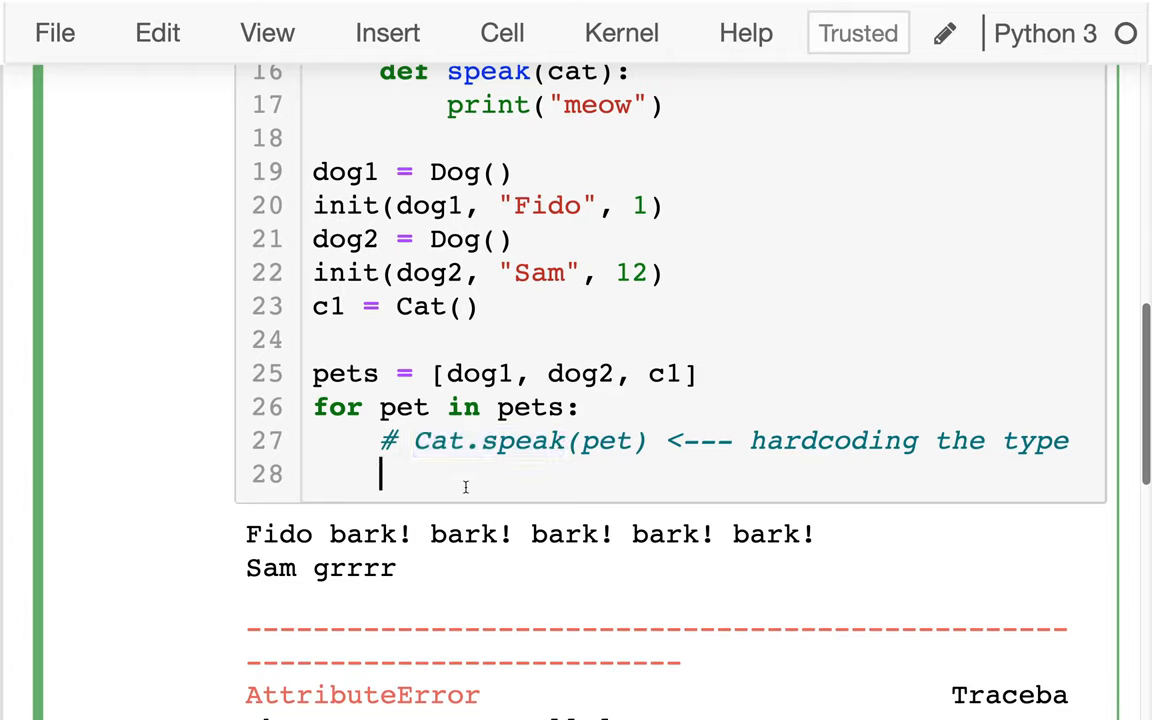
Step: Add an if branch: when type(pet) == Cat call Cat.speak(pet)
type("if")
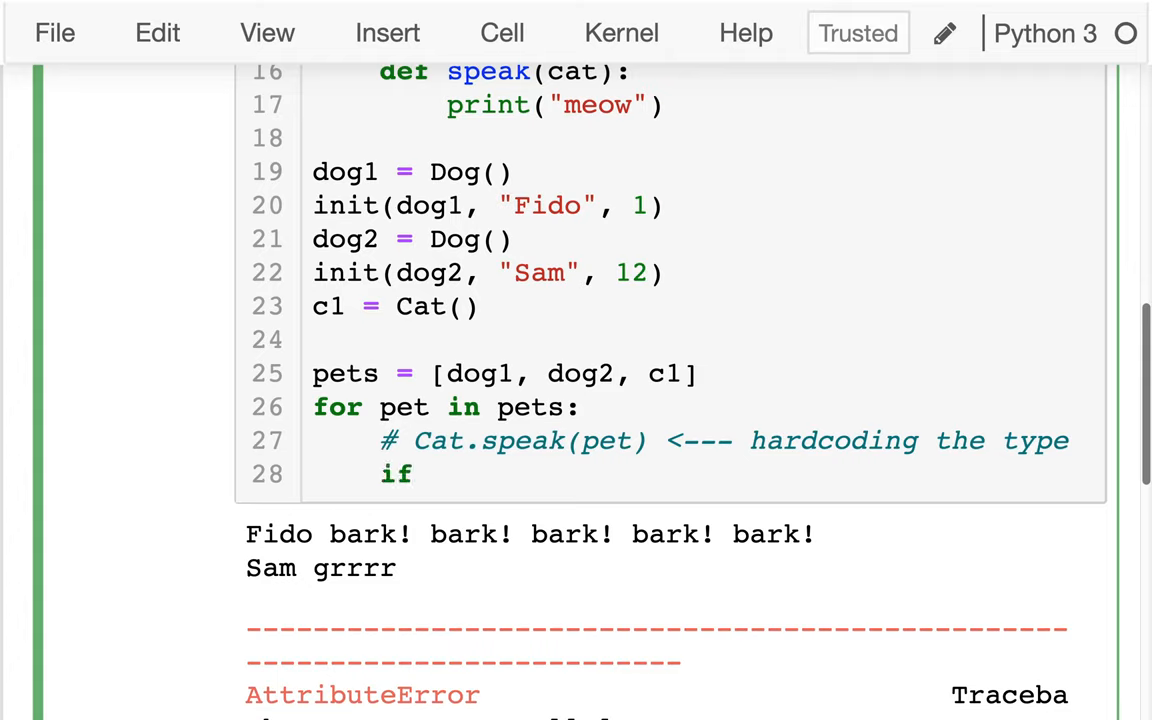
type("type(")
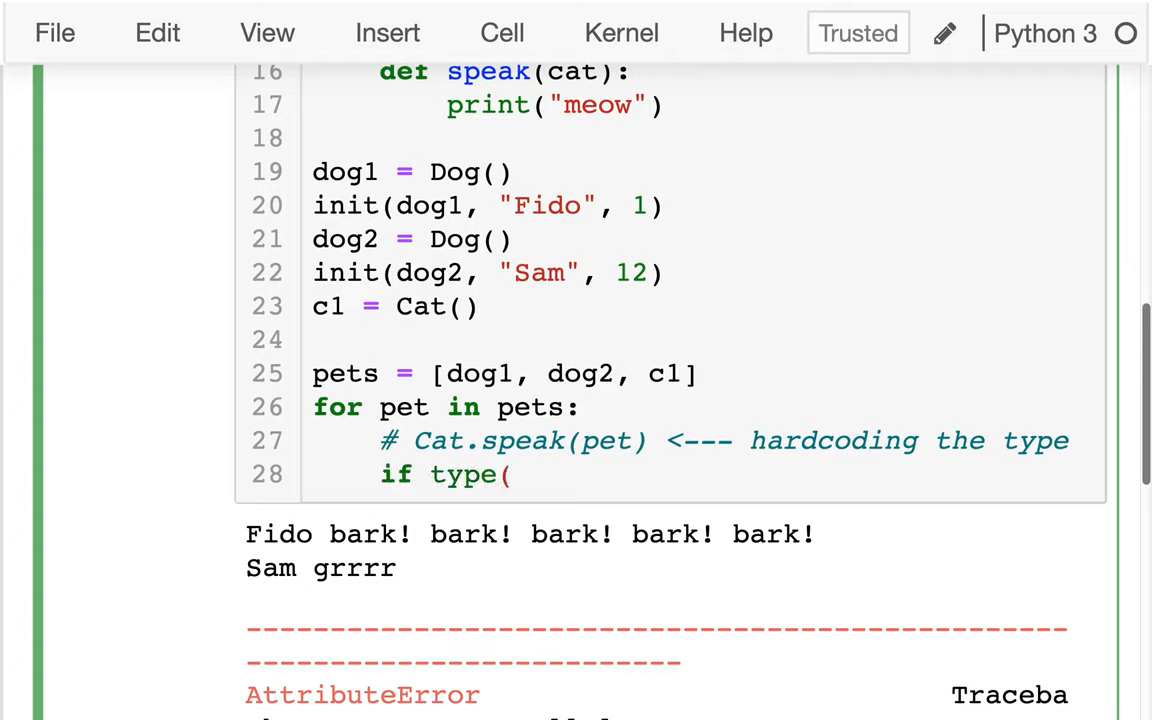
type("pet)")
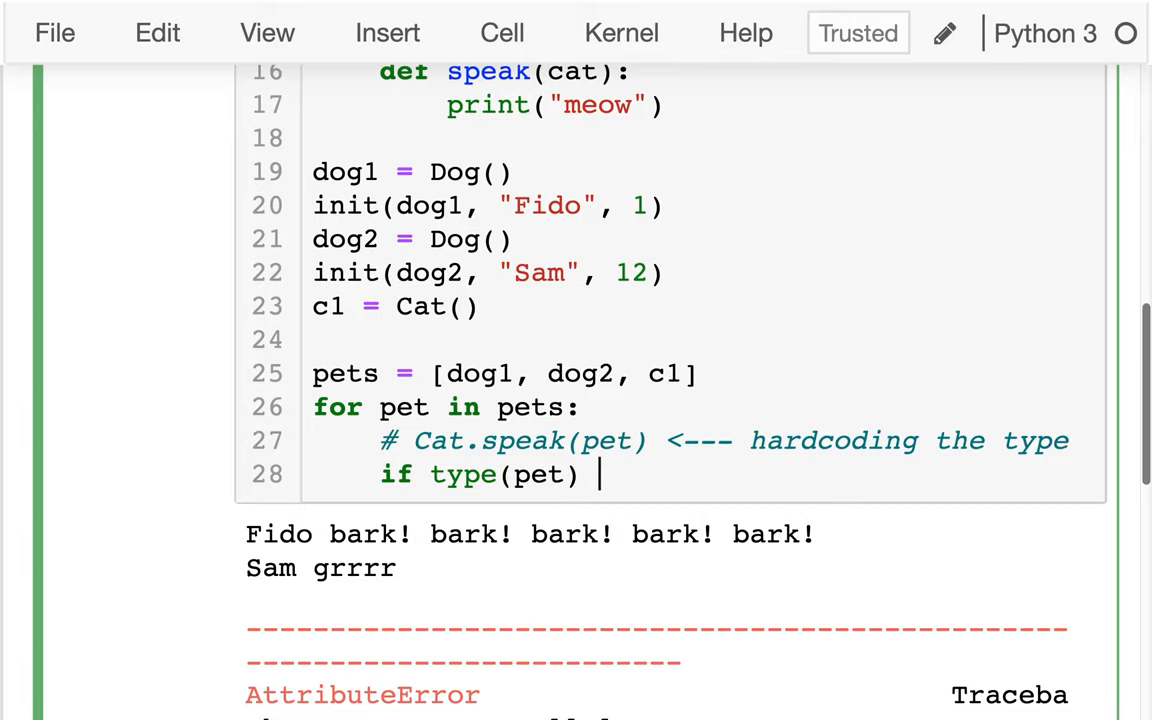
type("==")
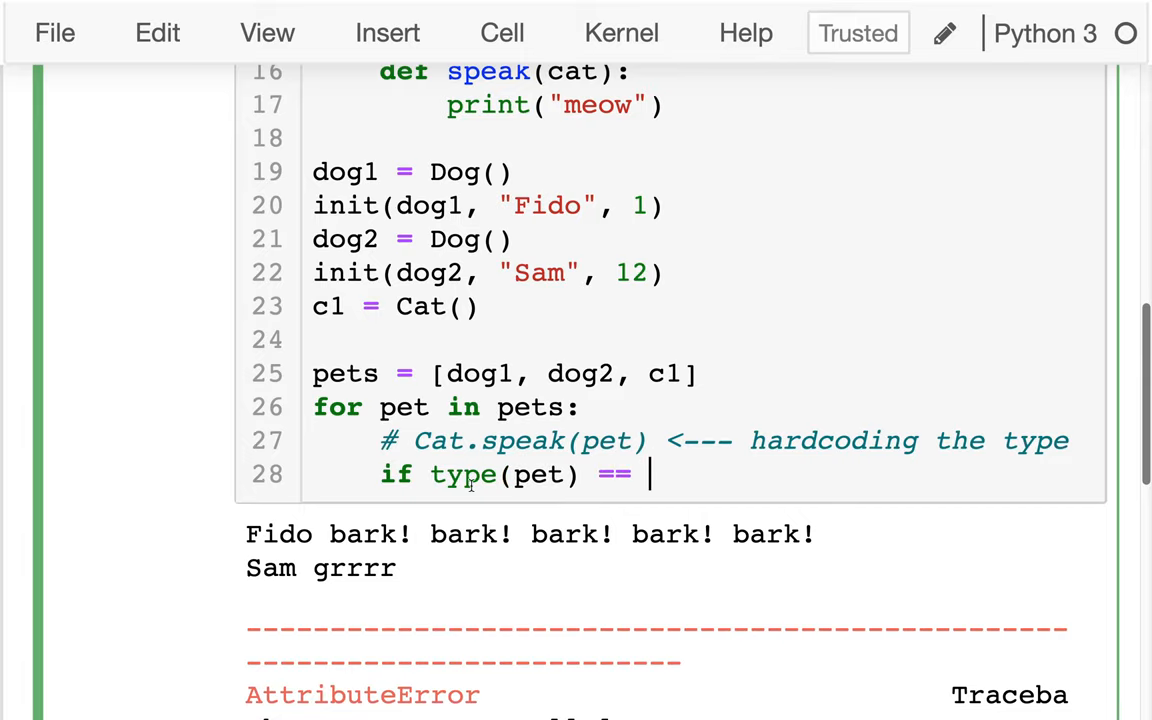
type("Cat:")
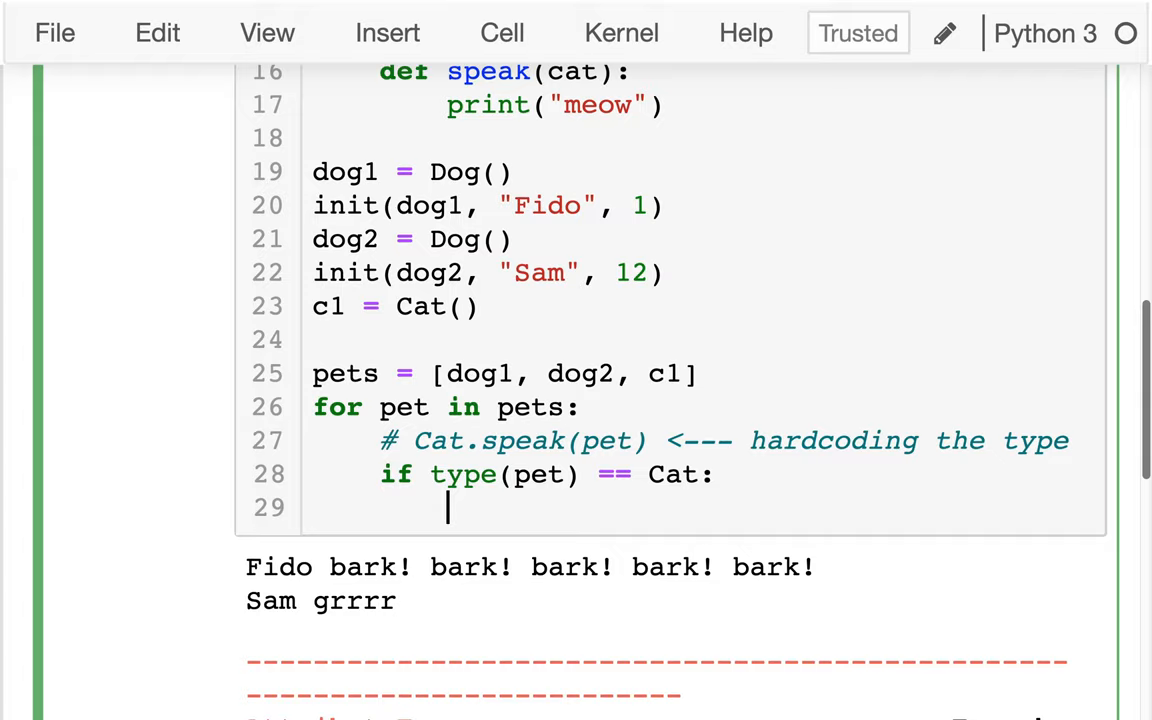
type("Cat")
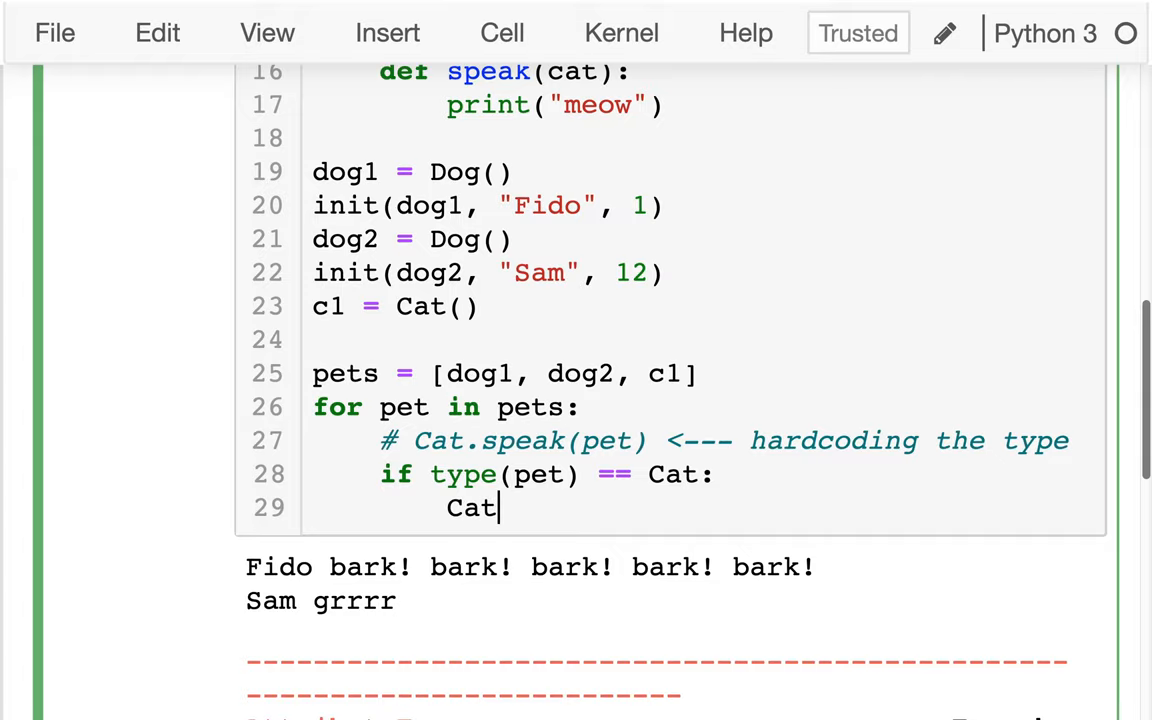
type(".speak")
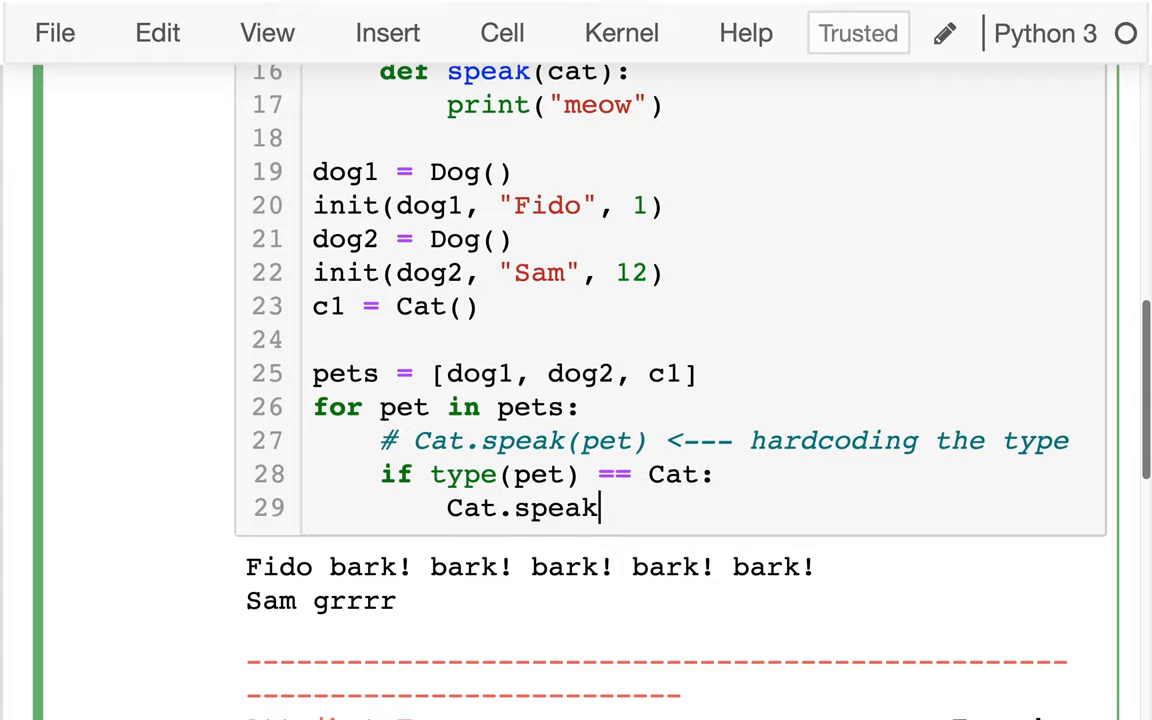
type("()")
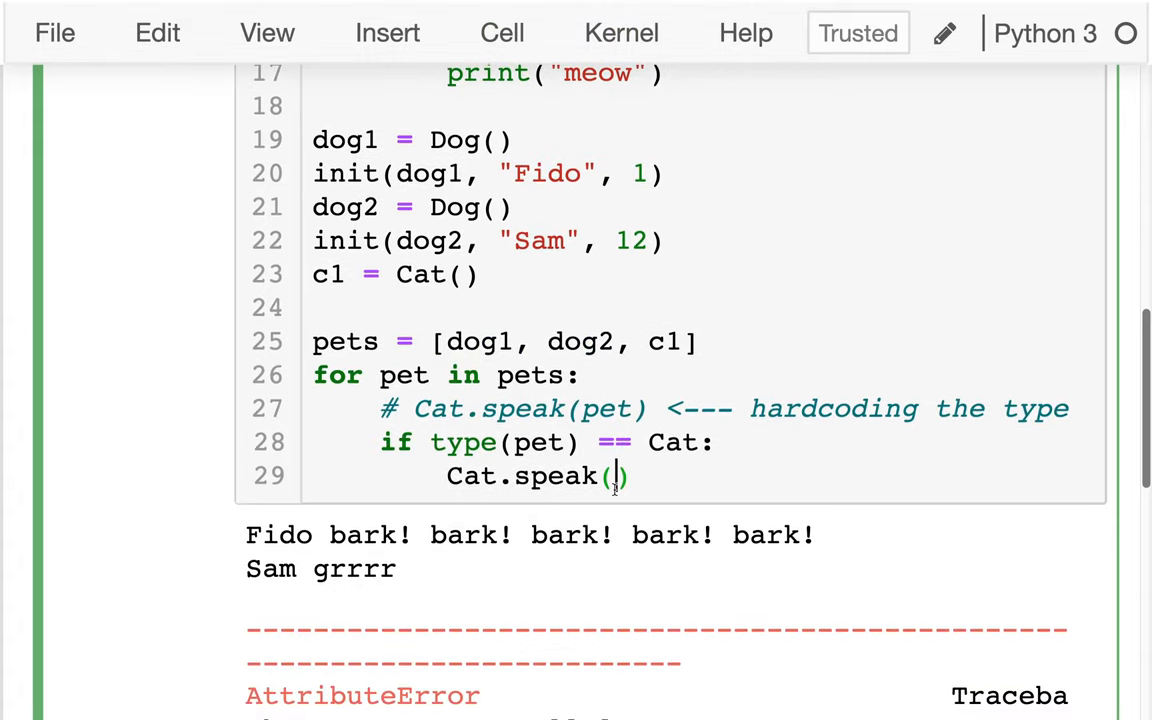
type("pet")
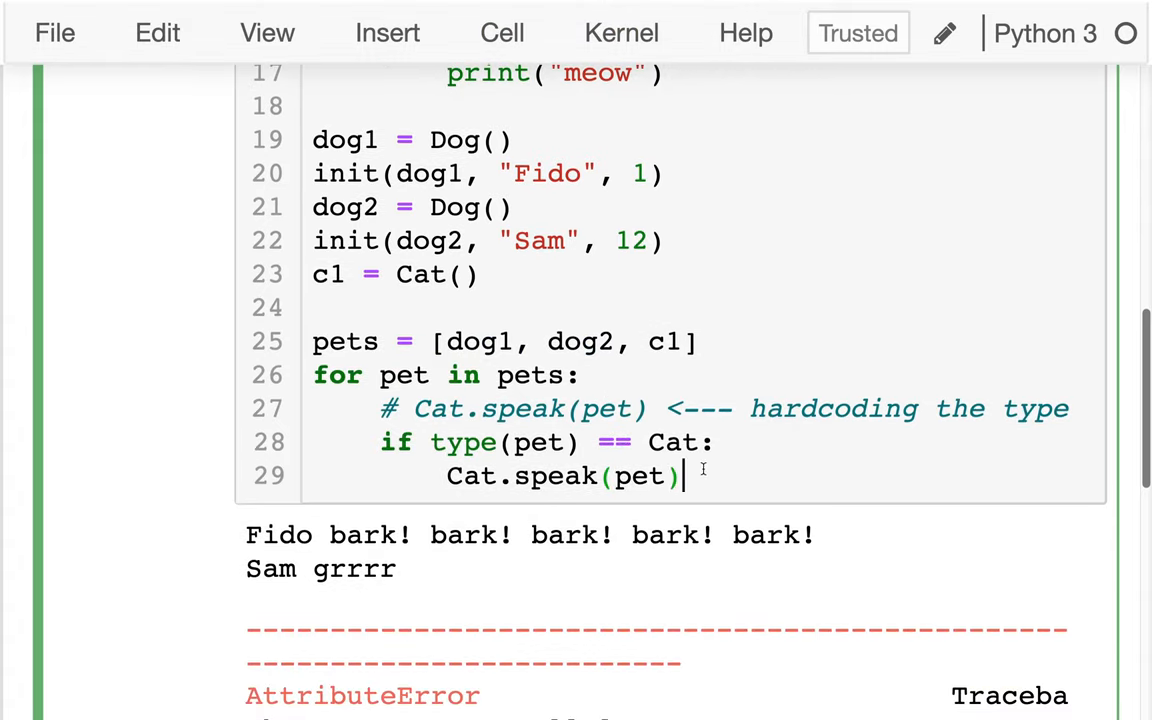
Step: Add the elif branch: when type(pet) == Dog call Dog.speak(pet)
type("else")
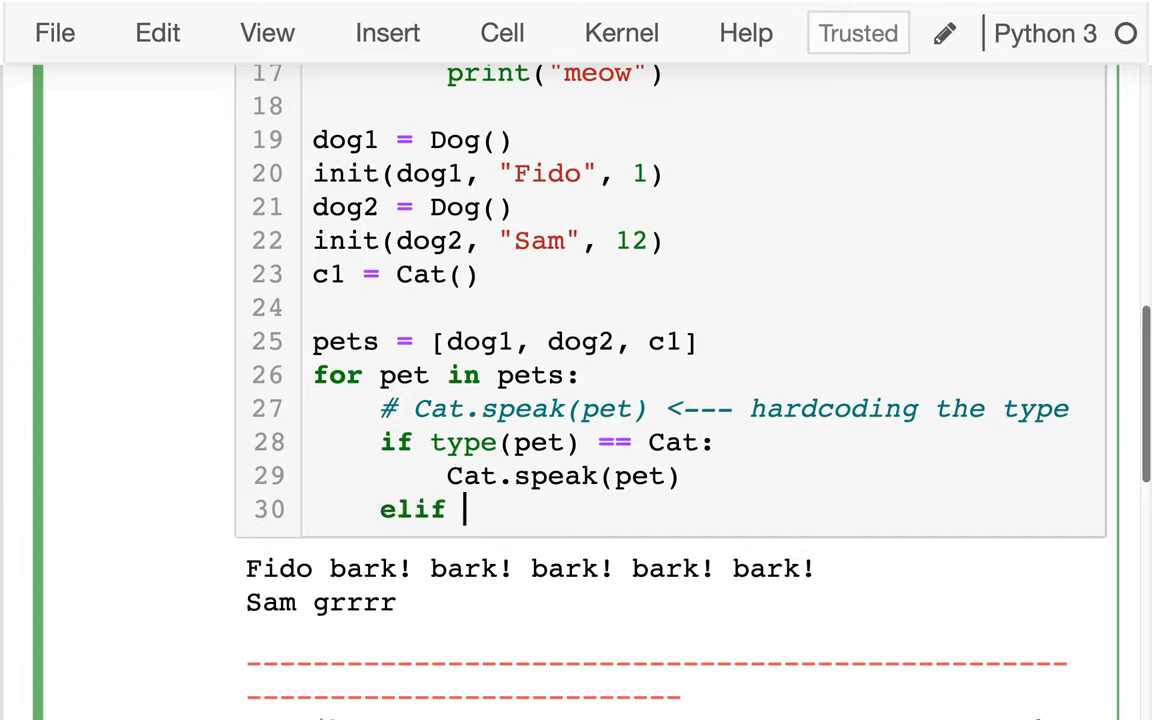
type("type(pet) ==")
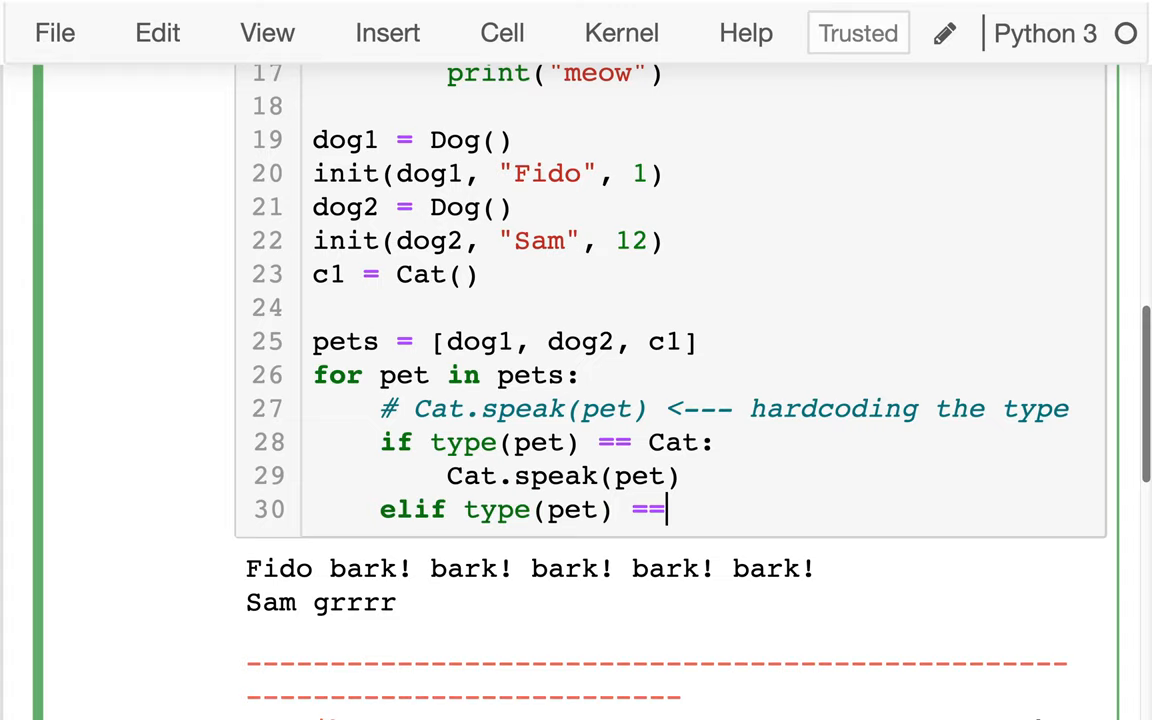
type("Dog:")
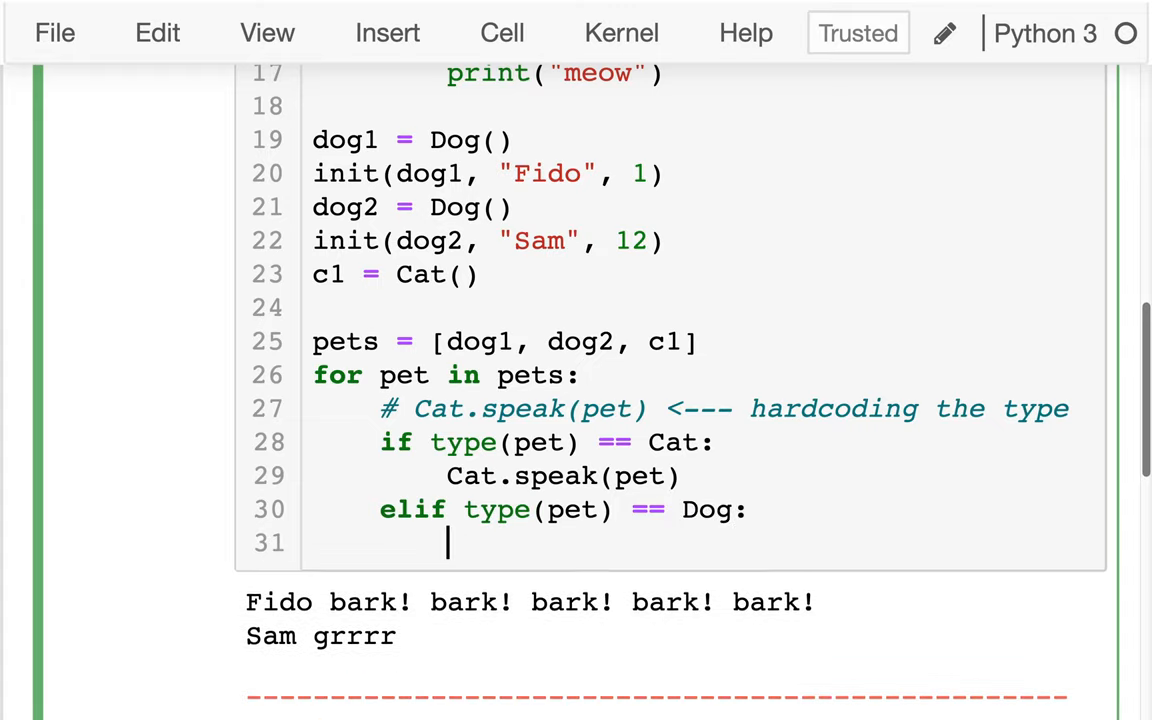
type("Dog.do")
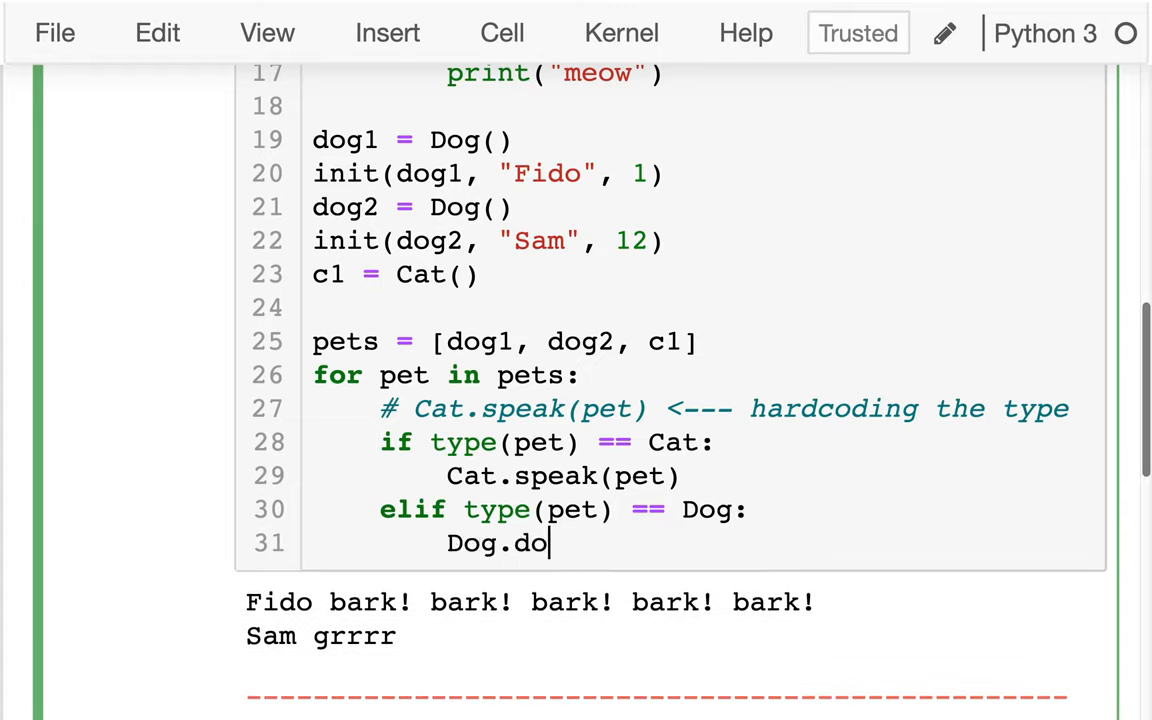
type("speak(pet")
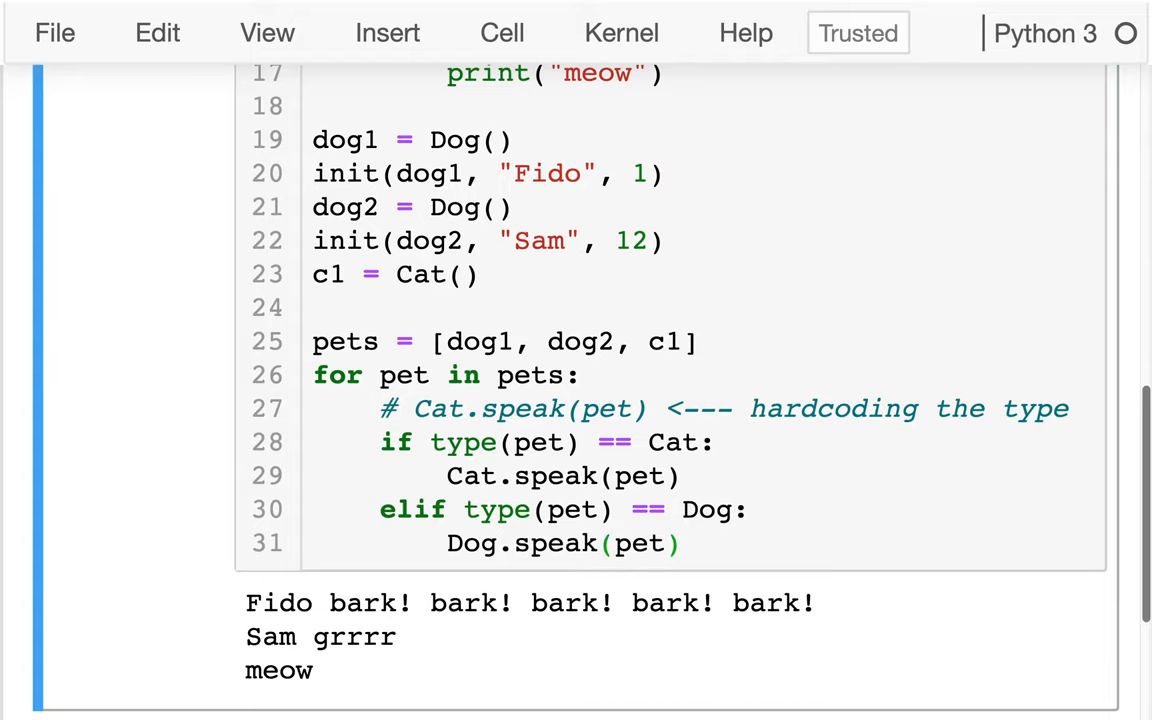
scroll("down", 3)
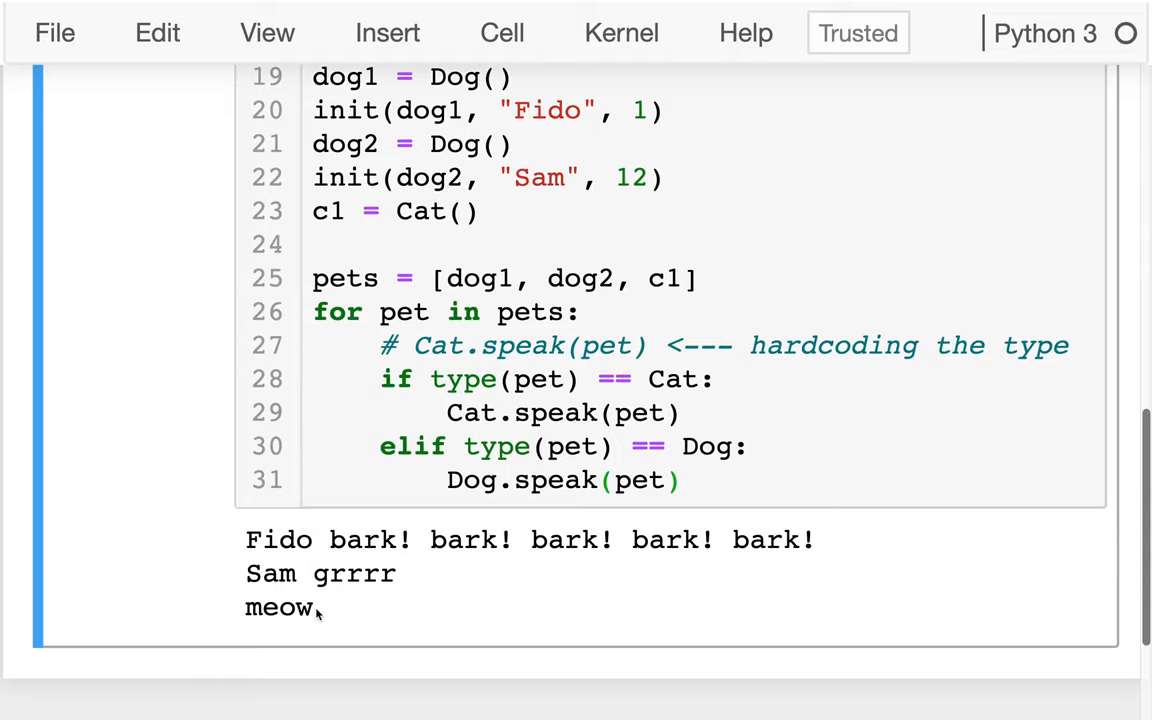
Step: Toggle comments on the type-checking block and point out the repeated Cat names in it
left_click_drag(448, 412, 678, 480)
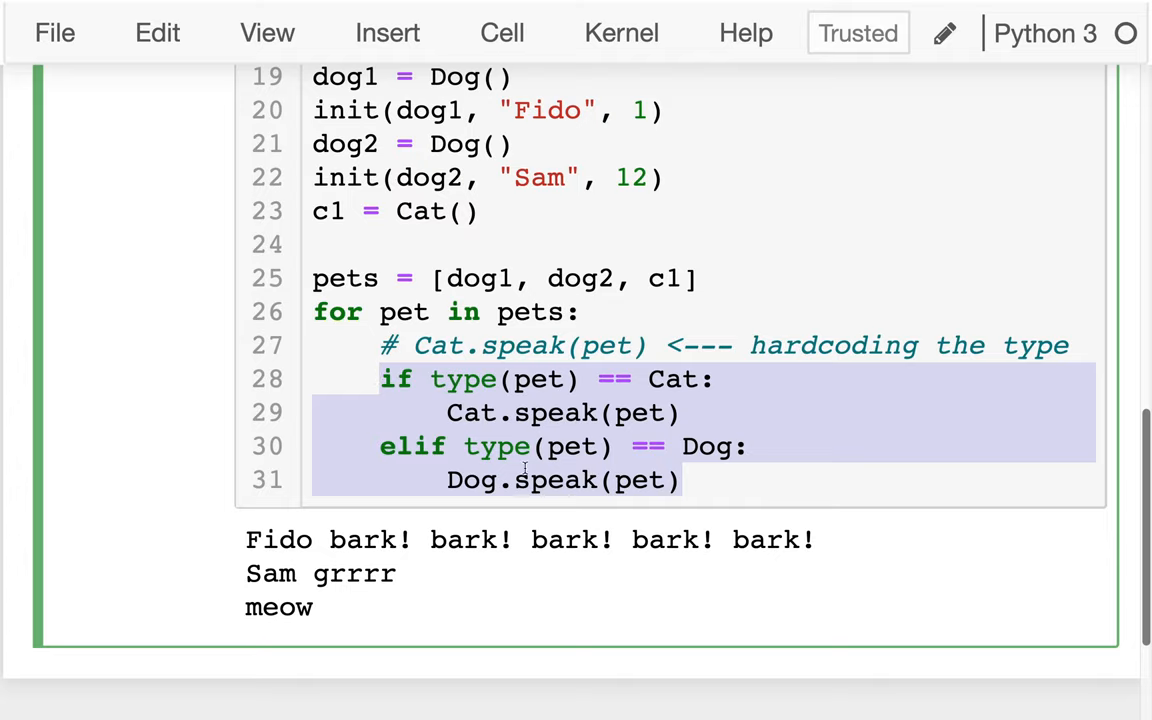
mouse_move(1080, 344)
type("# version 1: not great")
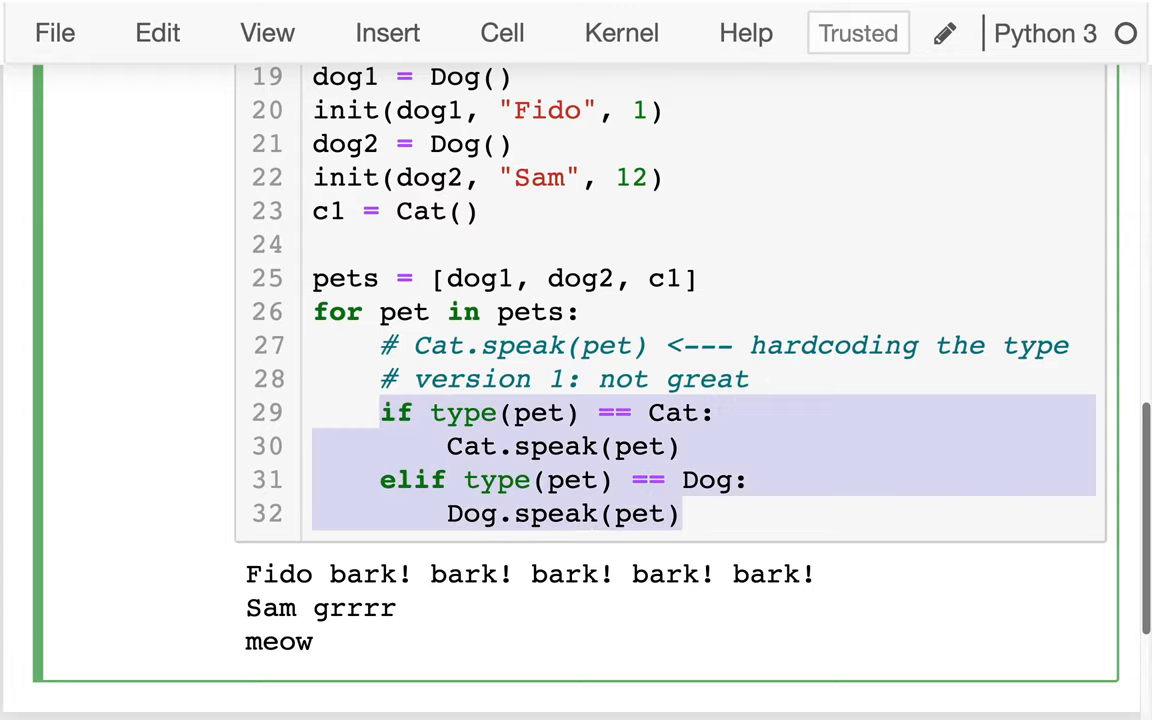
key("ctrl+/")
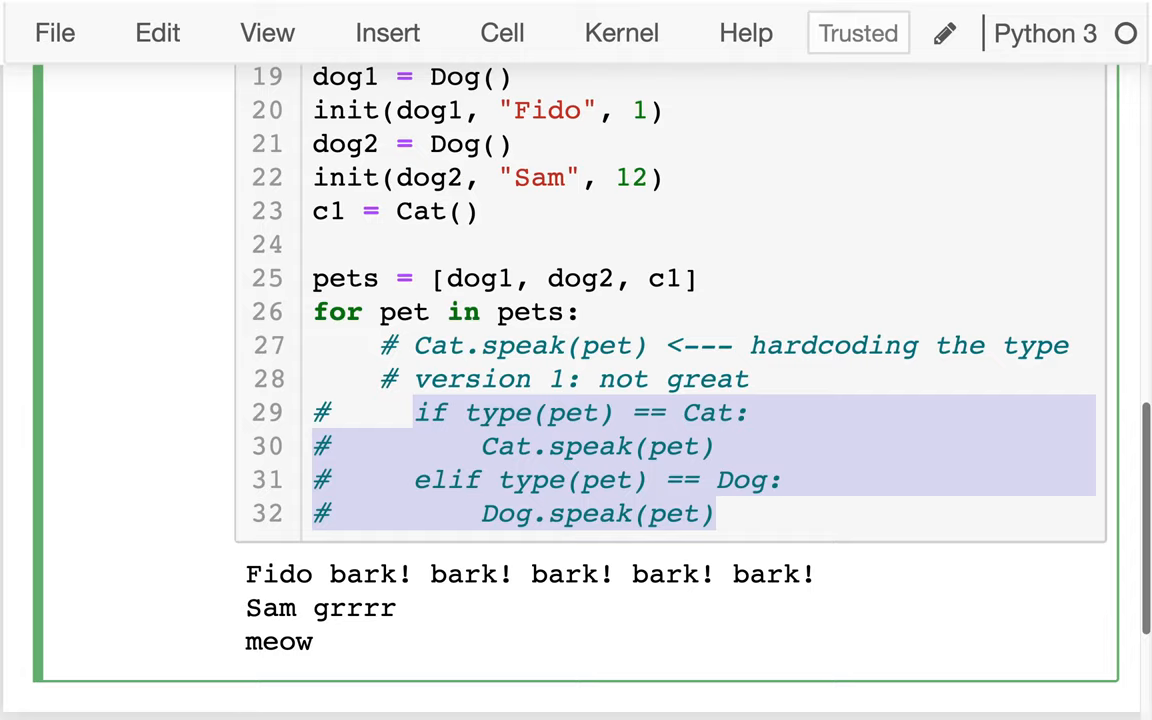
key("ctrl+/")
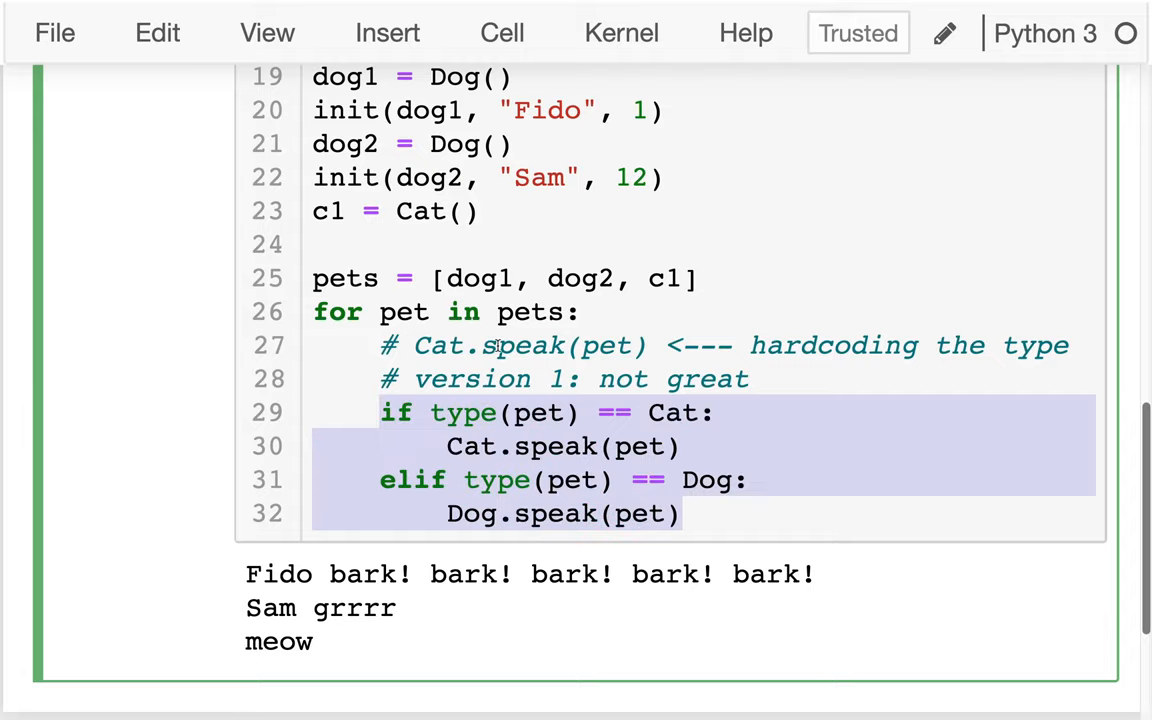
left_click(584, 412)
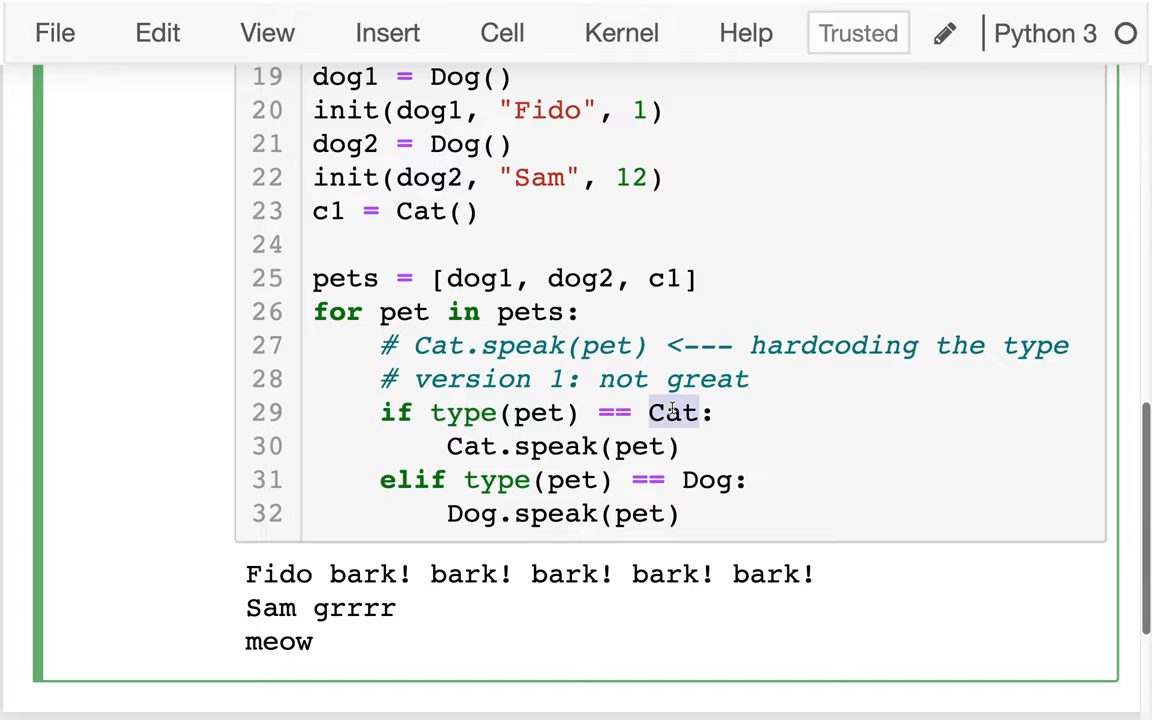
left_click(672, 412)
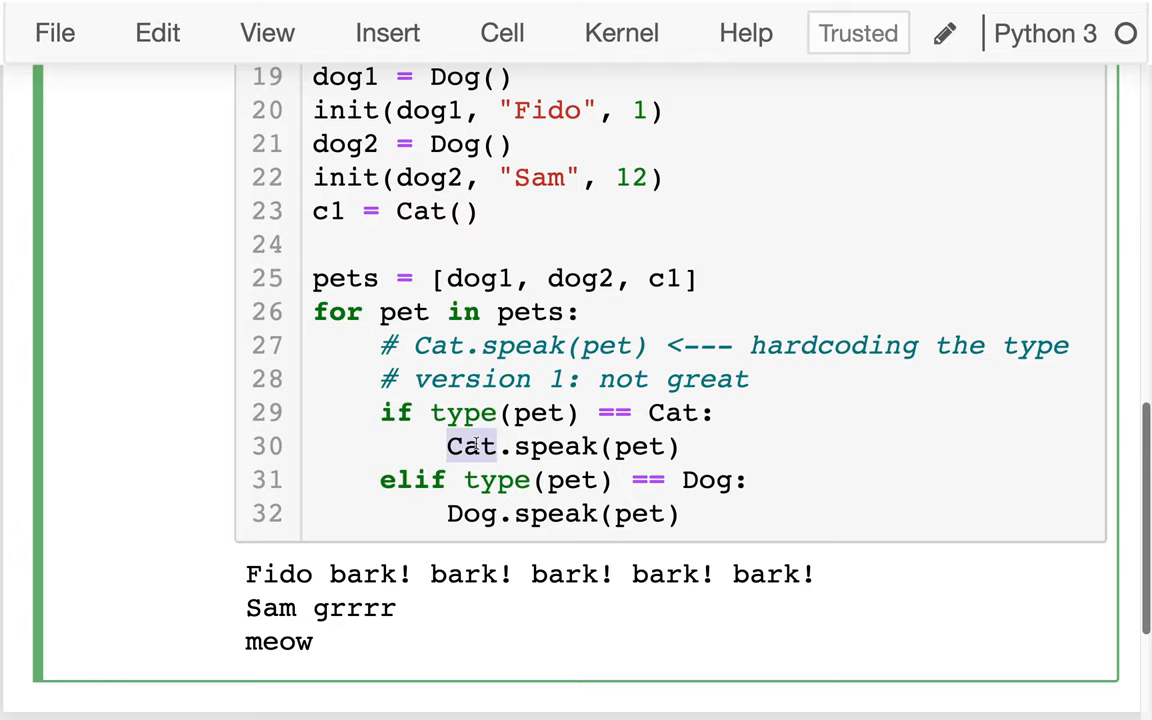
left_click(470, 446)
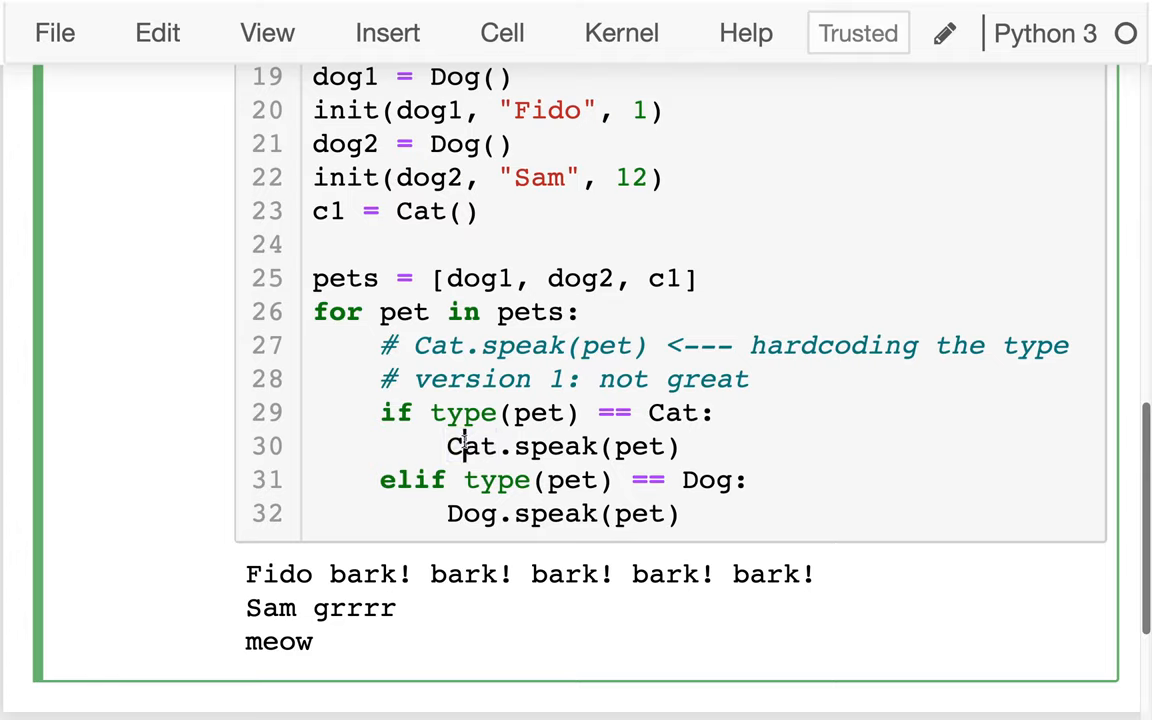
double_click(470, 446)
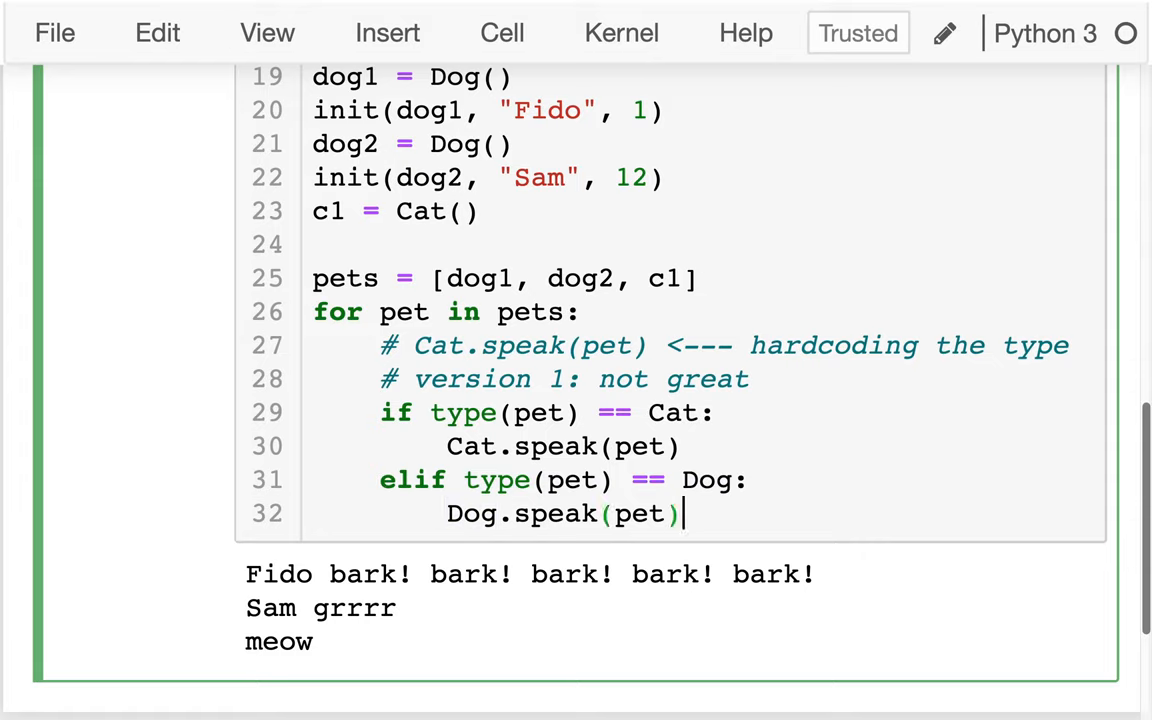
Step: Add a '# version 2: better' heading and comment out the version 1 block
type("$")
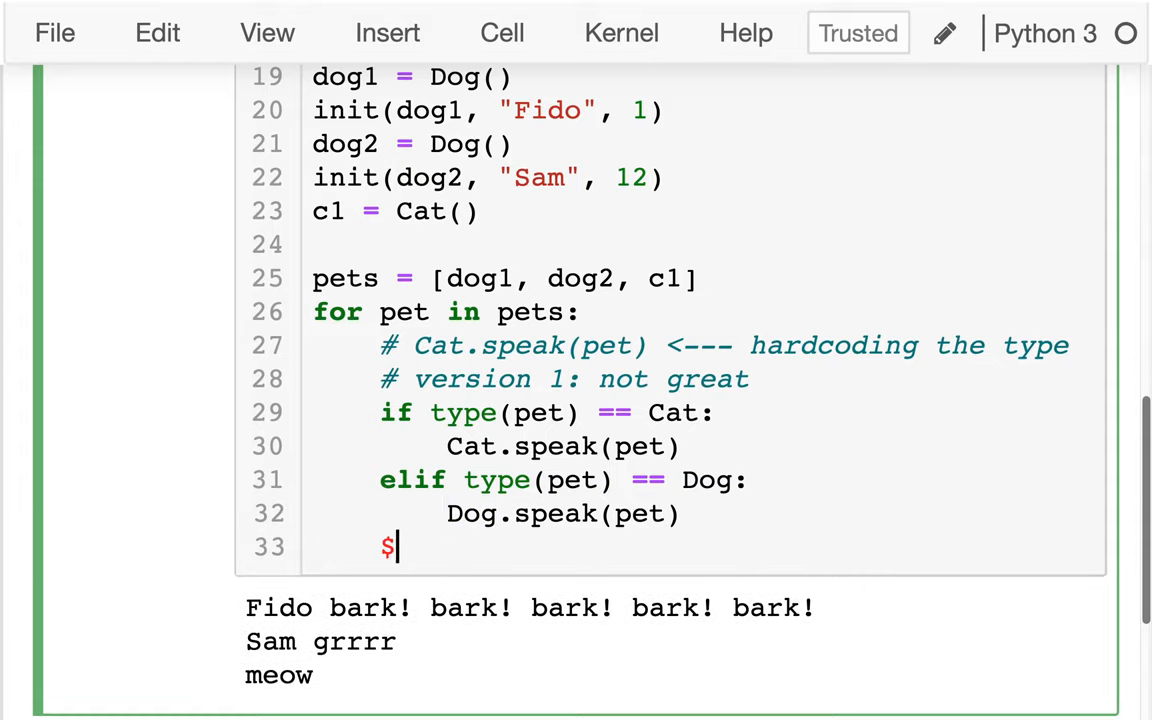
type("# vers")
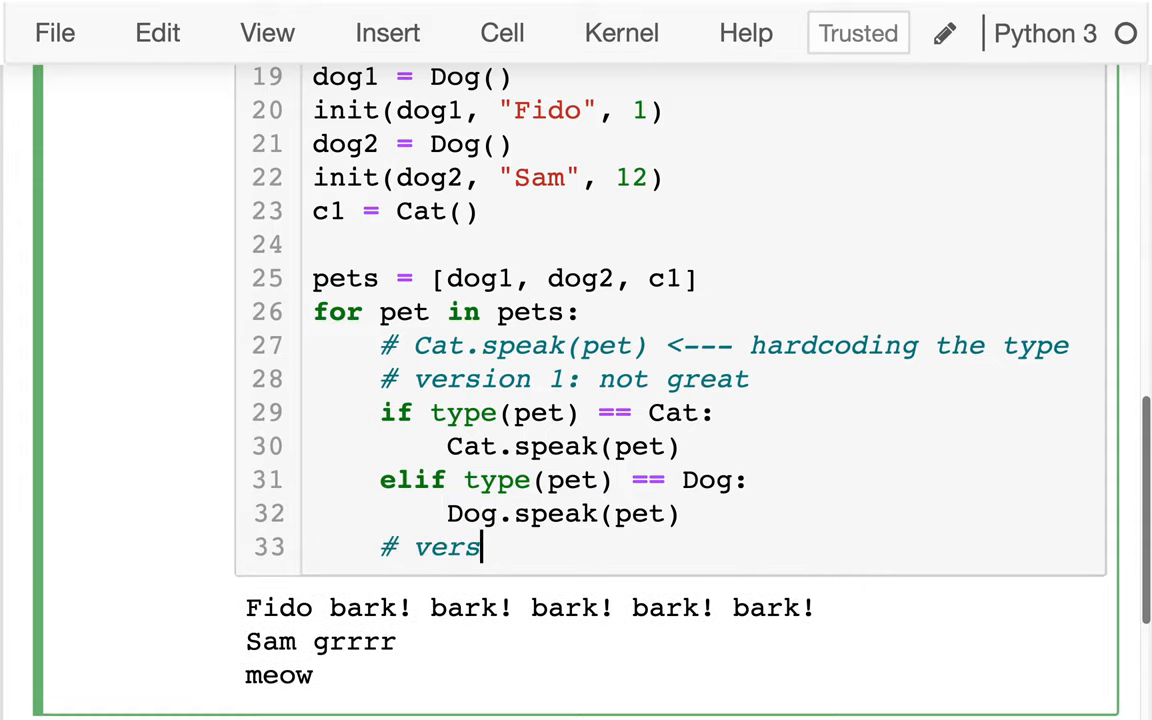
type("ion 2: better")
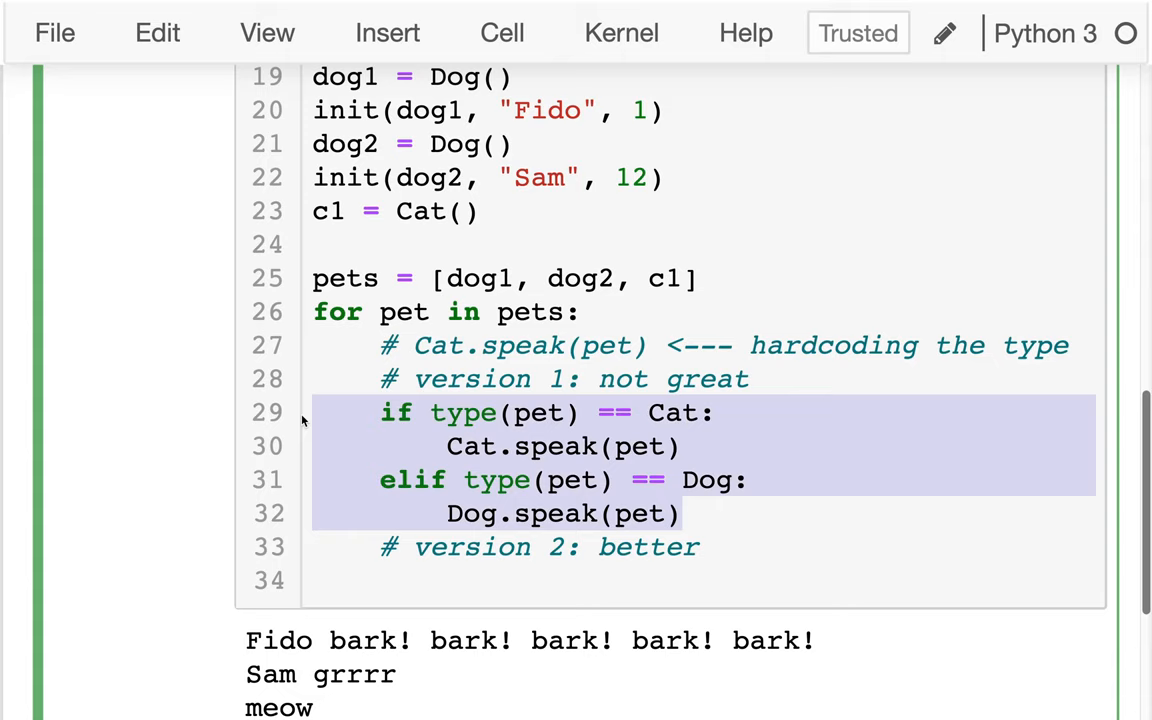
key("ctrl+/")
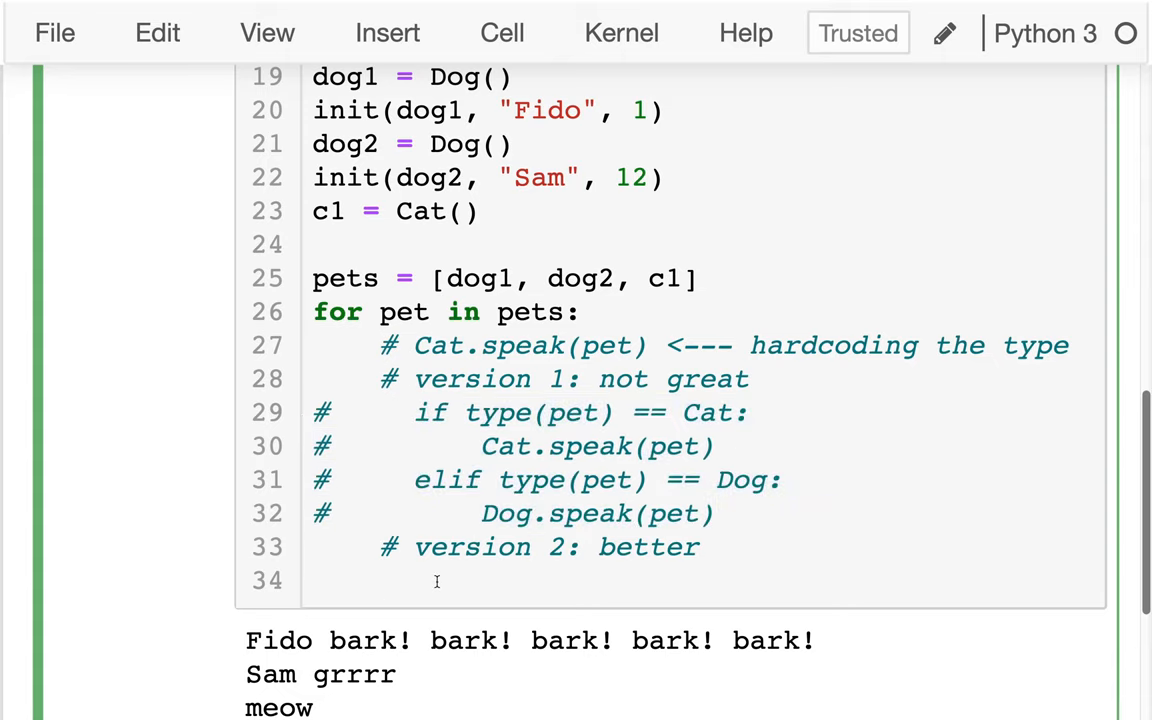
Step: Write type(pet).speak(pet) annotated with the comment '# type-based dispatch'
type("type(")
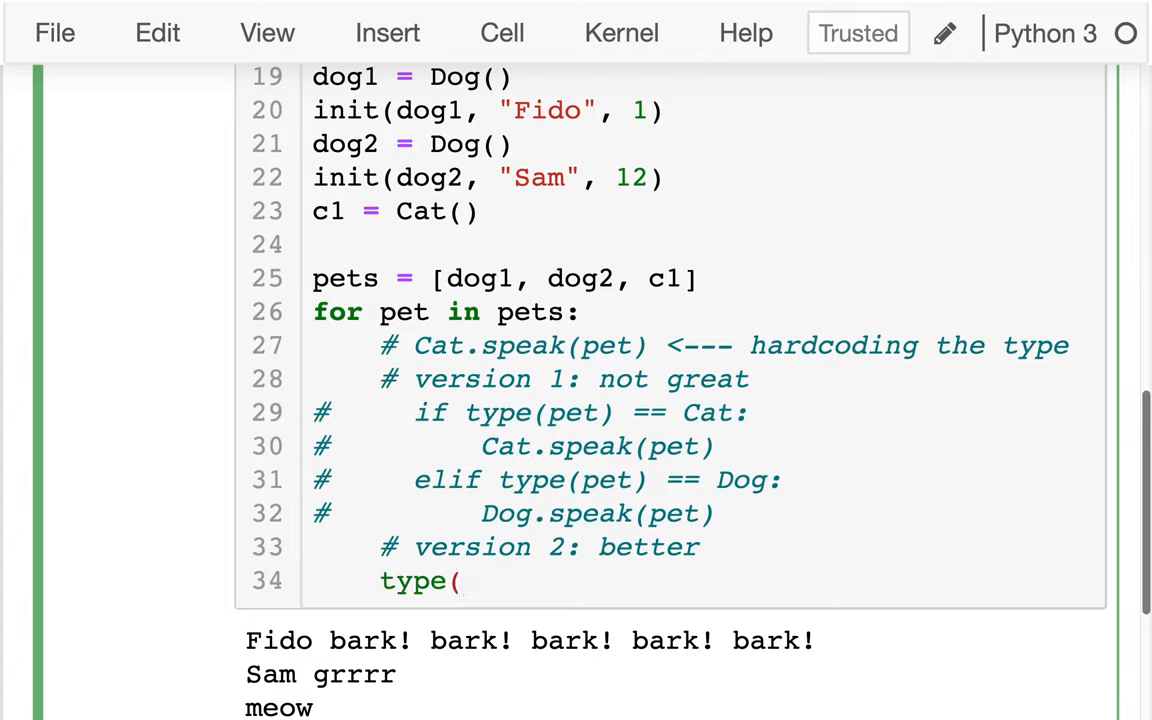
type("pet)")
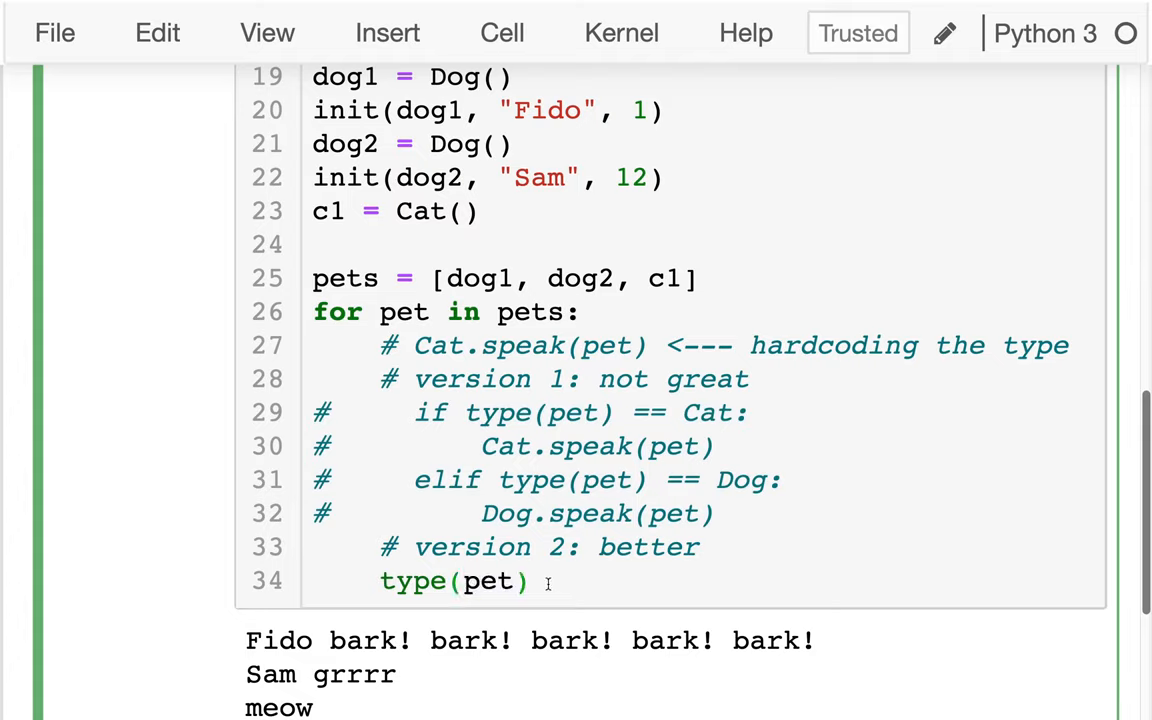
type(".speak(")
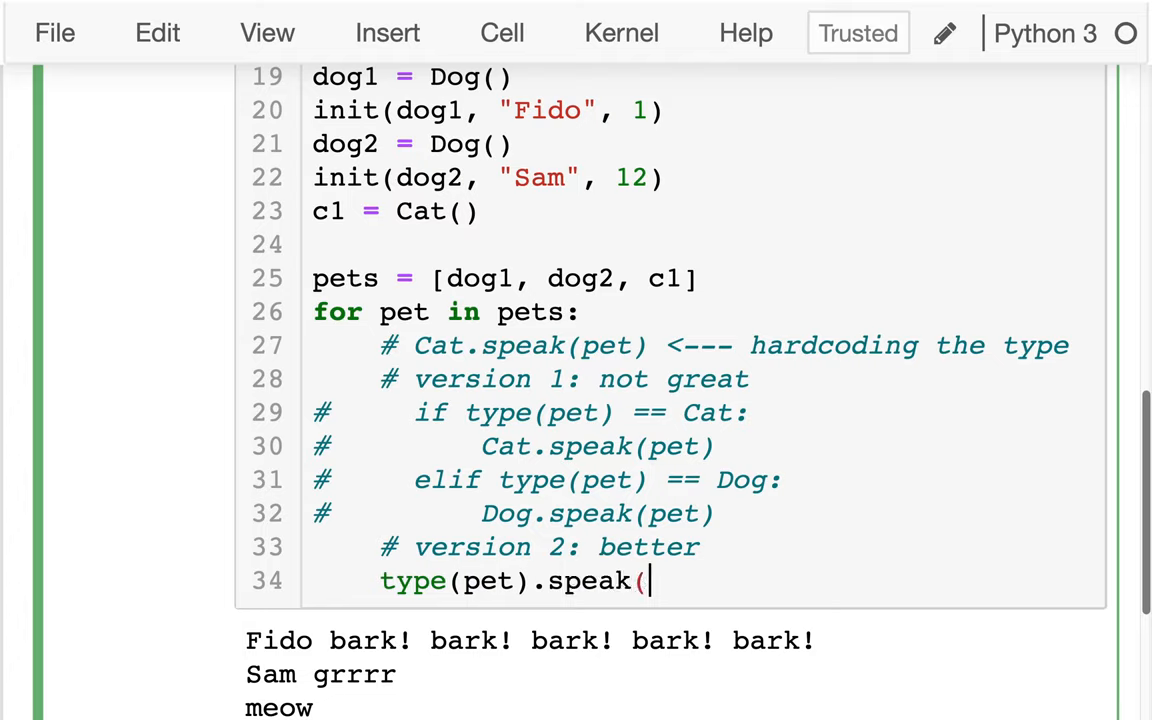
type(")")
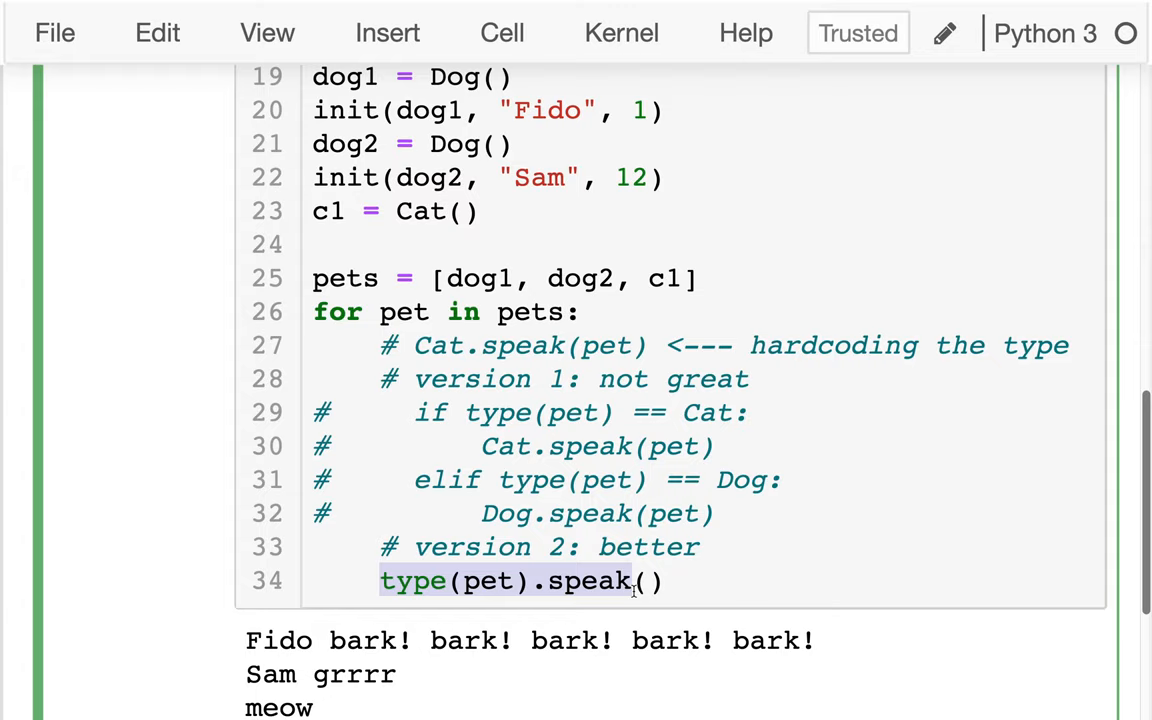
type("pet")
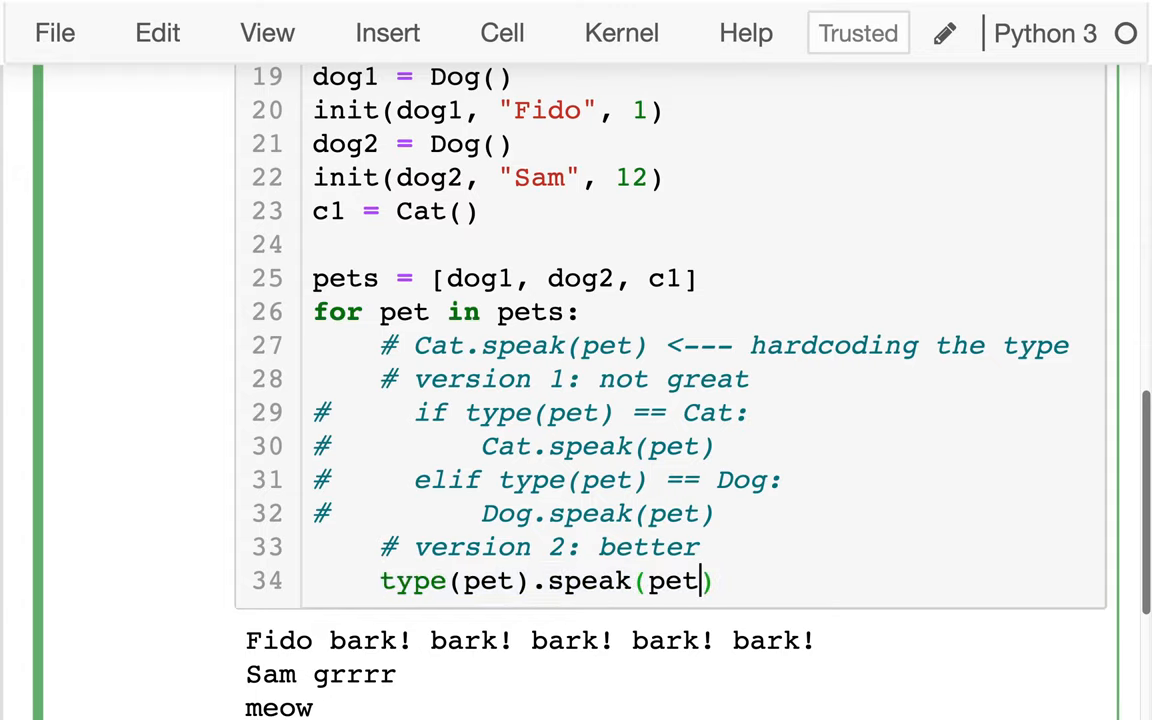
scroll("down", 3)
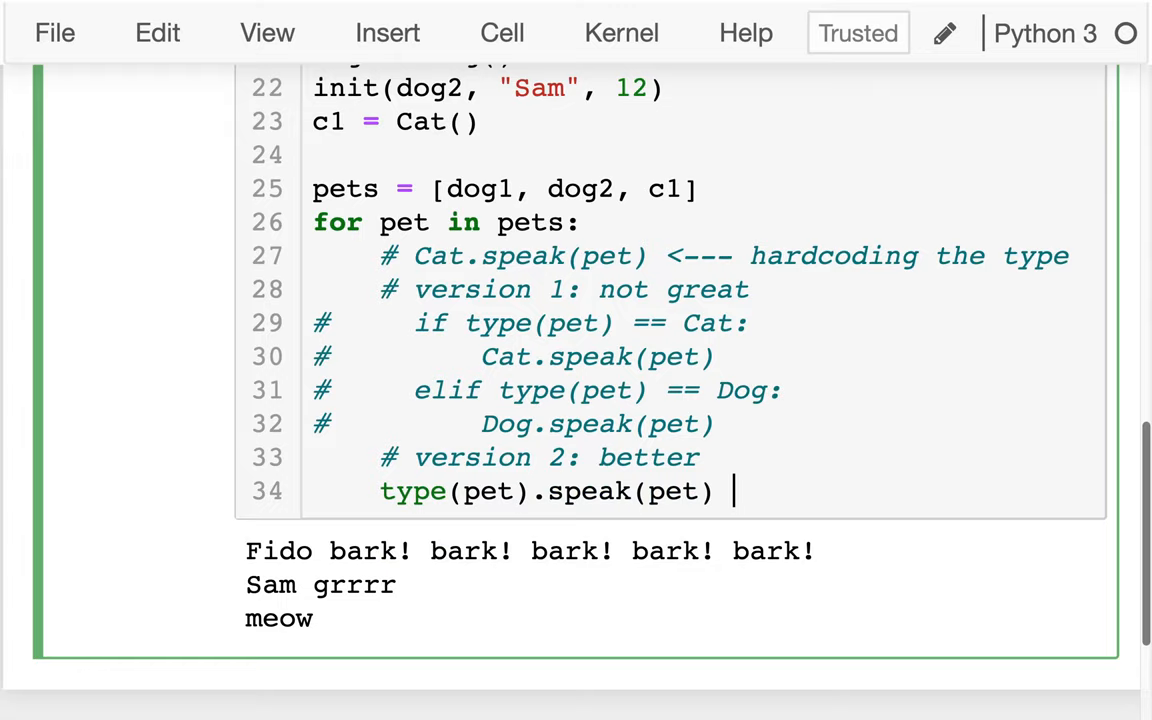
type("# type-ba")
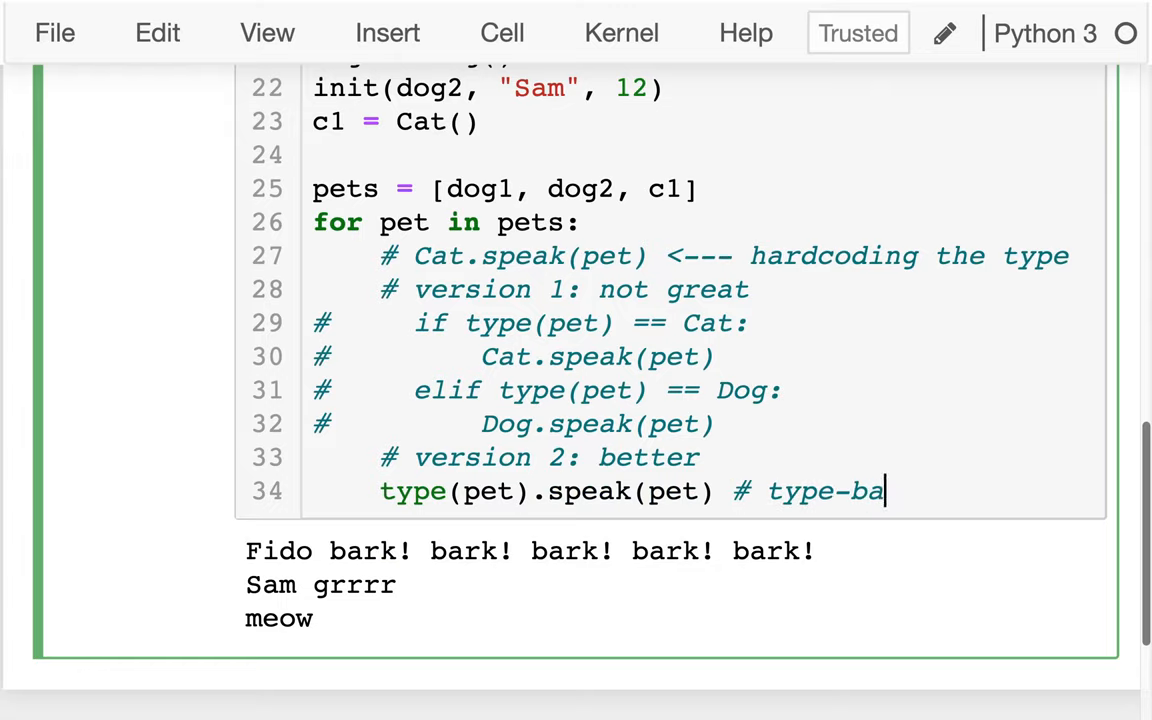
type("sed dispatch")
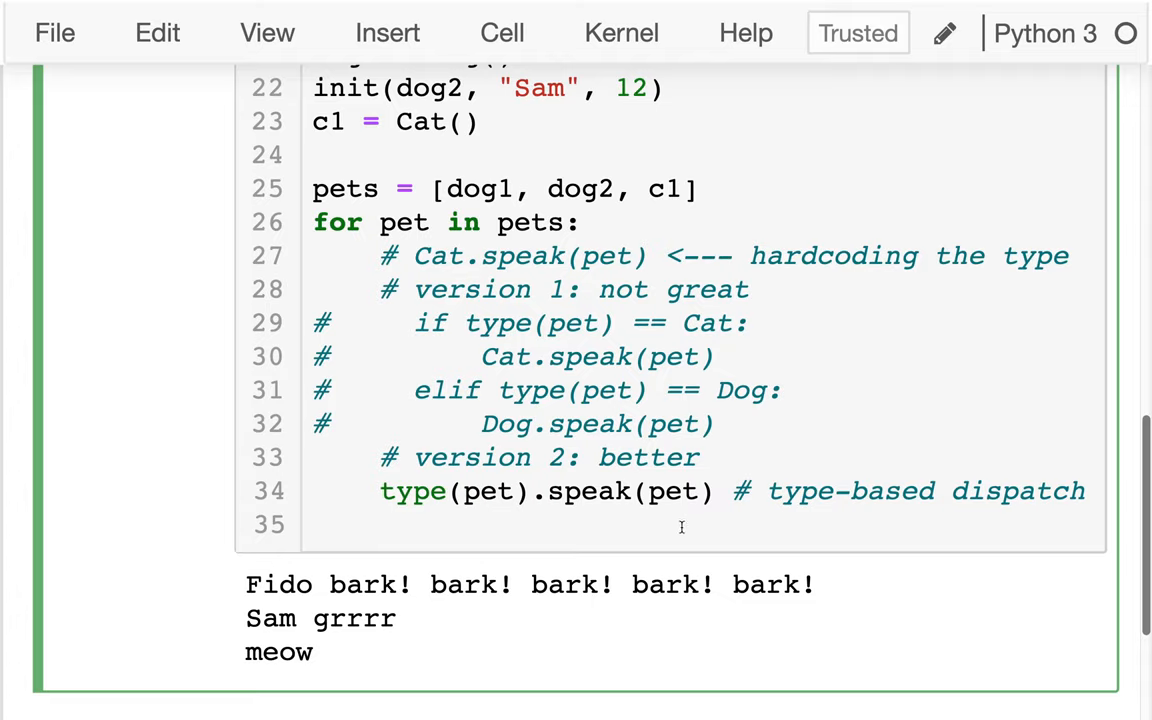
mouse_move(676, 492)
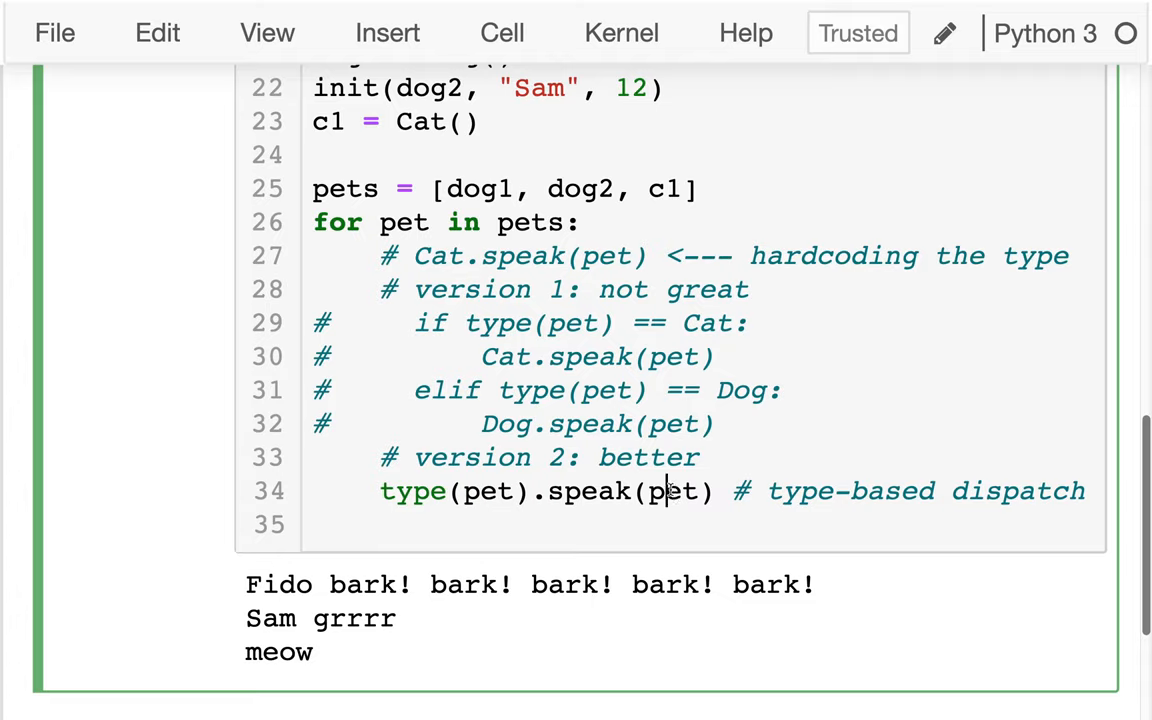
double_click(672, 492)
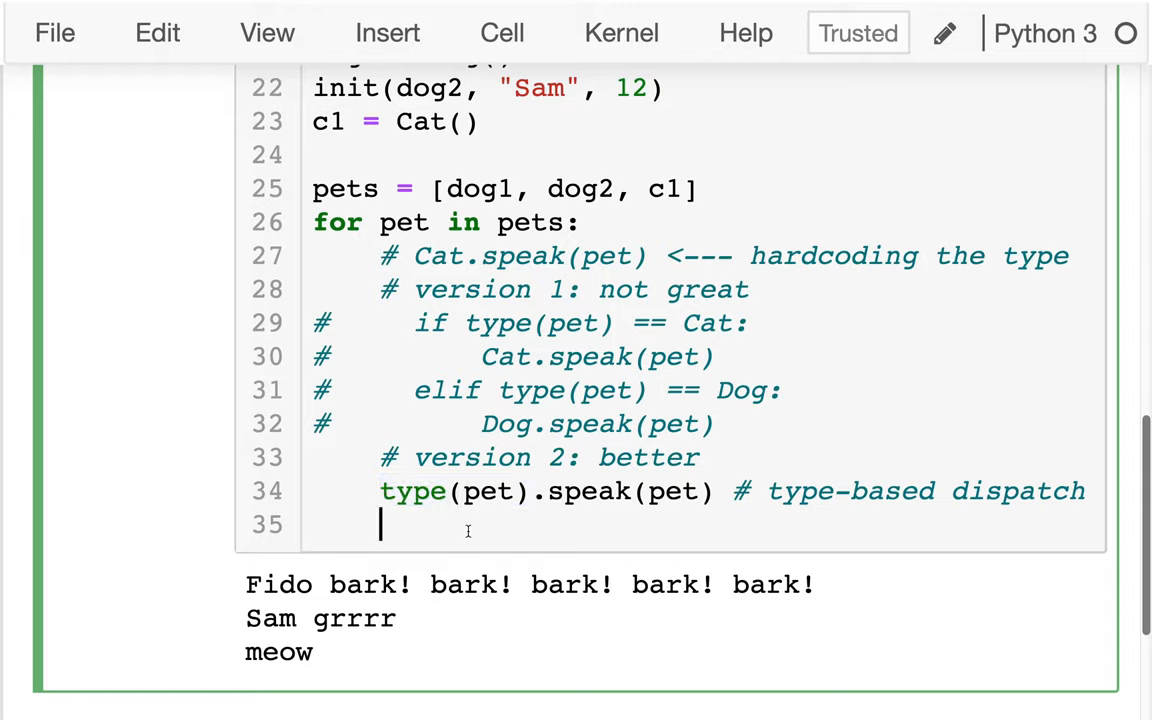
Step: Write pet.speak(pet) with the comment '# same behavior (type-based dispatch)'
type("pe")
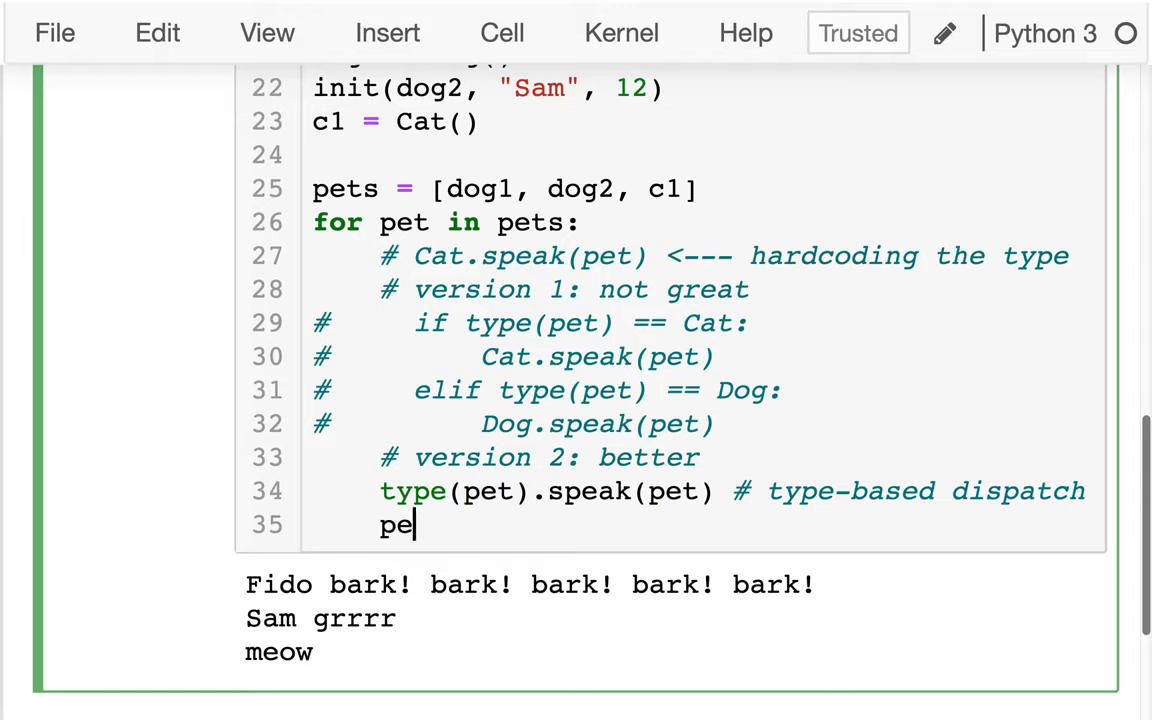
type(".sp")
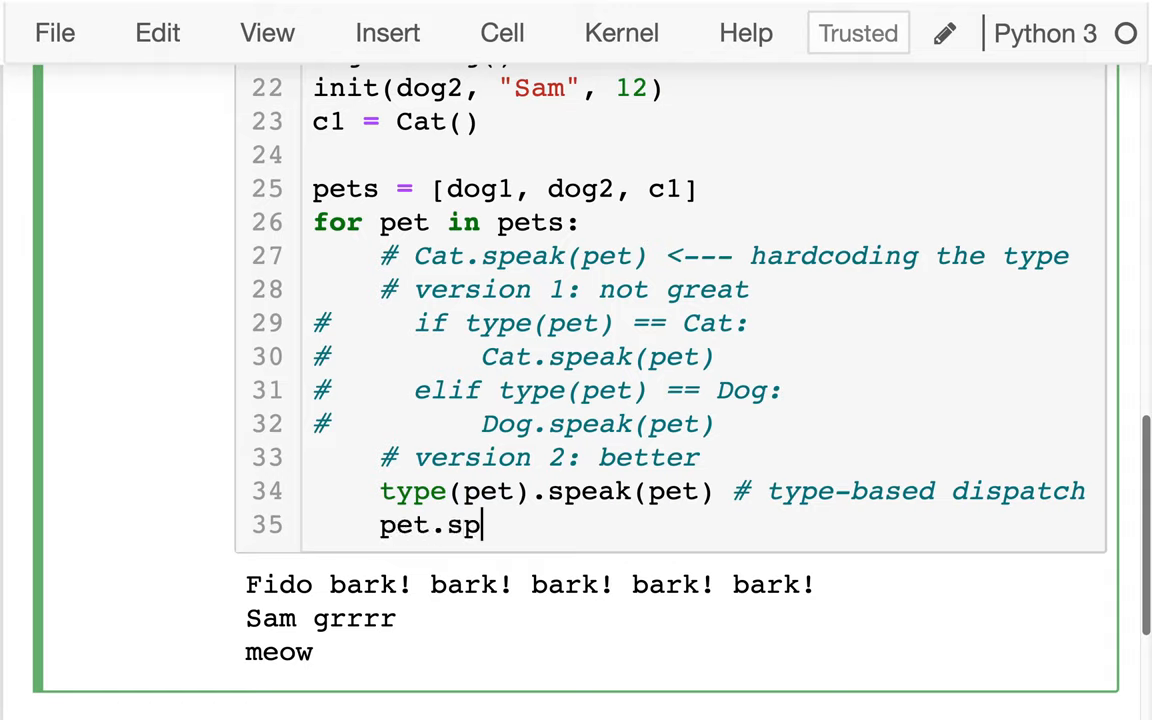
type("eak(pet)")
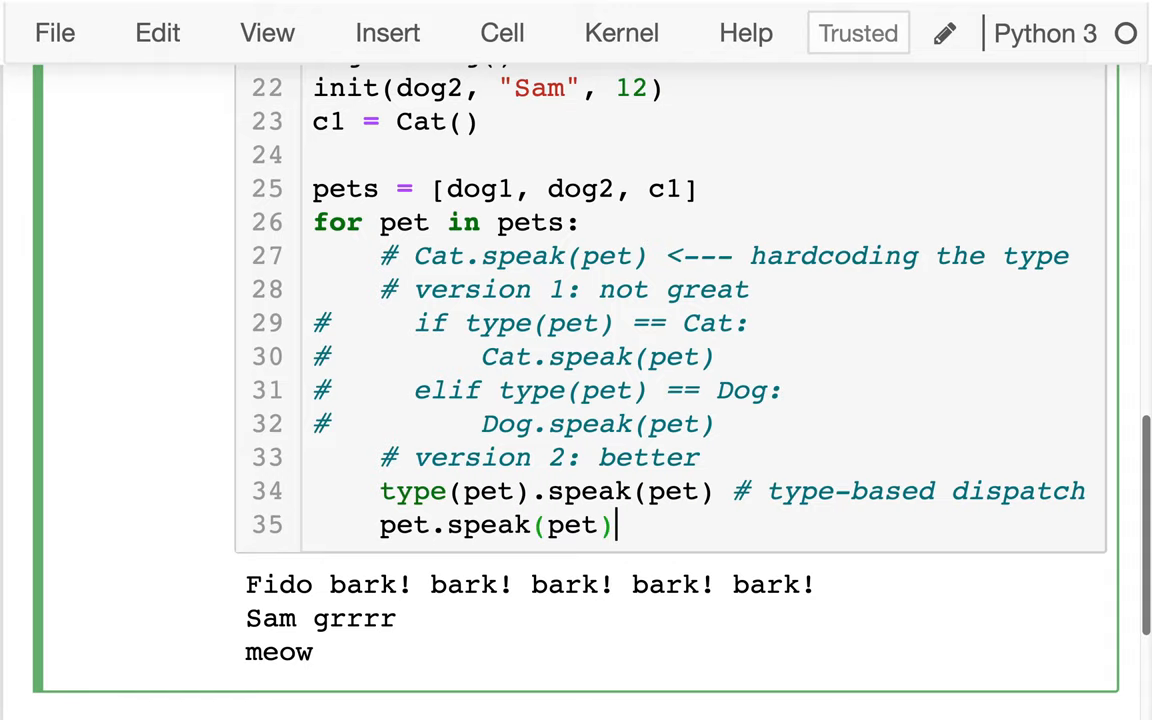
type("# same")
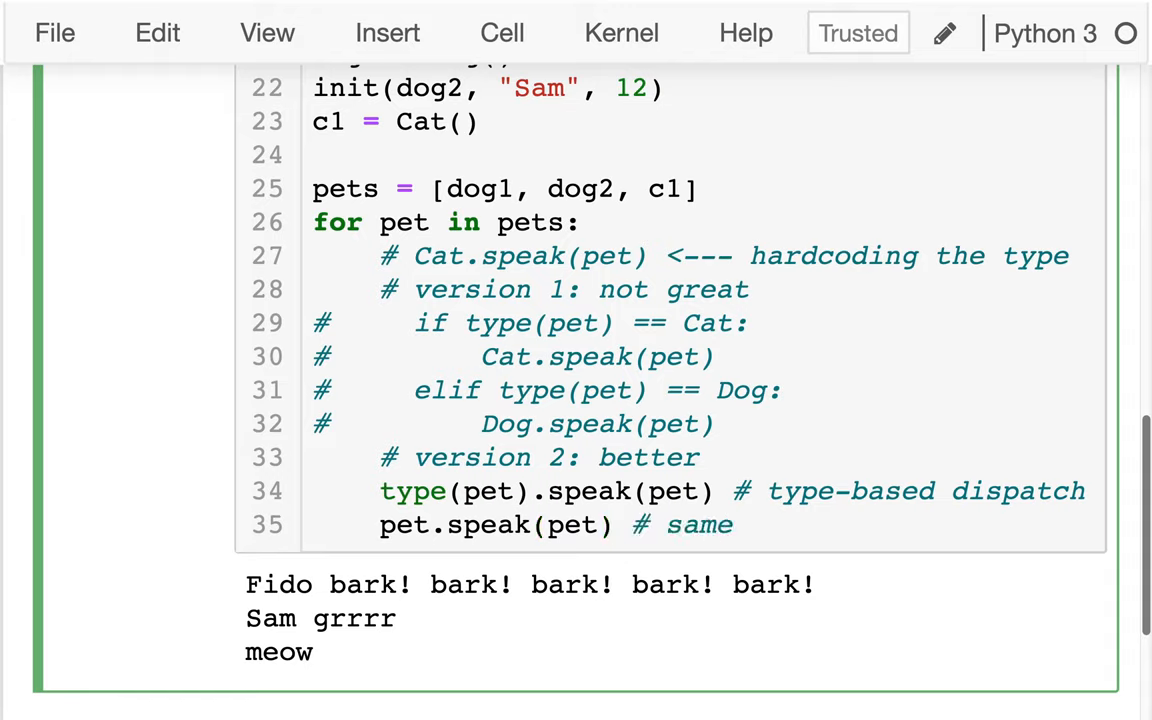
type("behavio,")
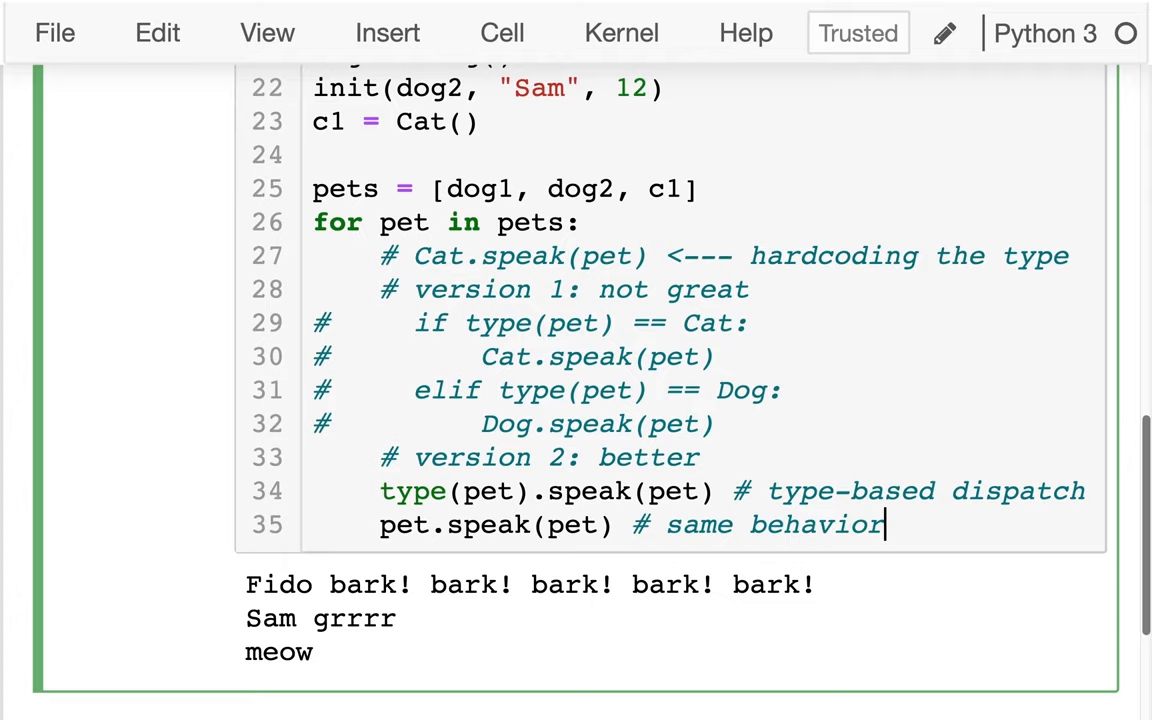
type("(type-based disp")
type("#")
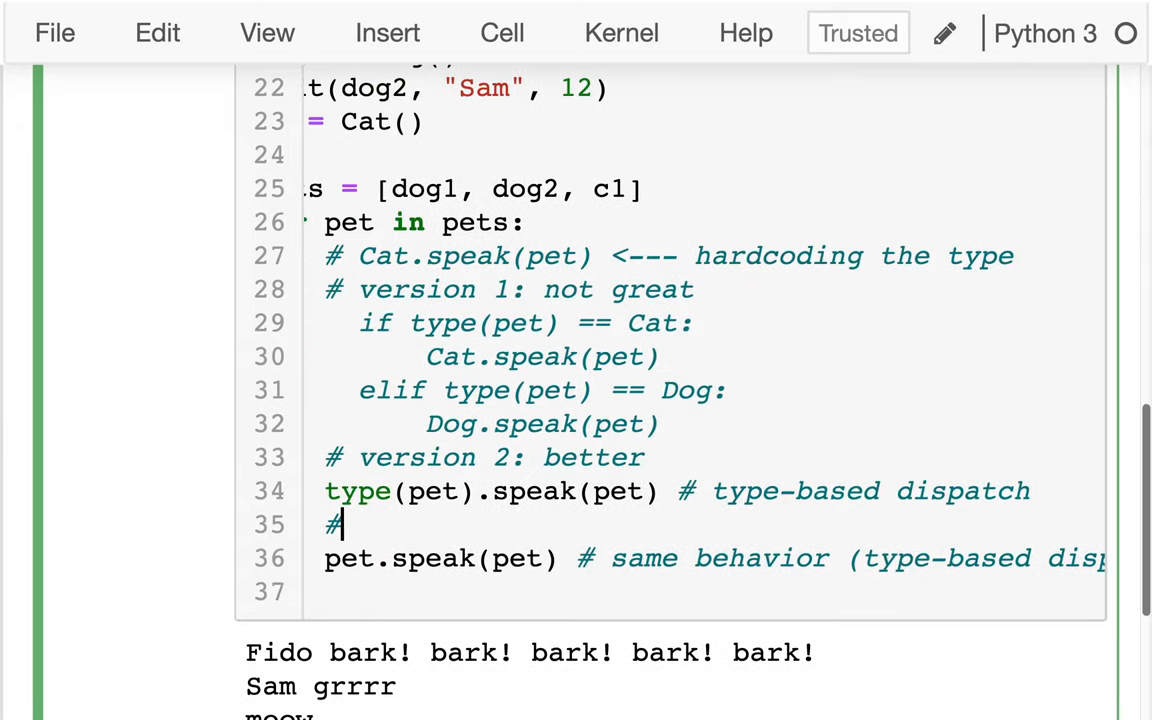
Step: Label it '# version 3: best', drop the pet argument, and point out type(pet) in version 2
type("version 3:")
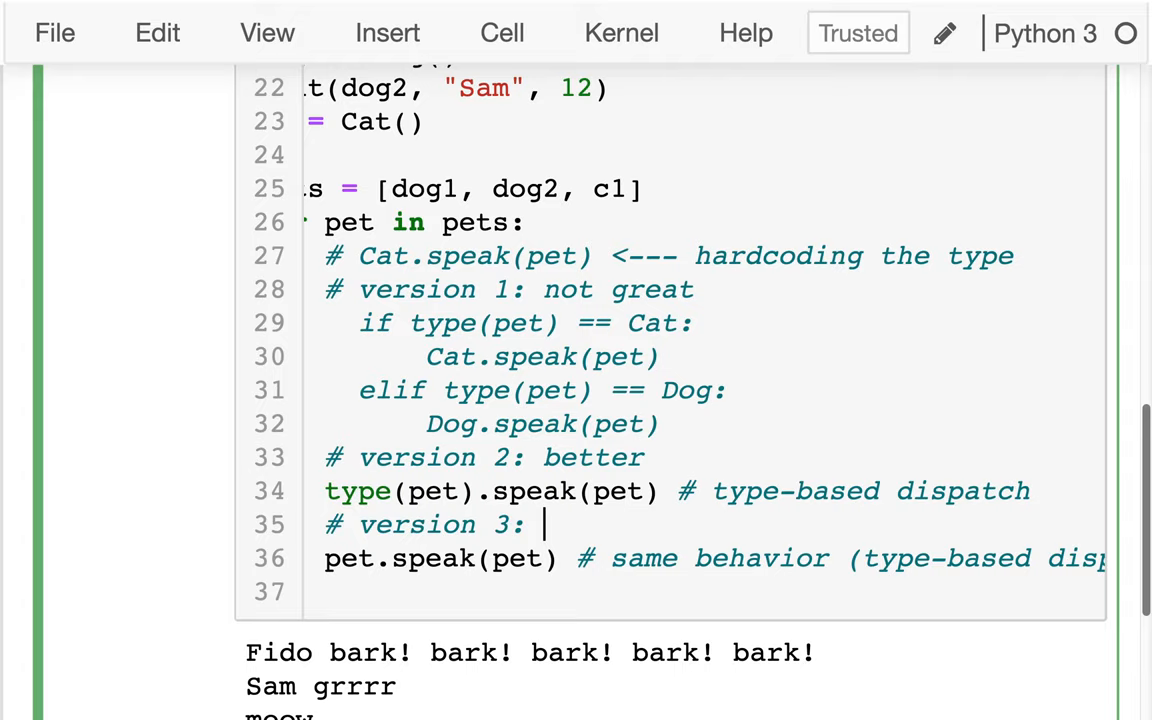
type("best")
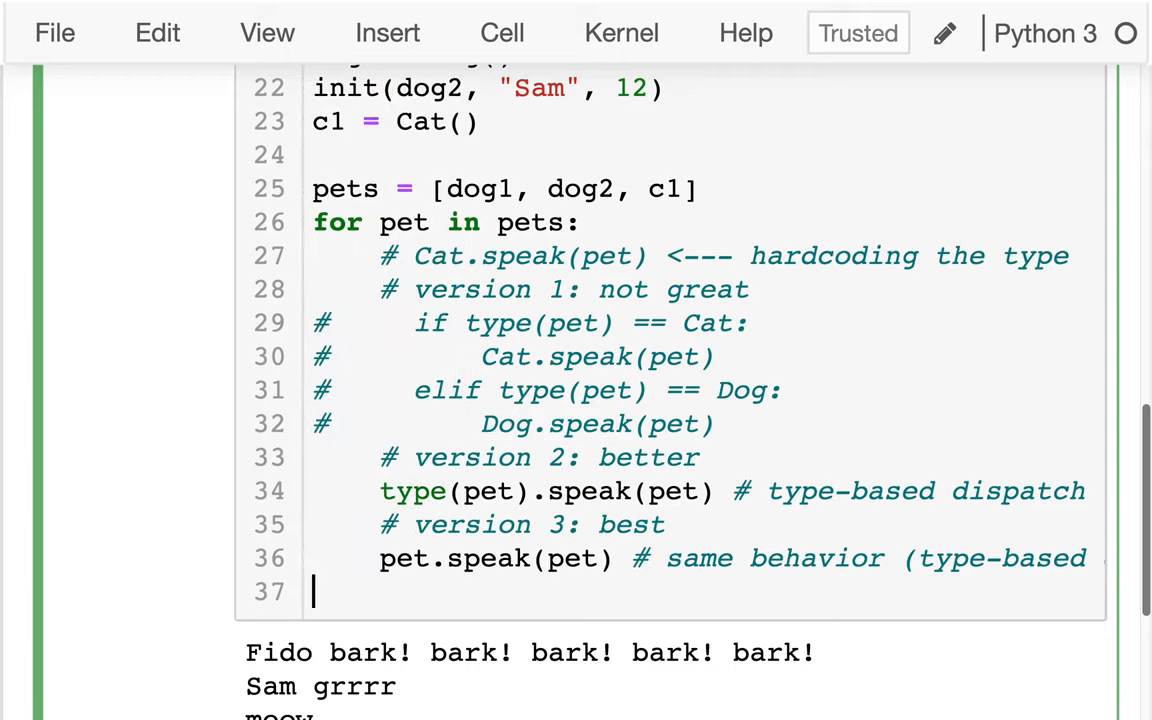
double_click(486, 558)
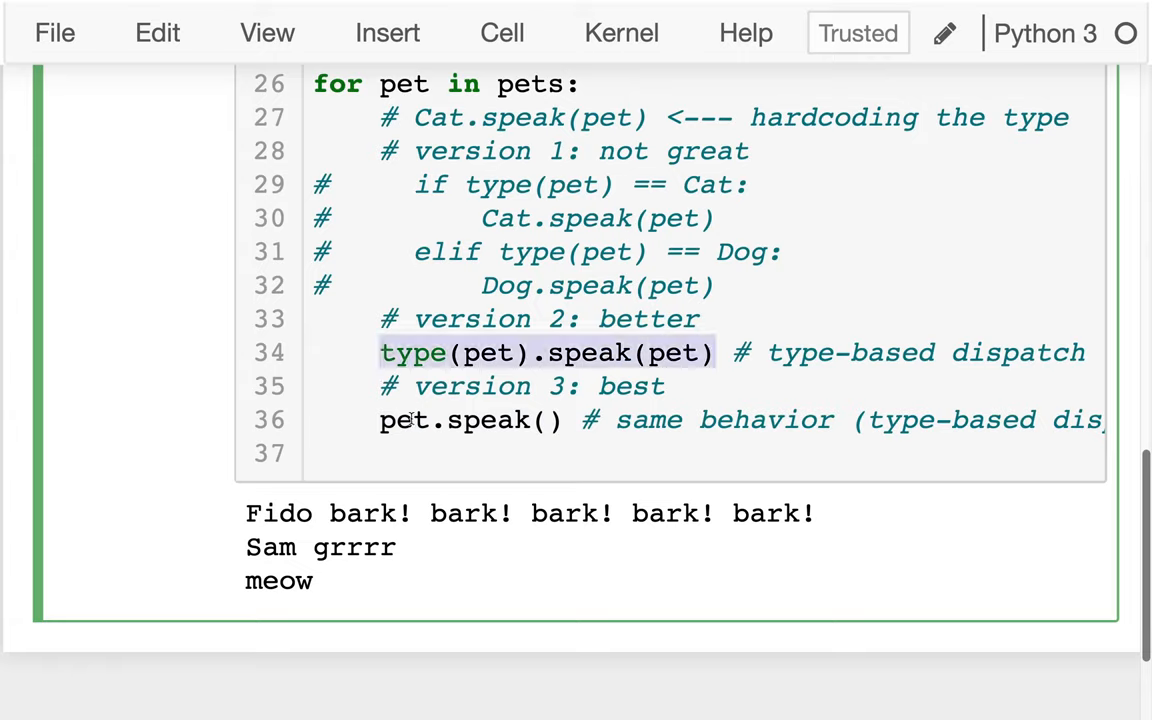
double_click(488, 420)
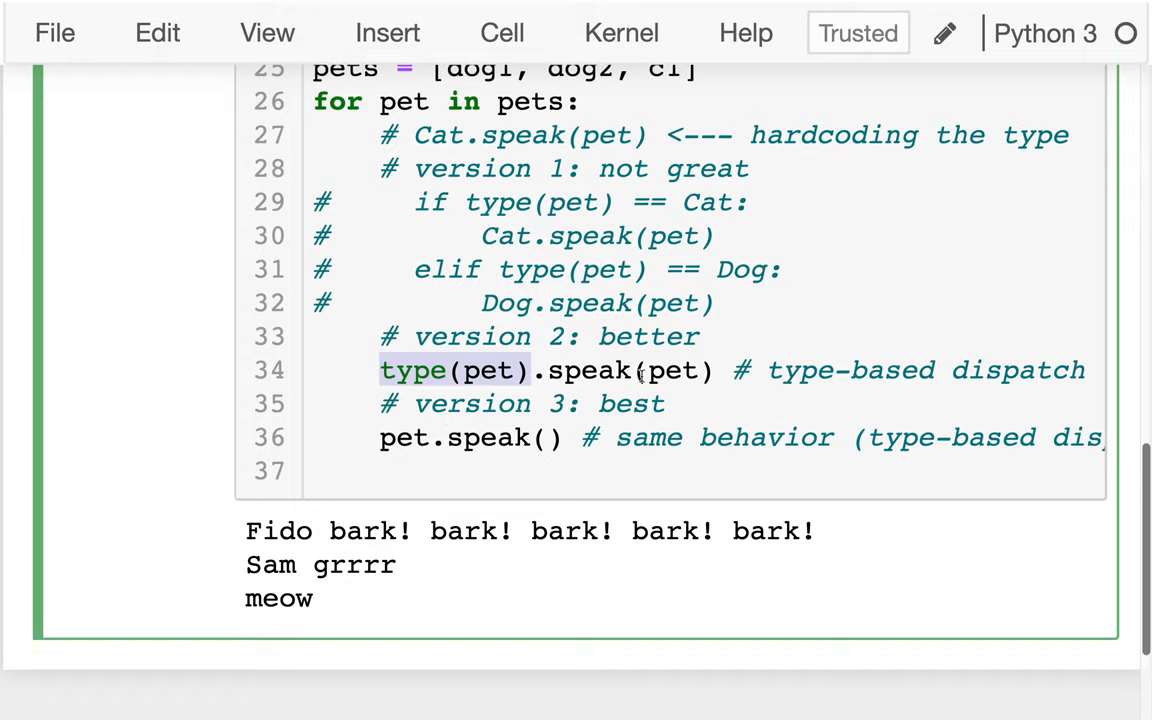
mouse_move(676, 396)
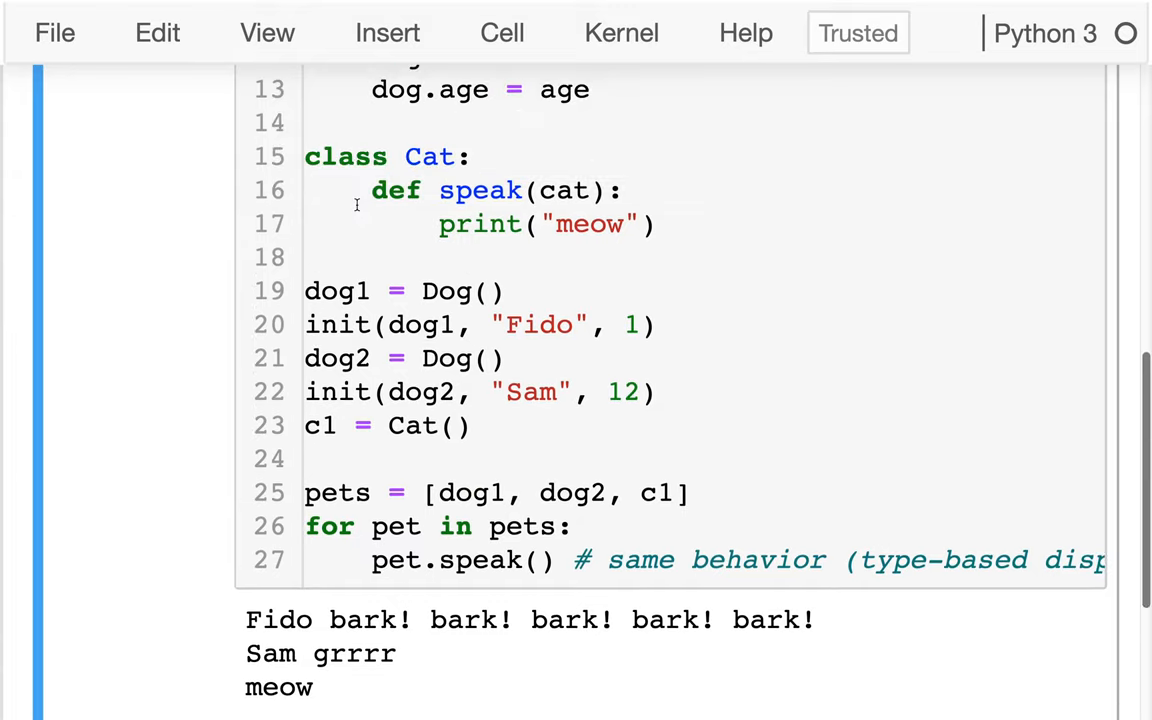
scroll("down", 3)
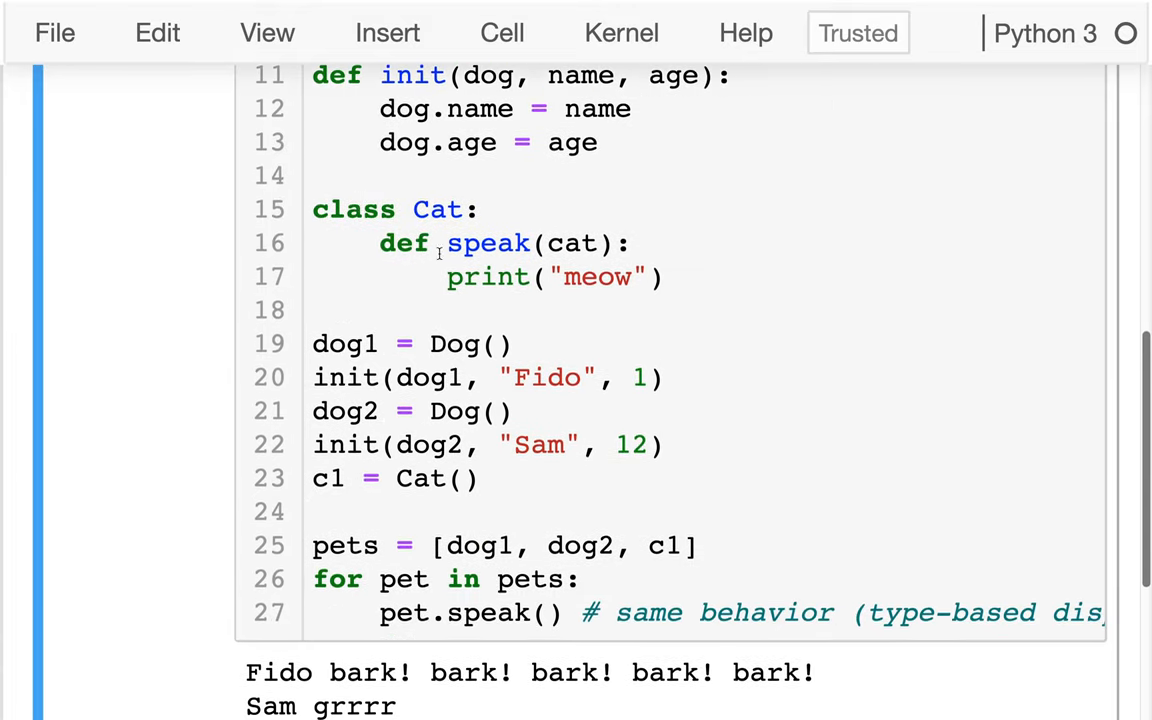
double_click(404, 612)
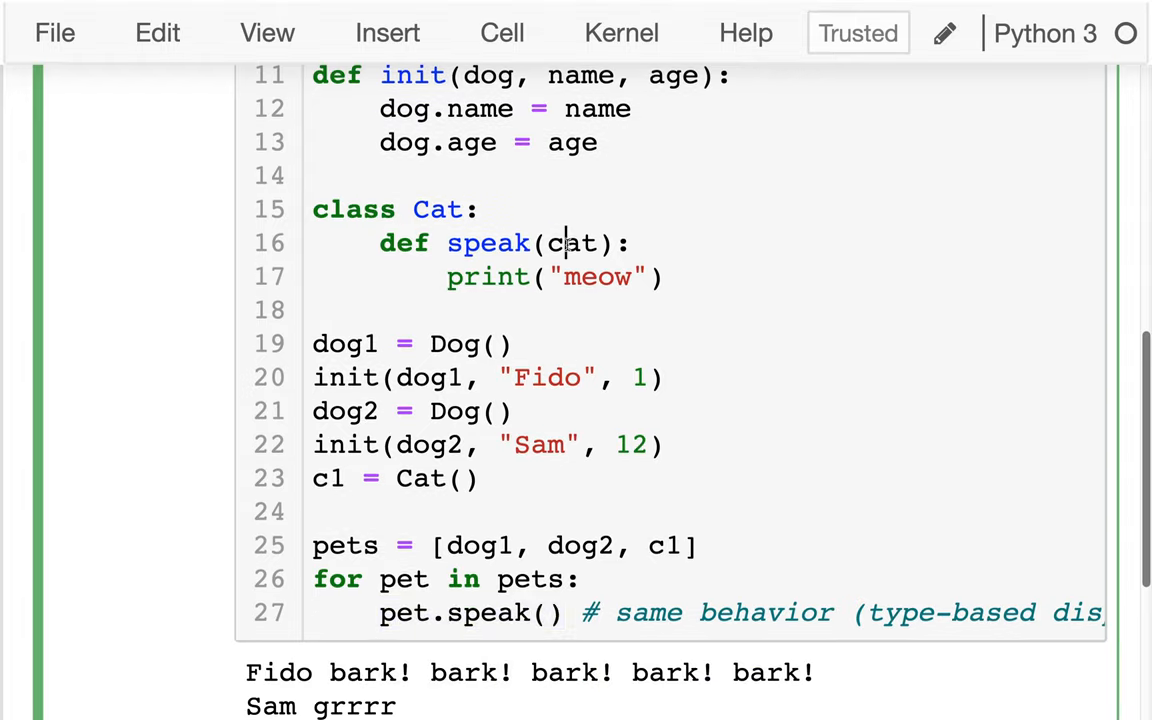
double_click(572, 244)
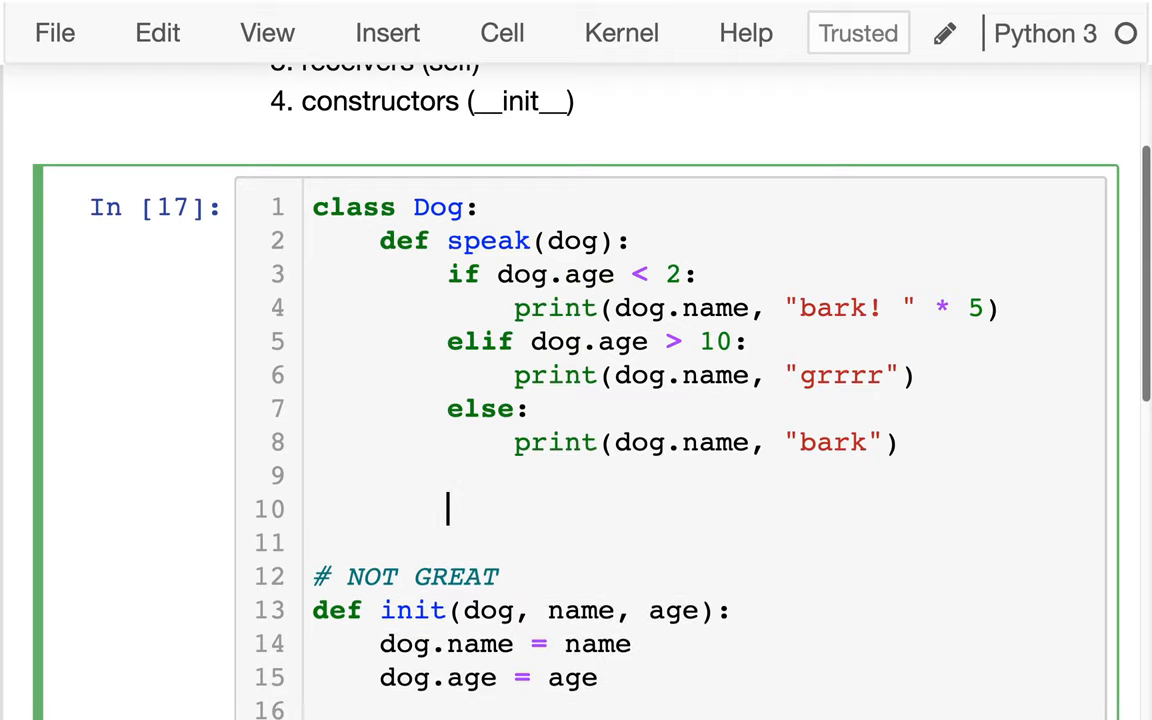
Step: Define a birthday(dog, bday_count=1) method in the Dog class
type("def")
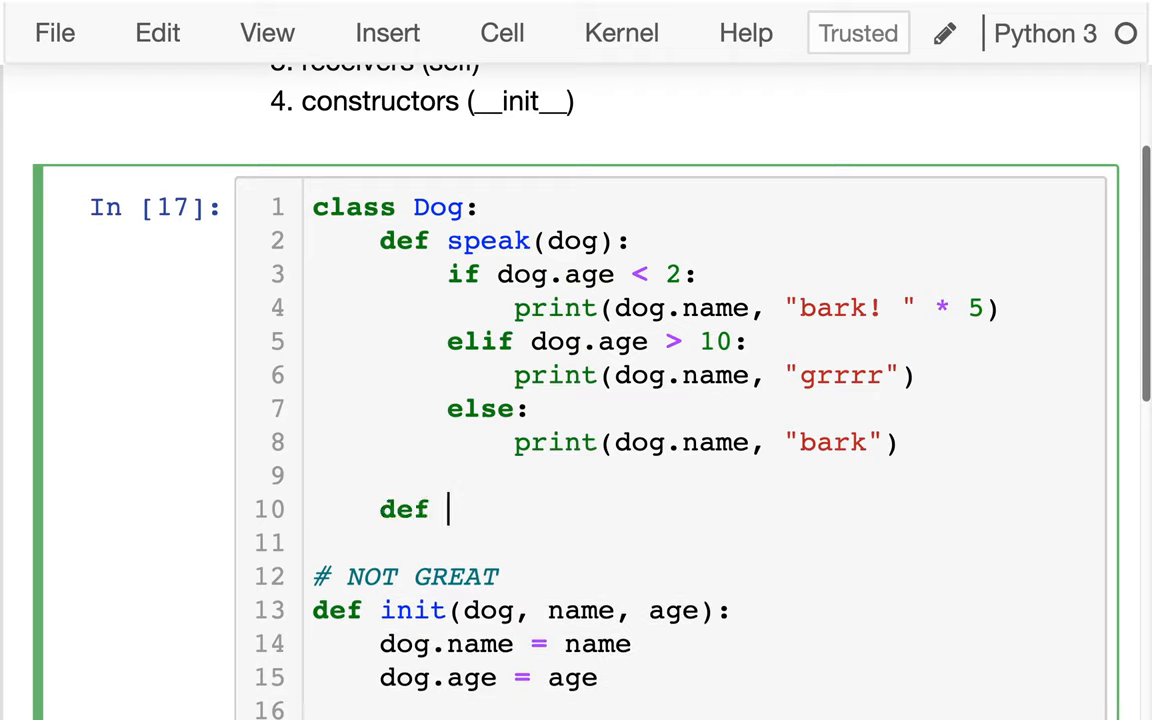
key("Backspace")
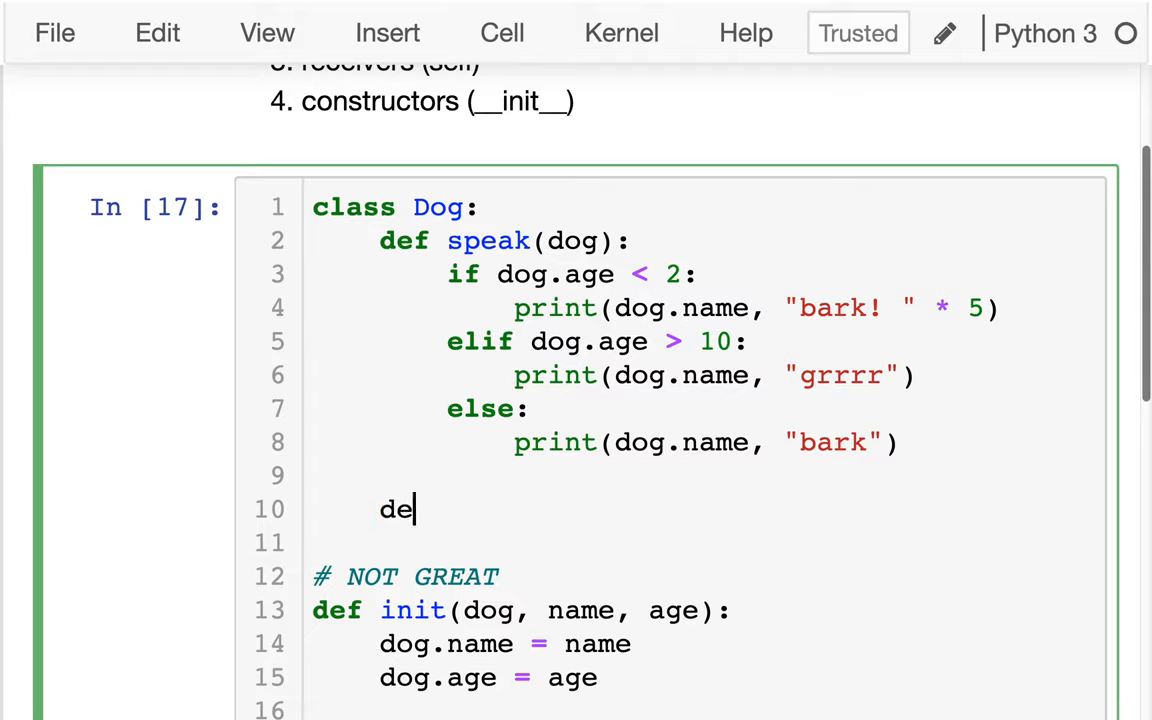
type("f")
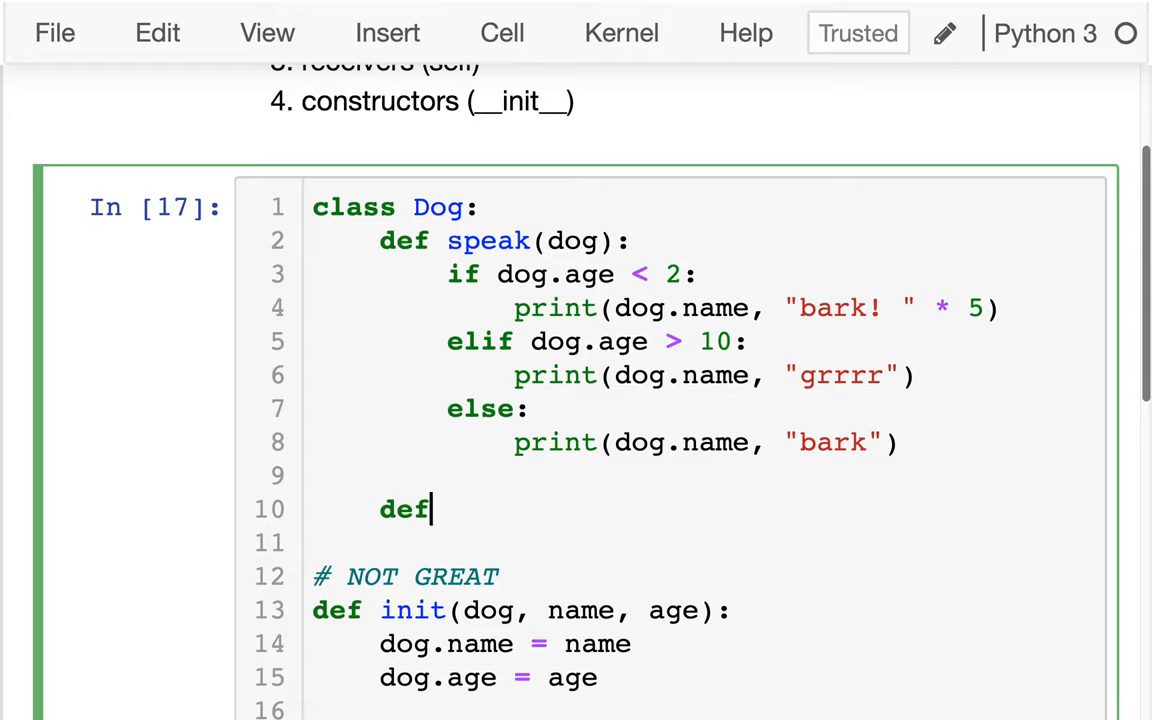
type("speak")
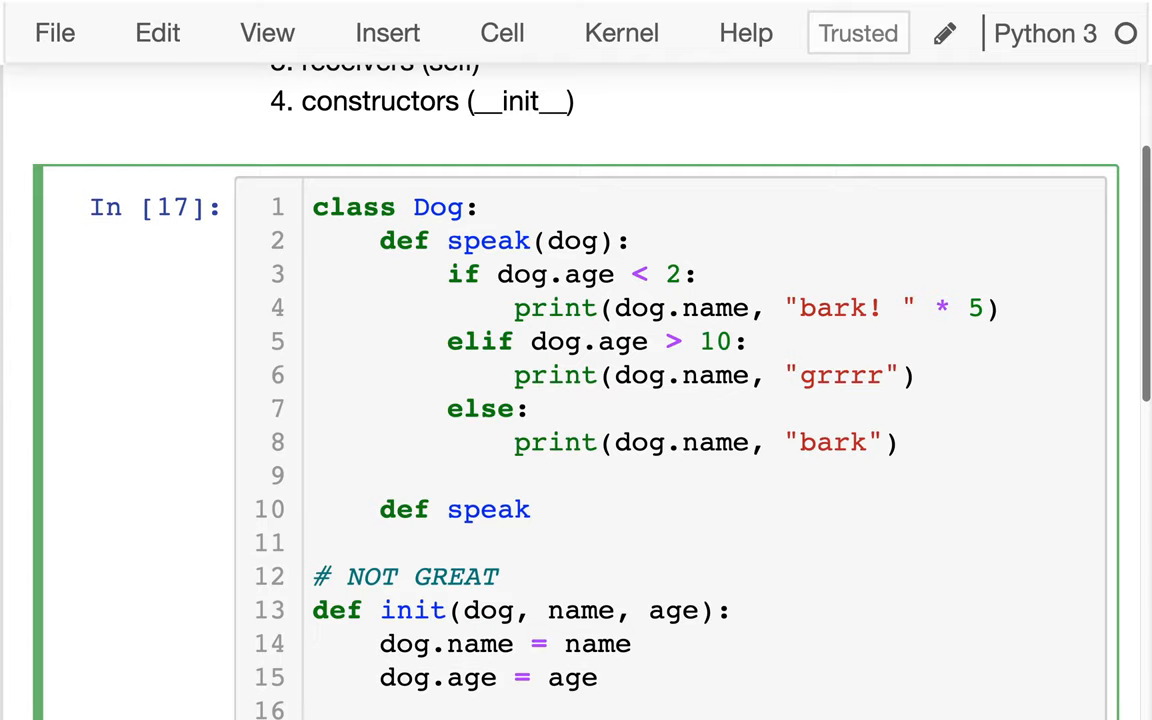
type("()")
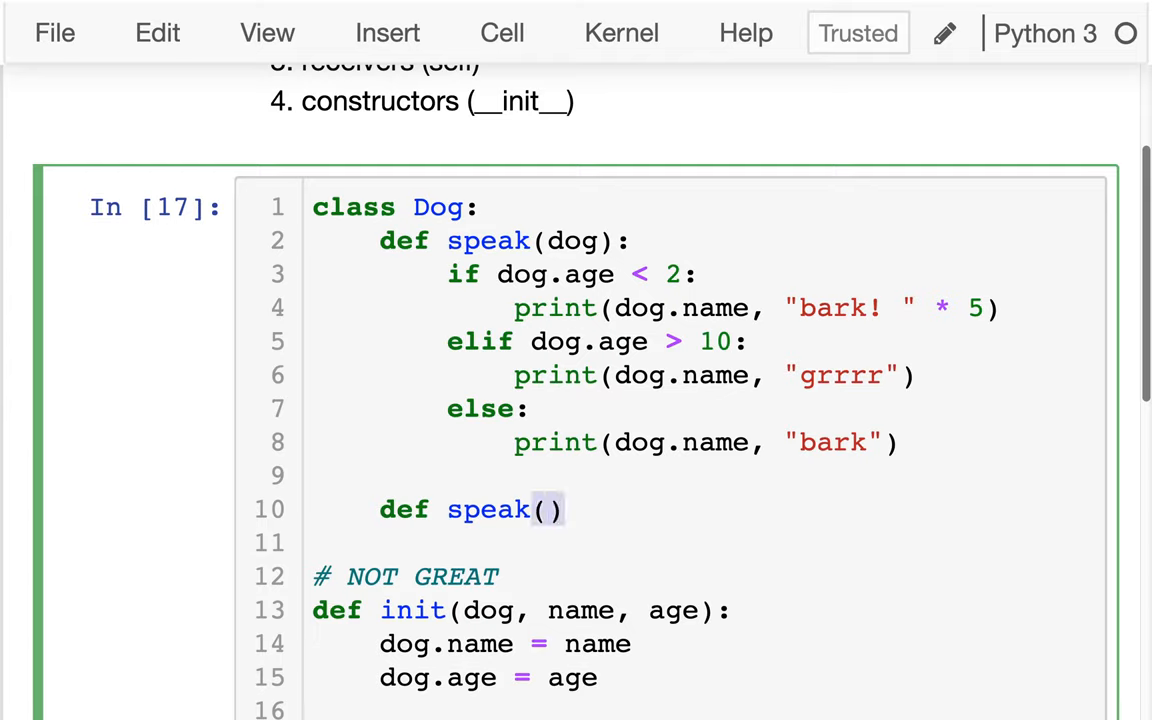
type("birthday")
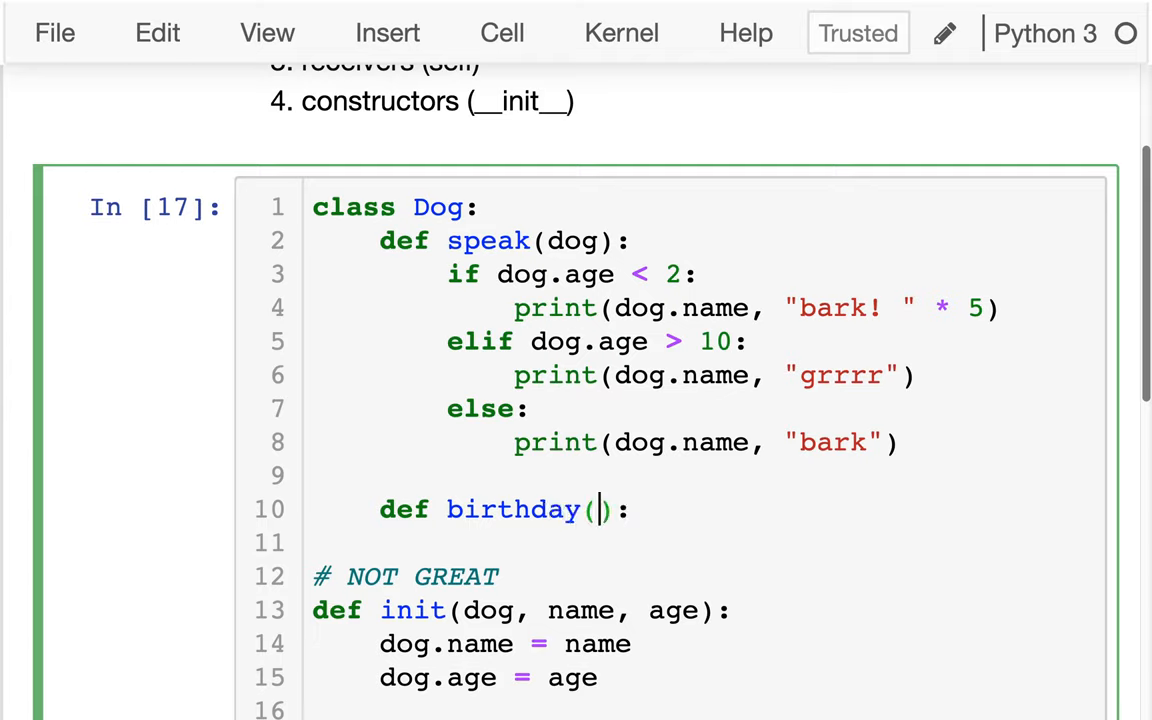
type("bday_count")
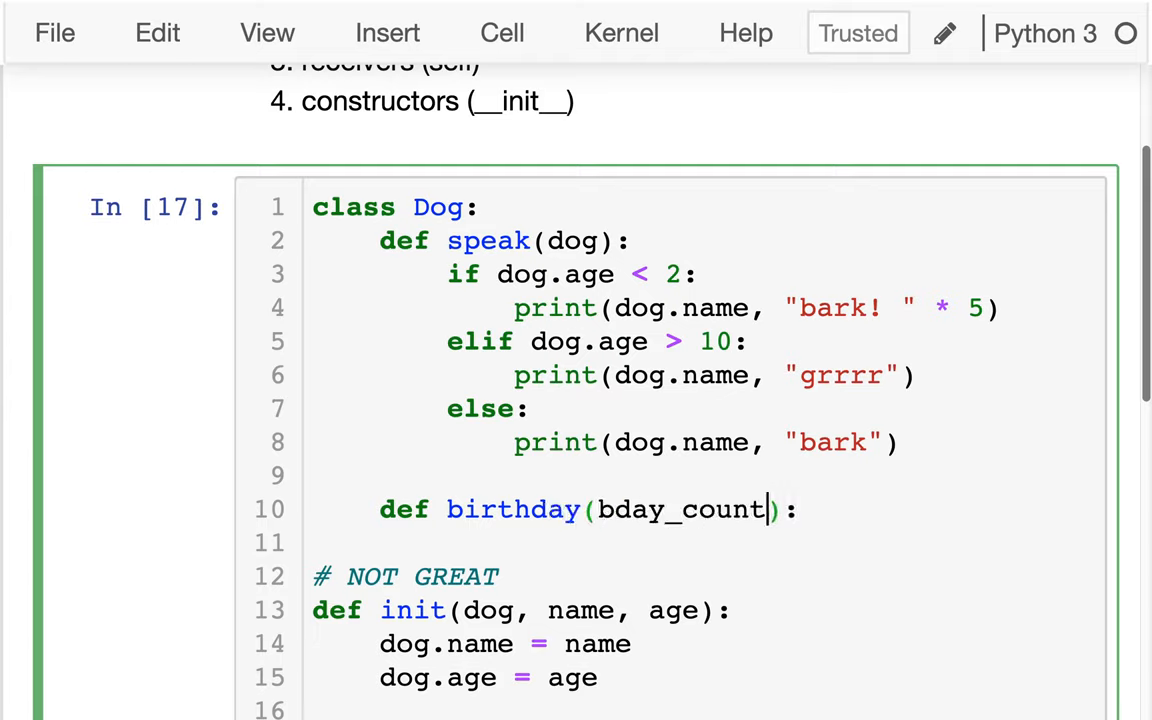
type("=1")
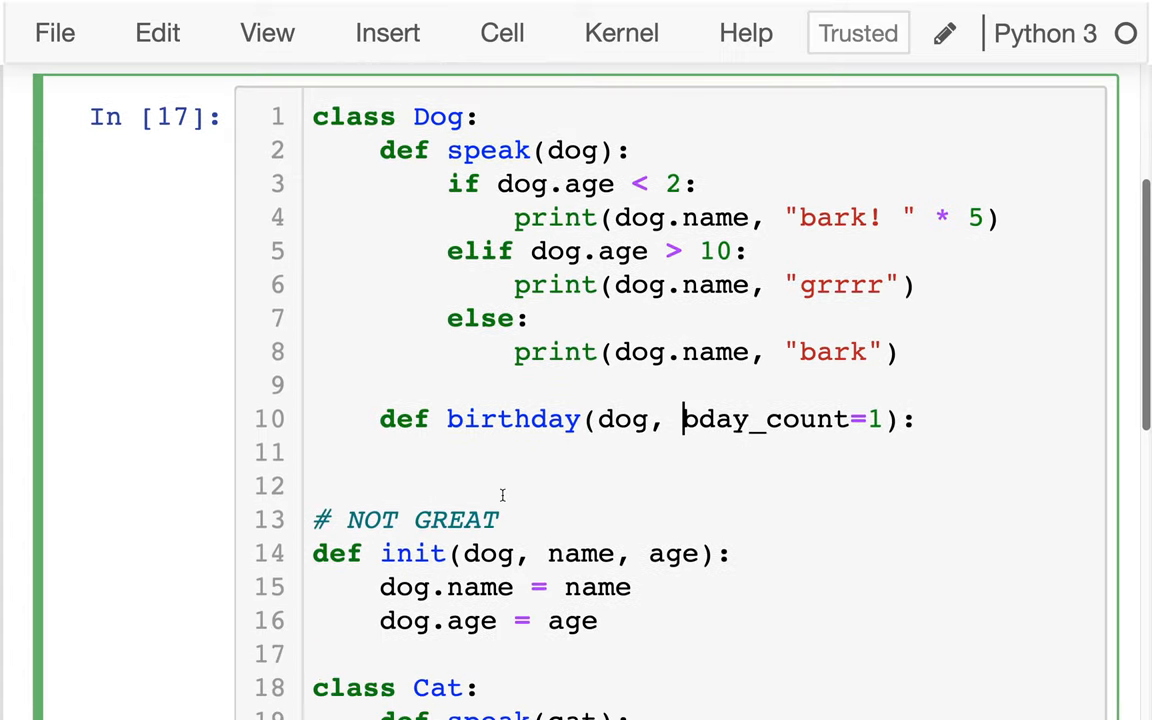
Step: Give birthday the body dog.age += bday_count, highlighting its name and dog parameter
double_click(622, 420)
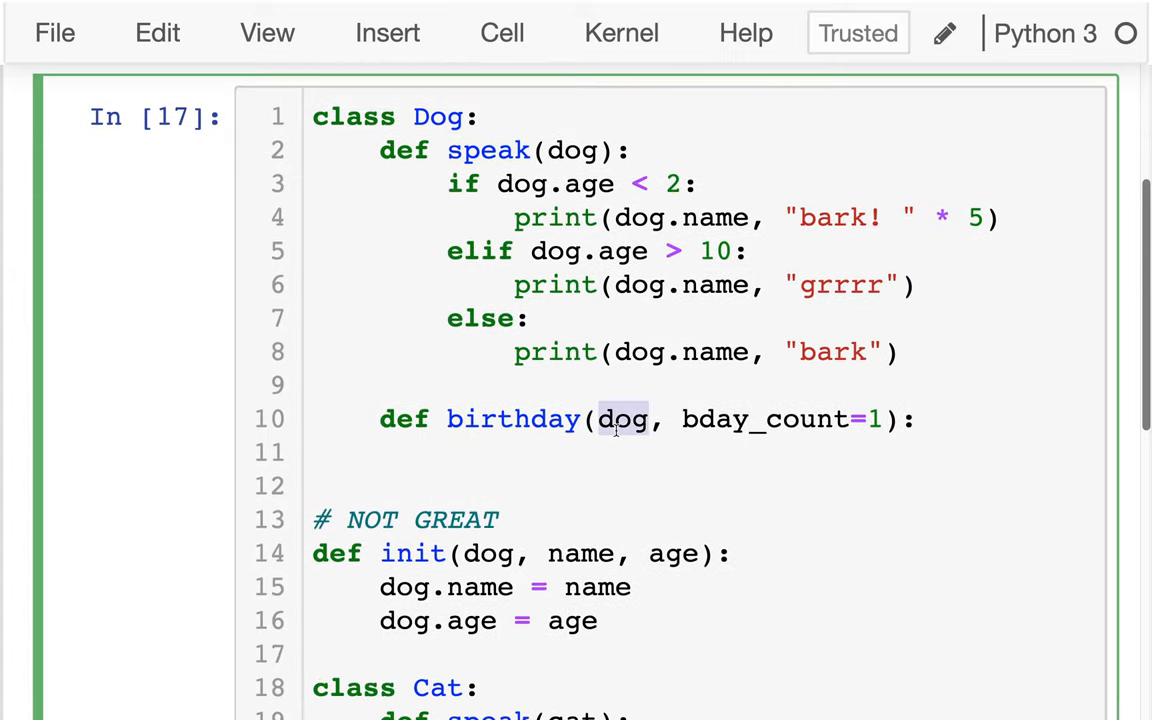
double_click(512, 420)
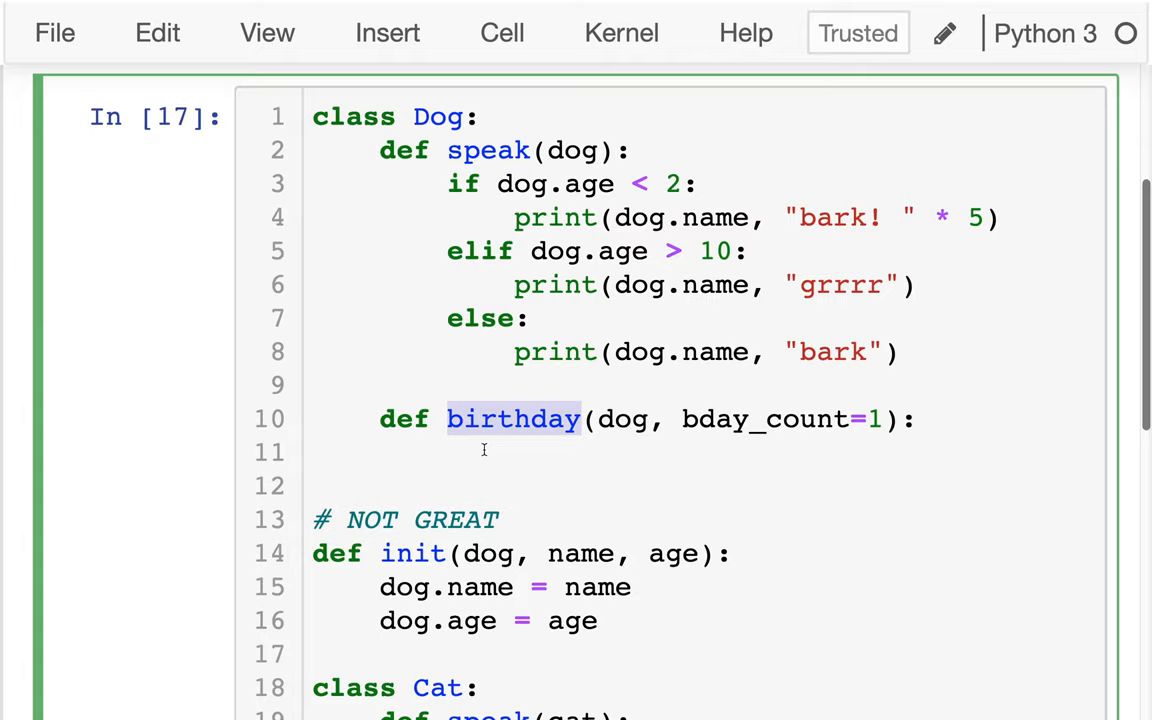
type("dog.")
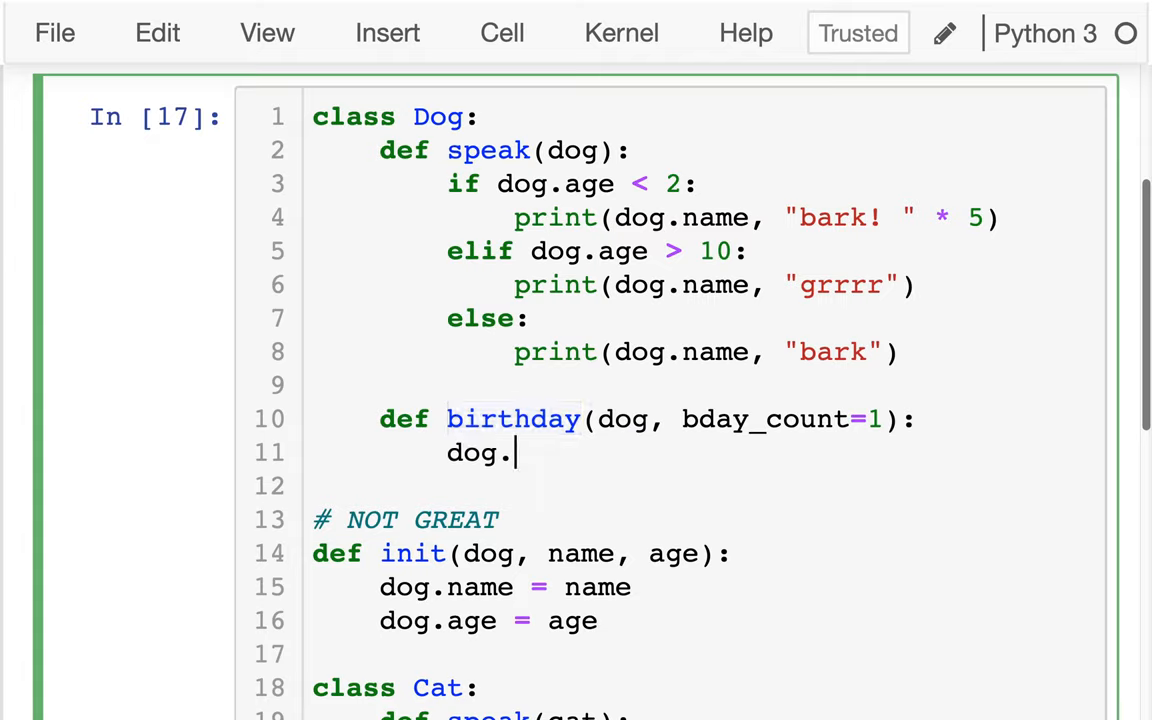
type("age += b")
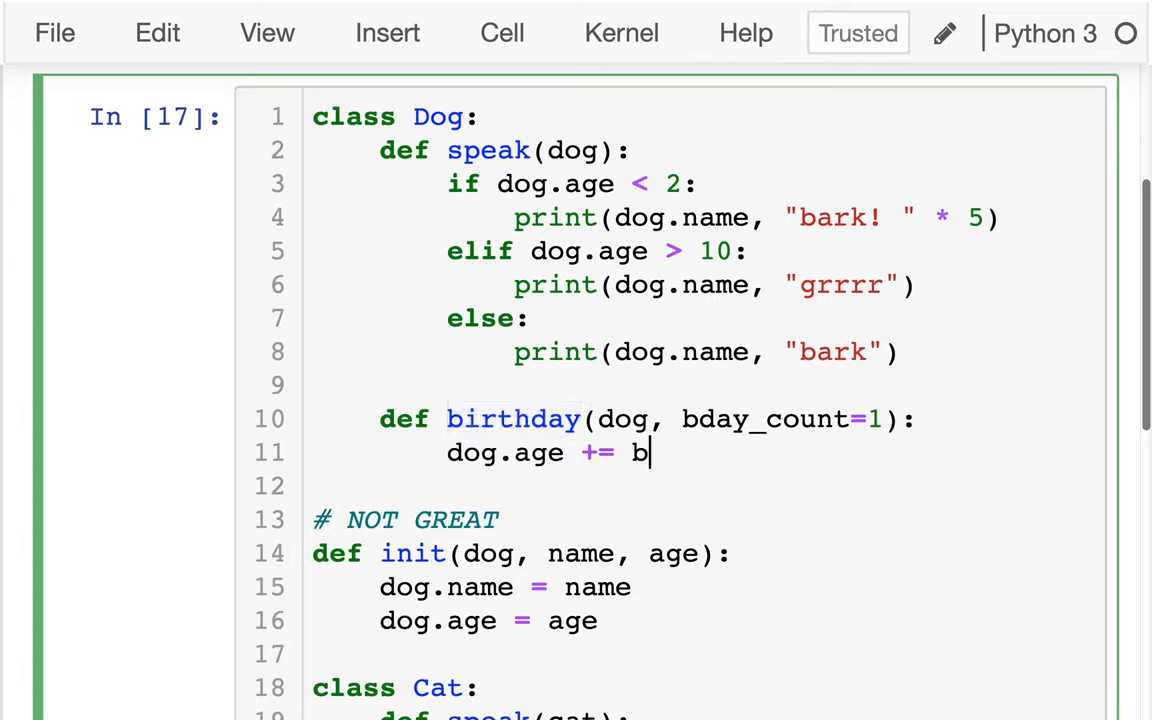
type("day_count")
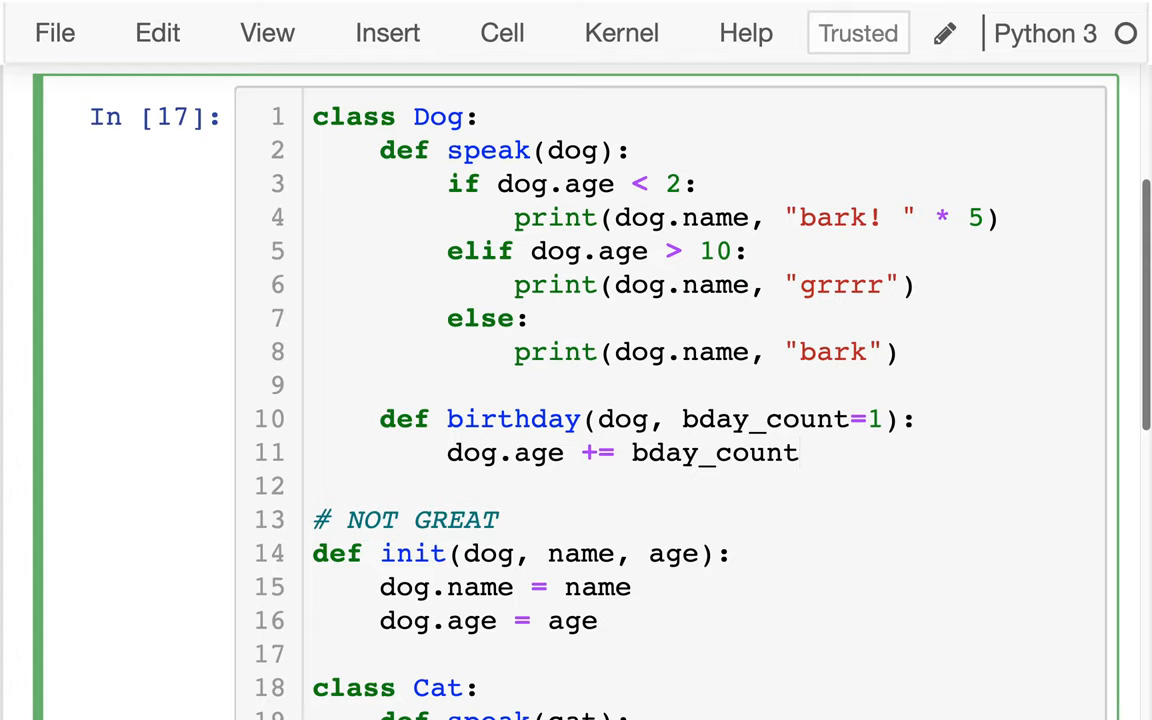
double_click(764, 420)
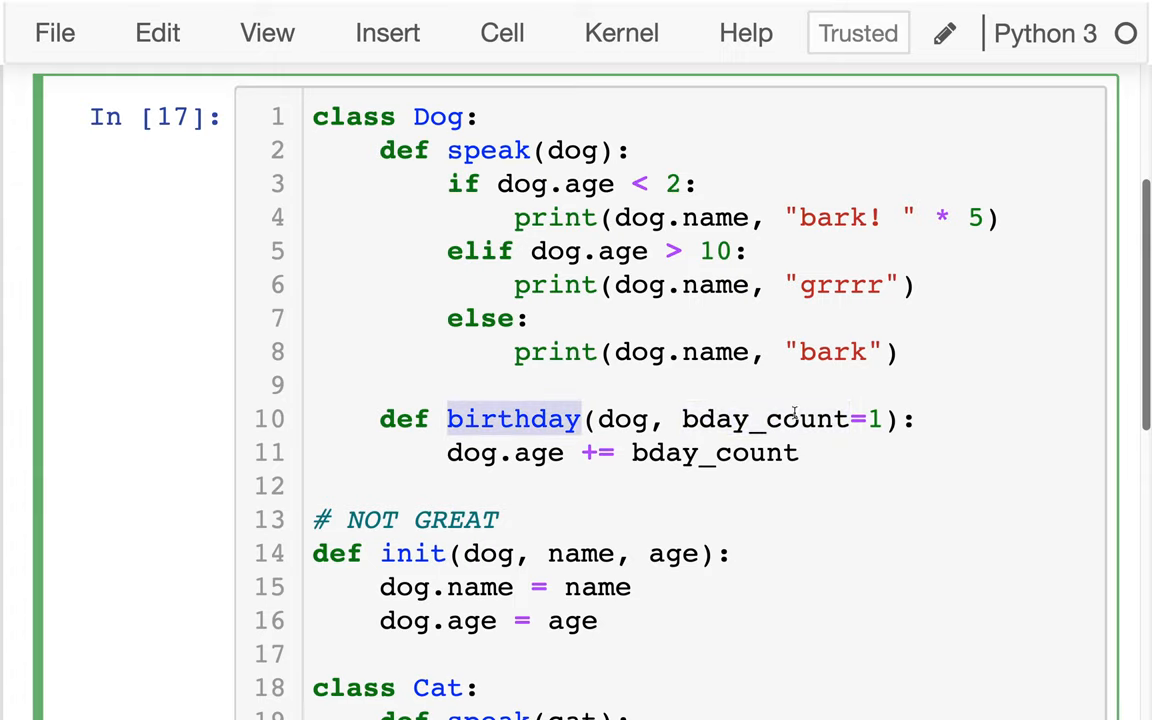
Step: Below the class add print(dog1.age), dog1.birthday(3), print(dog1.age) so it prints 1 then 4
scroll("down", 3)
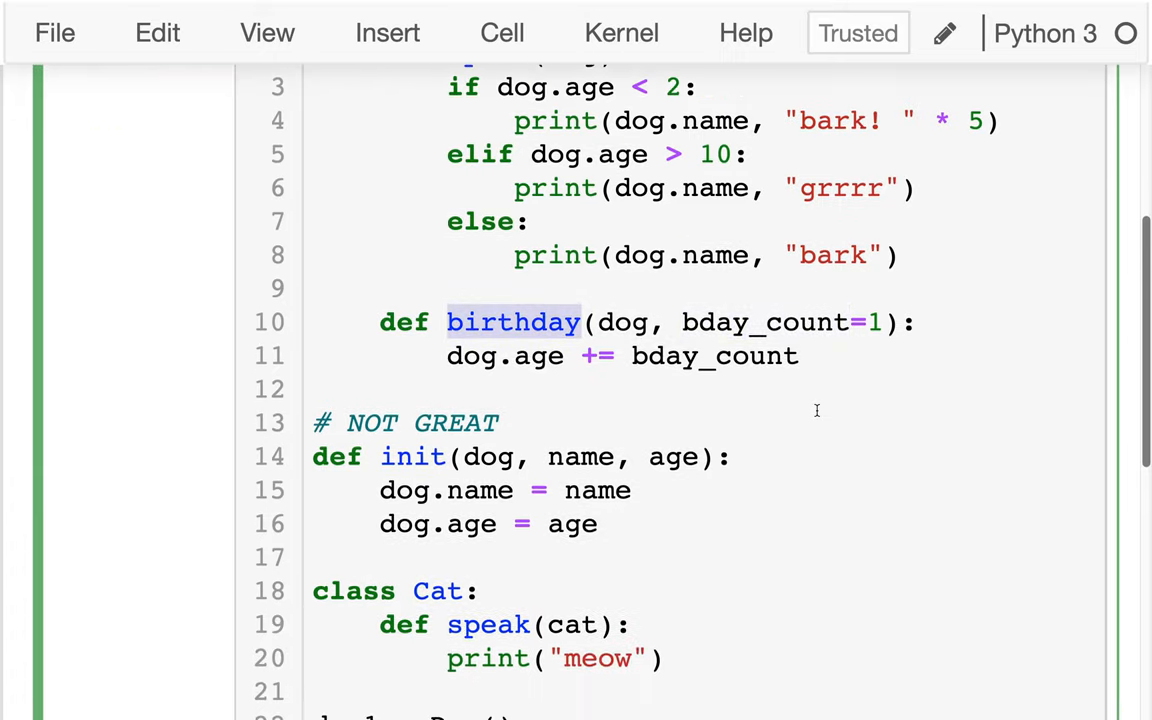
scroll("down", 3)
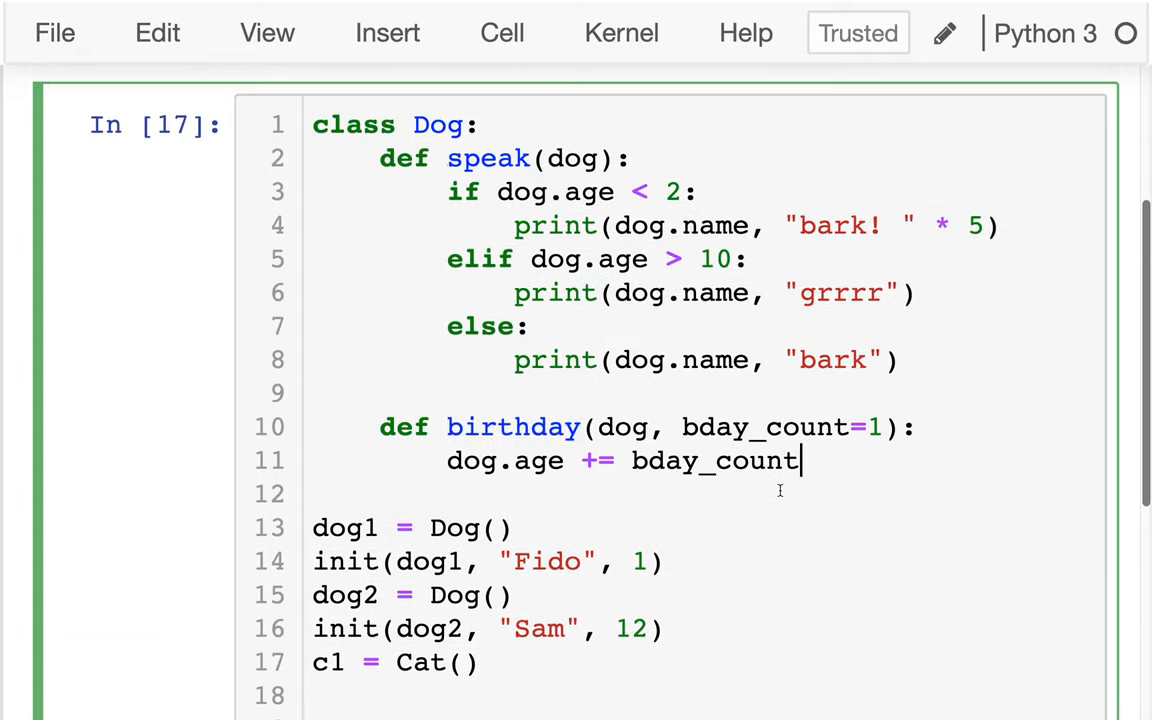
scroll("down", 3)
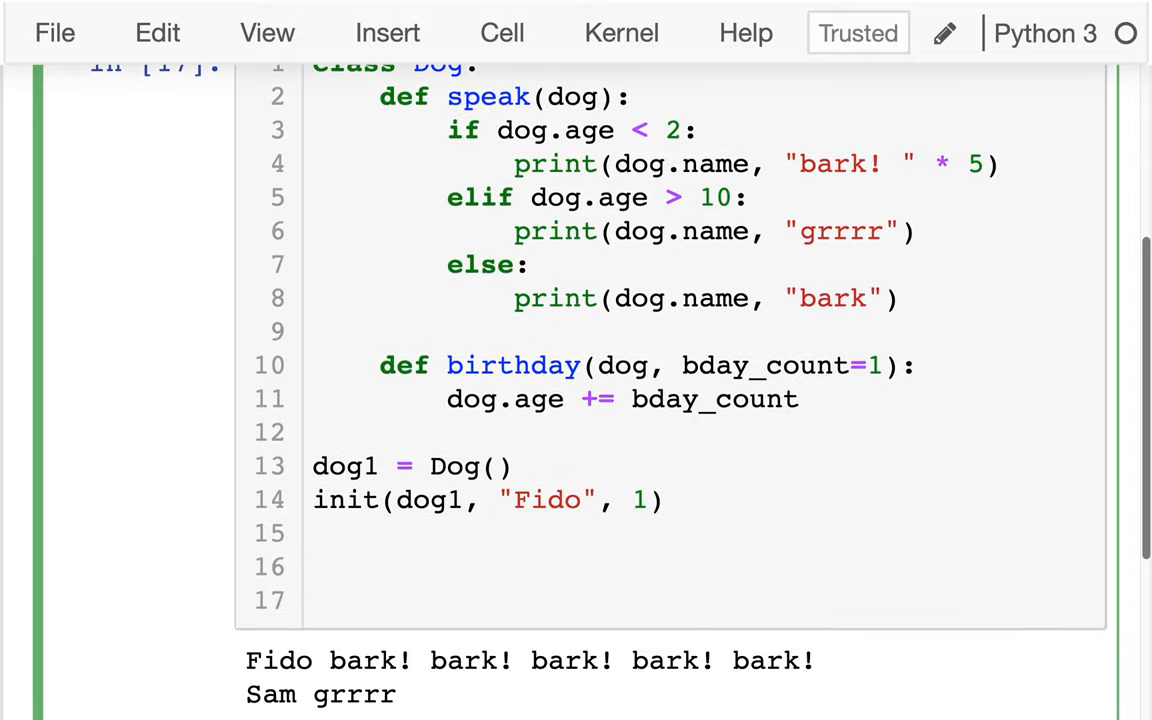
type("print(dog1")
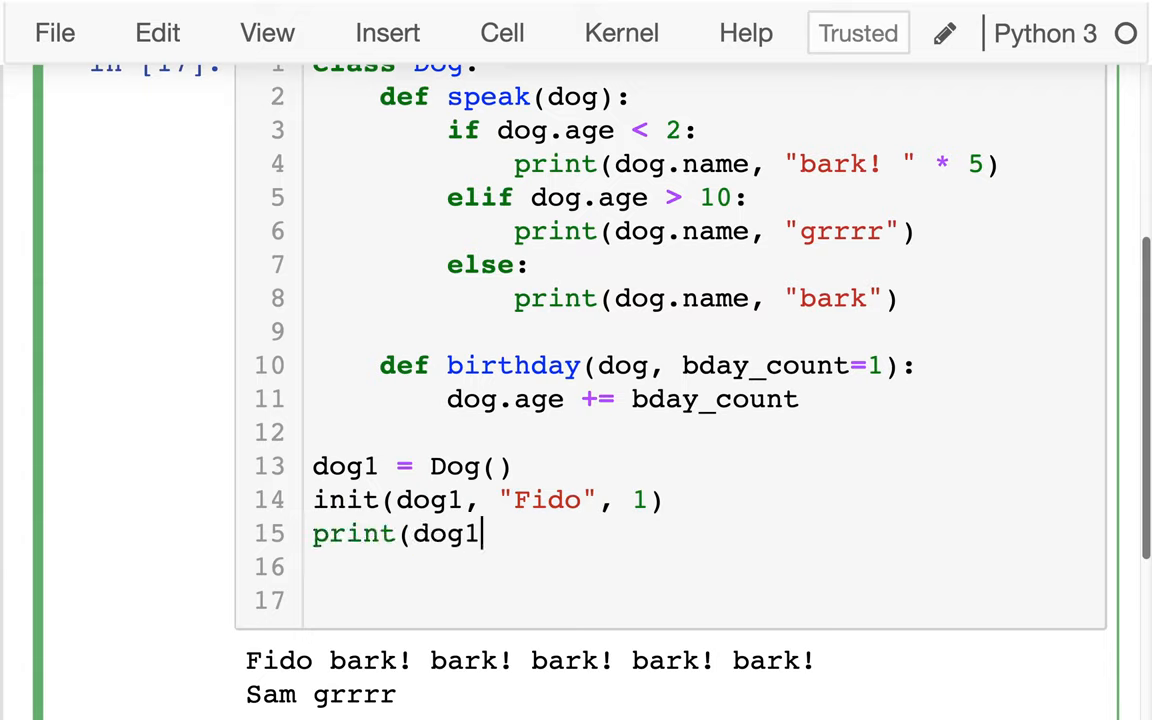
type(".age)")
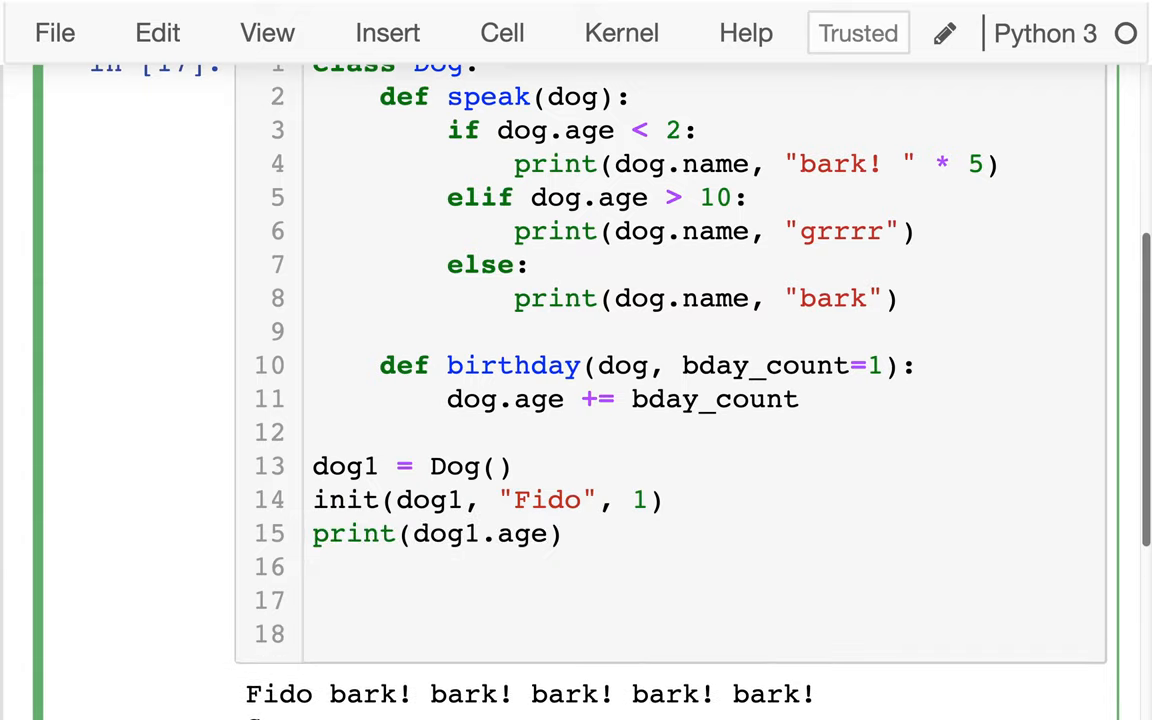
type("dog")
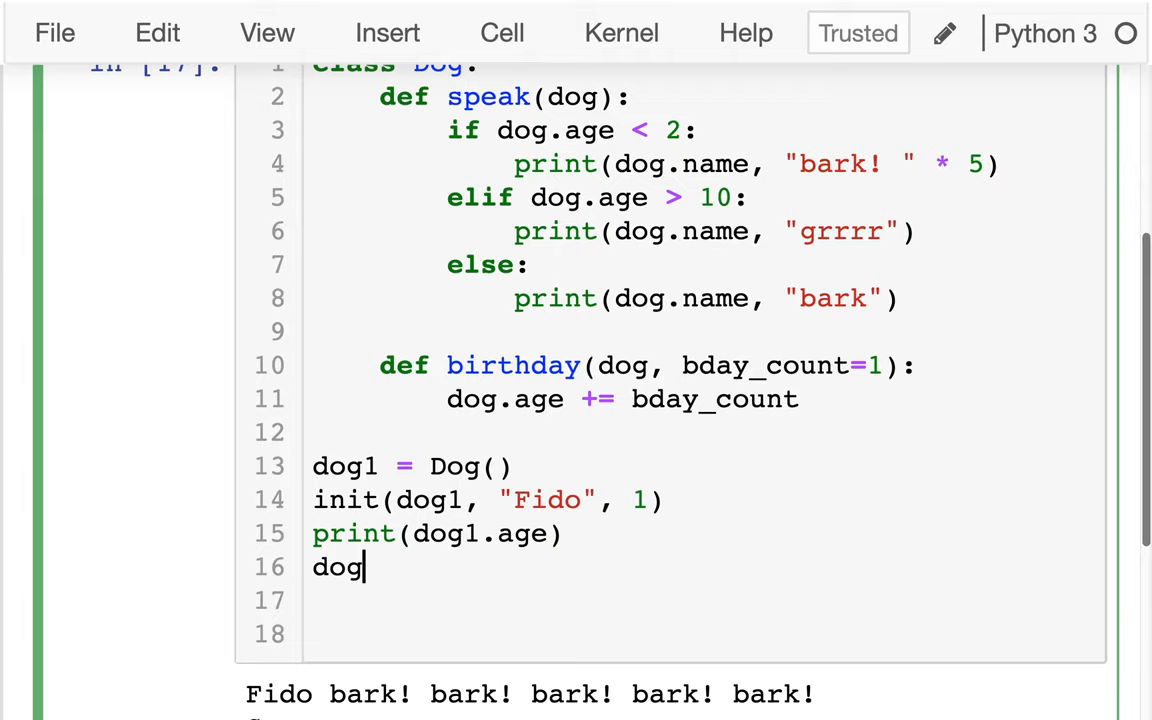
type("1.birth")
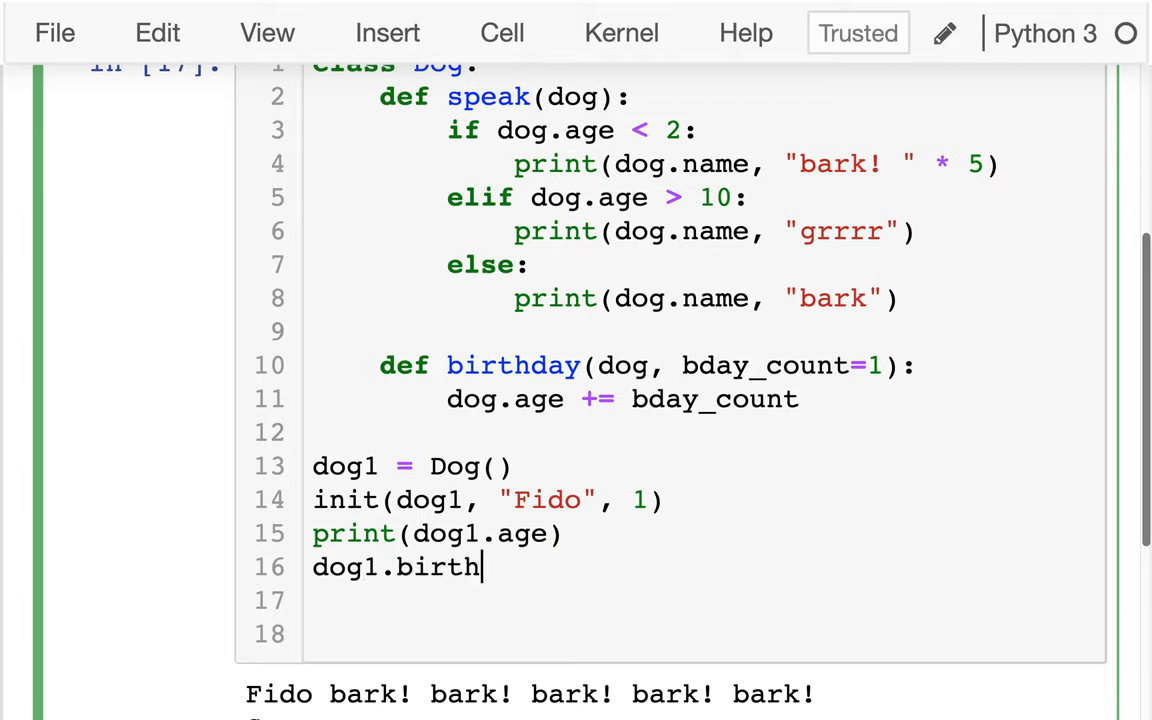
type("day(3)")
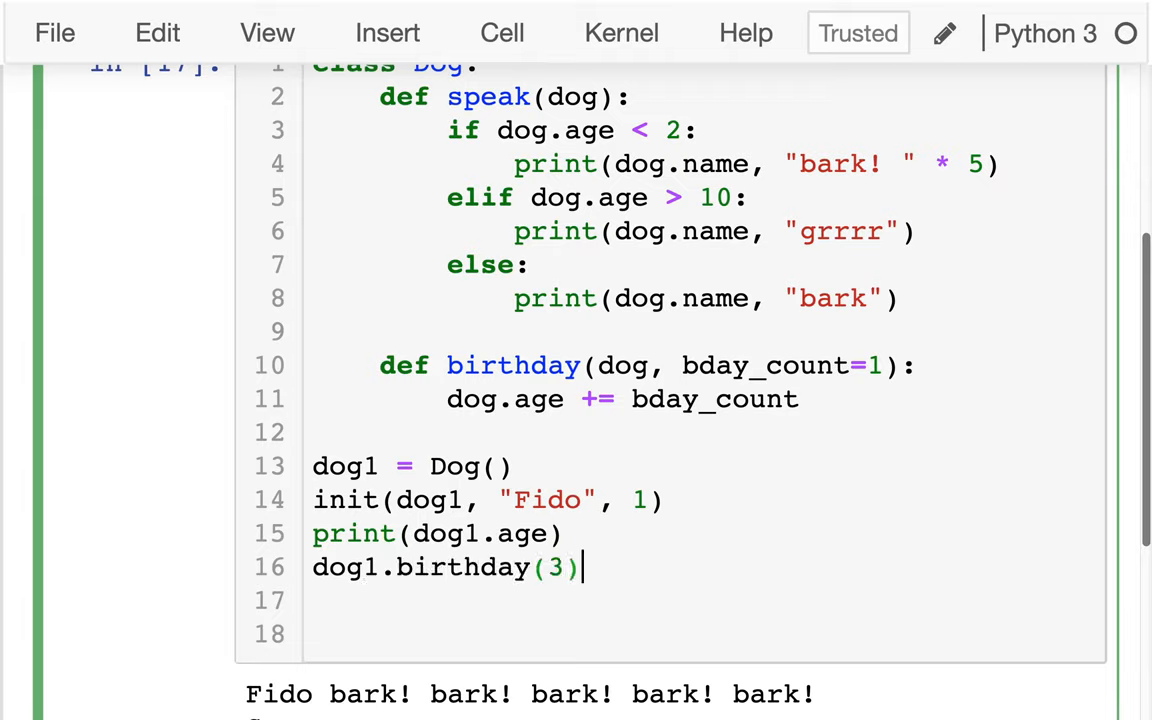
type("print(")
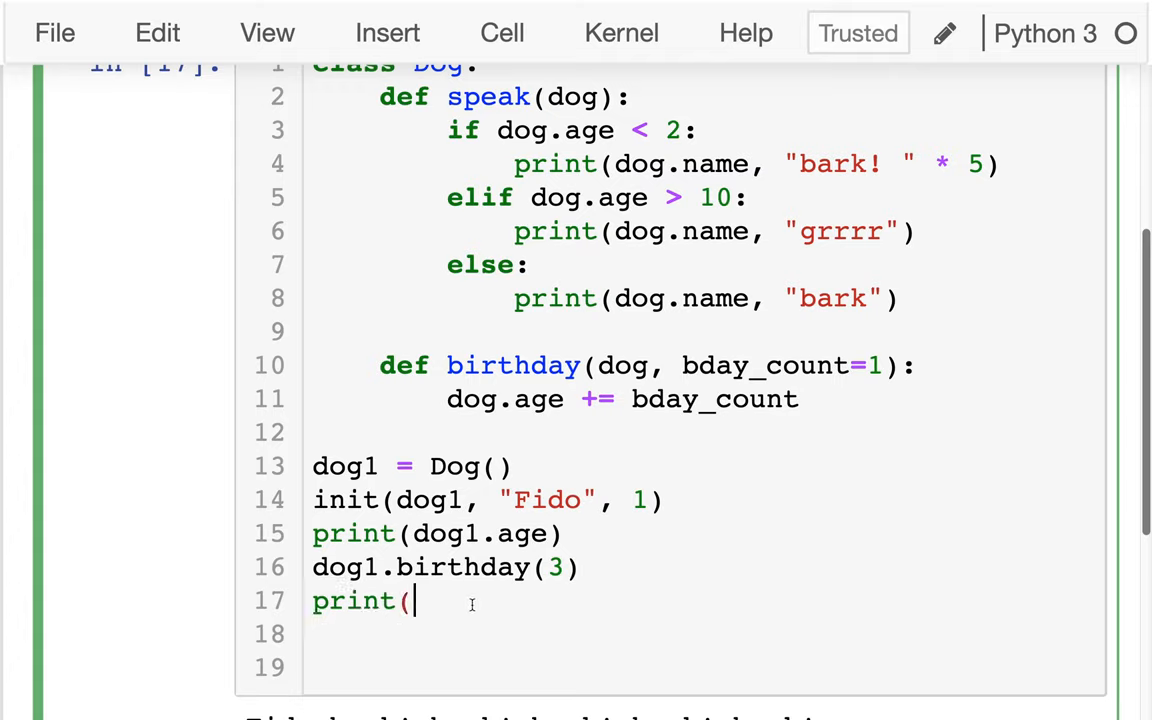
type("dog1.age")
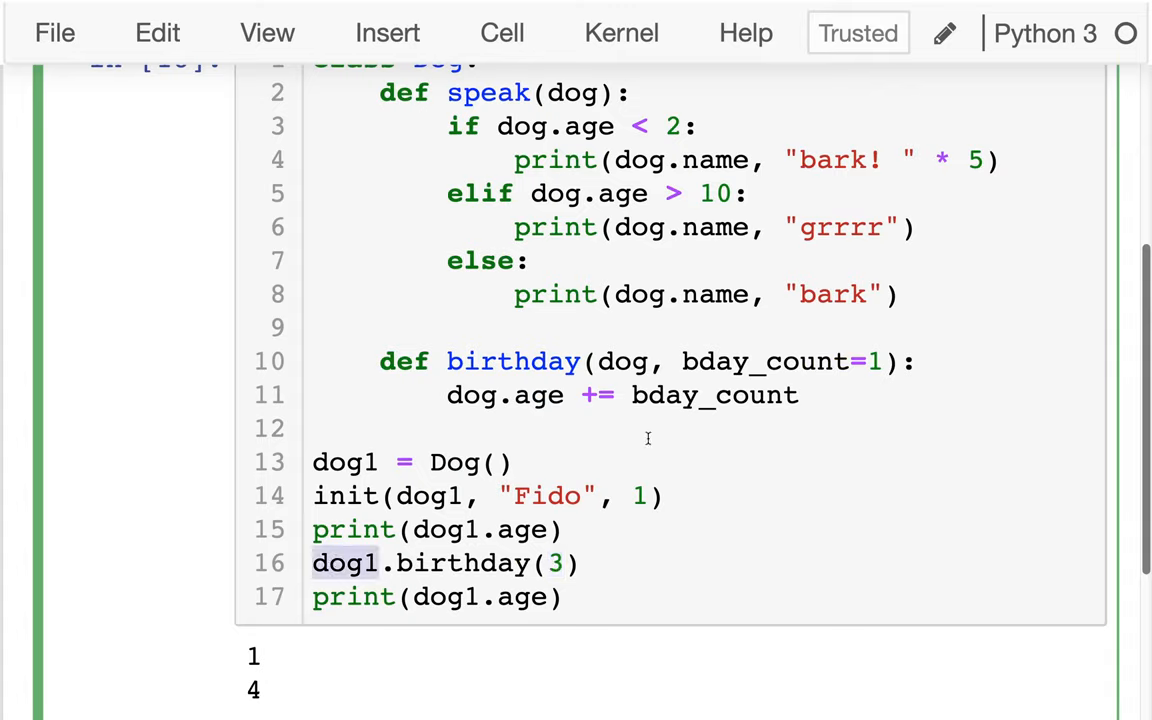
Step: Change the call to dog1.birthday(dog1, 3), run it, and review the TypeError against bday_count=1
left_click(344, 564)
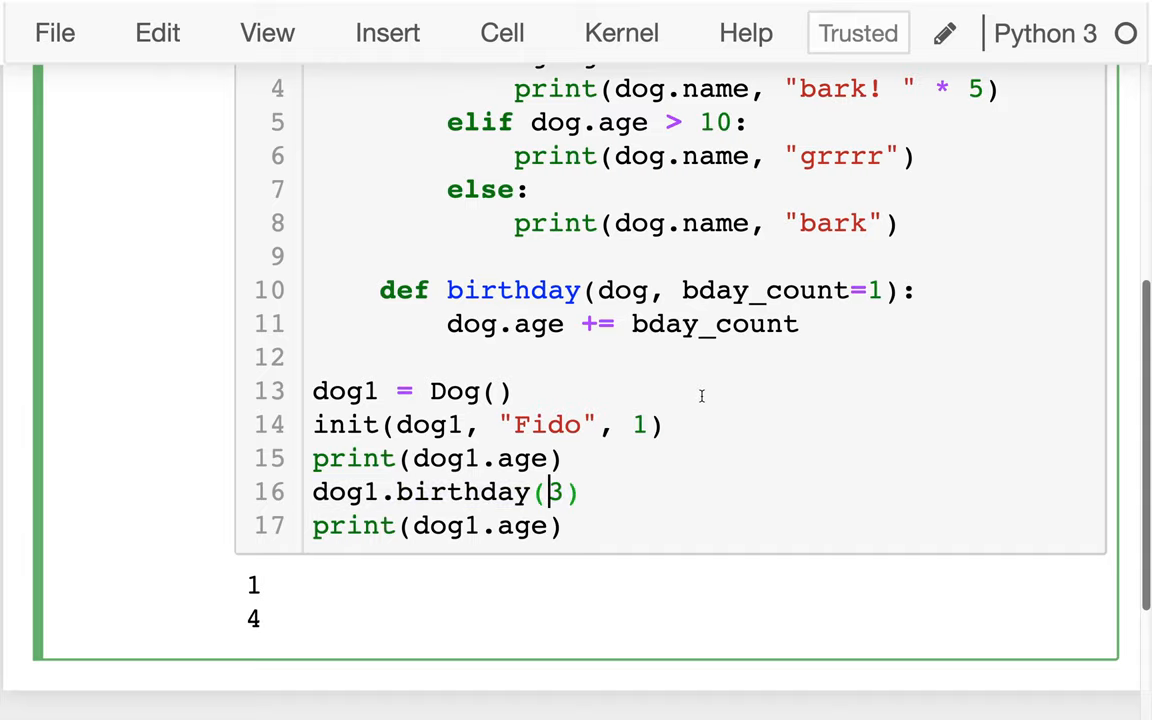
type("dog1,")
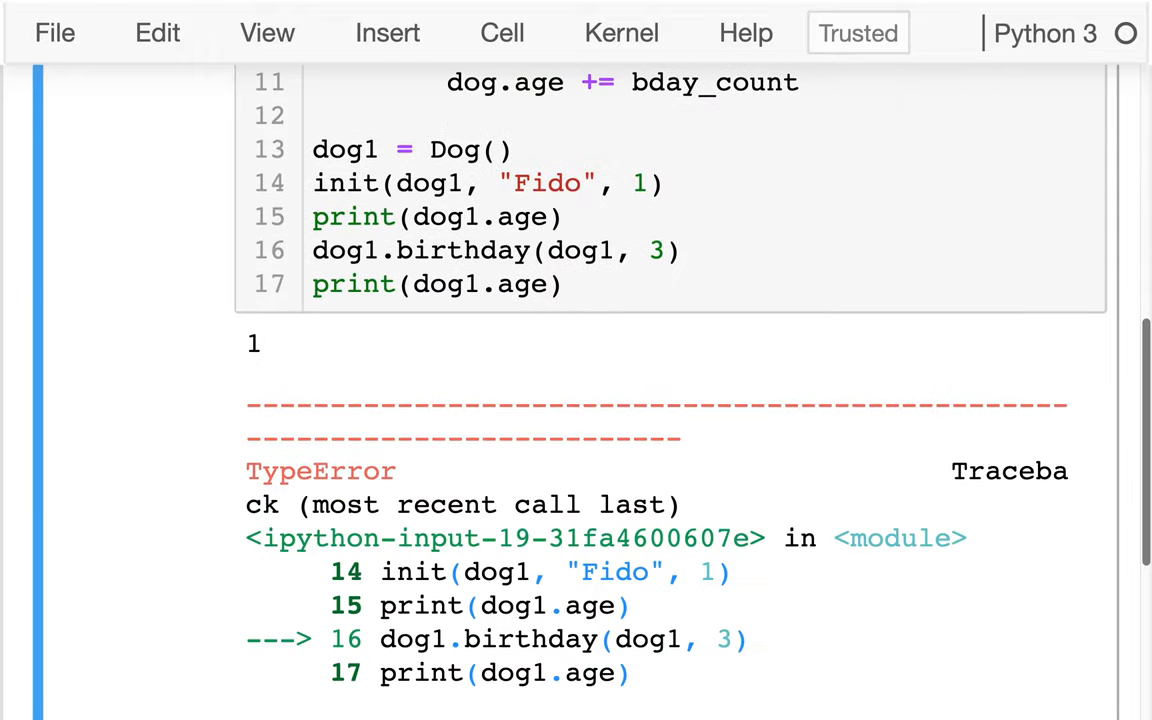
scroll("down", 3)
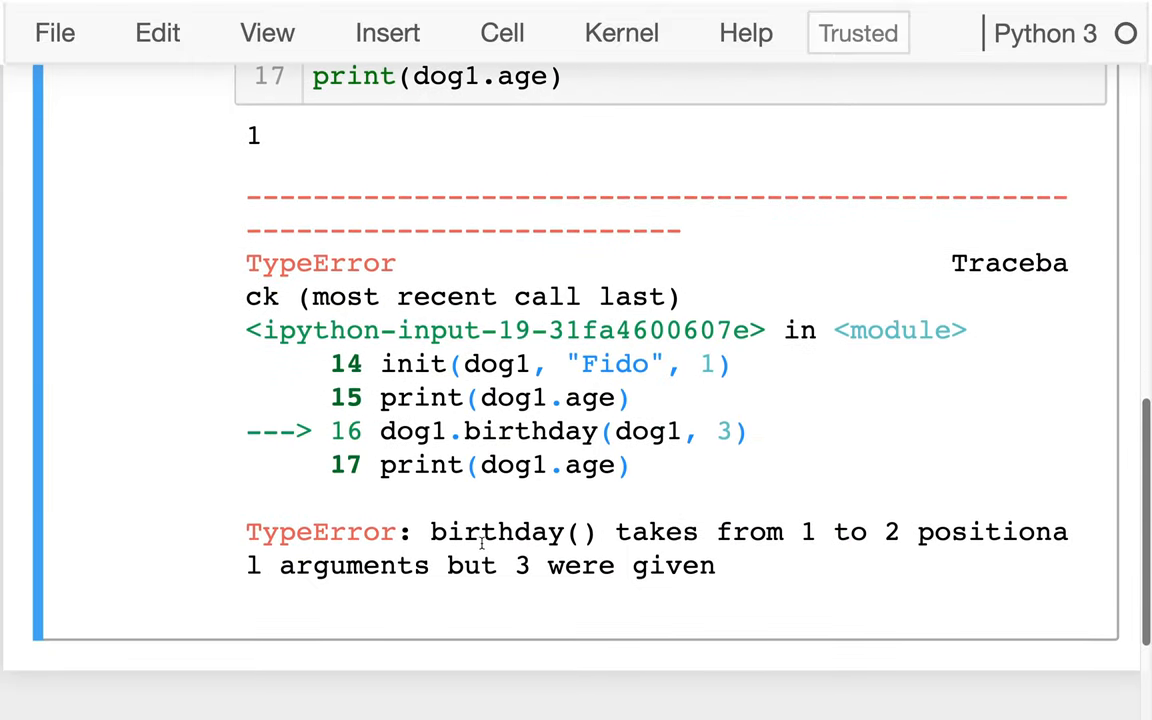
left_click_drag(480, 532, 960, 532)
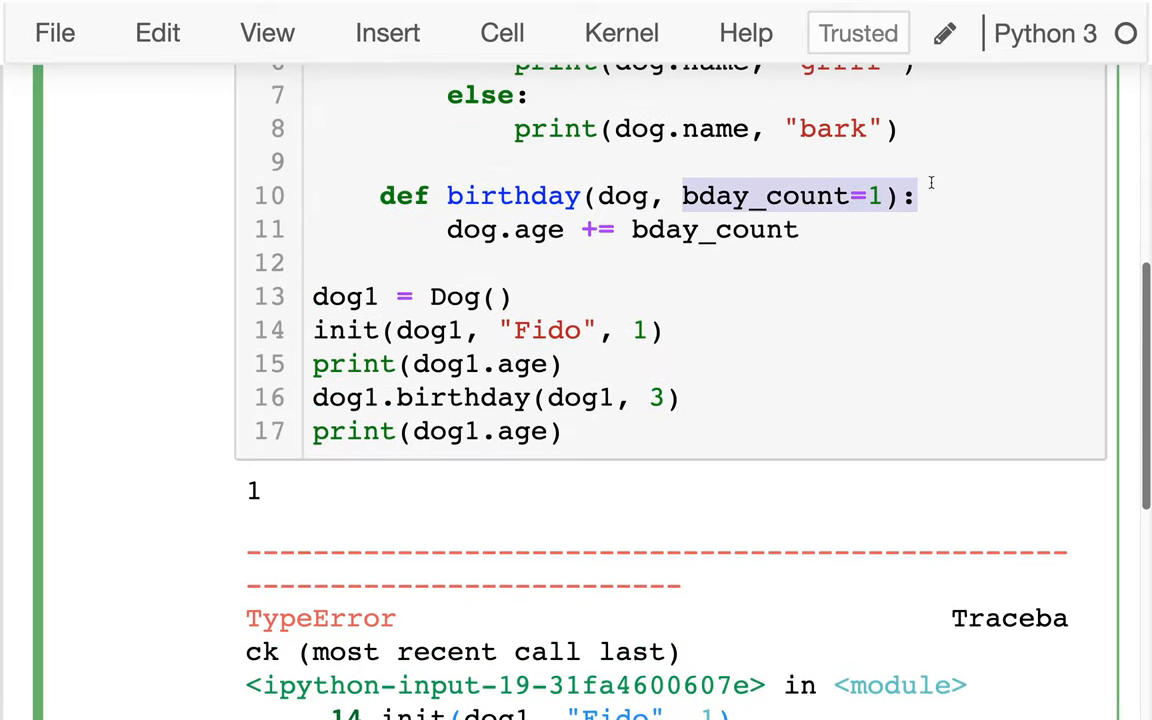
scroll("down", 3)
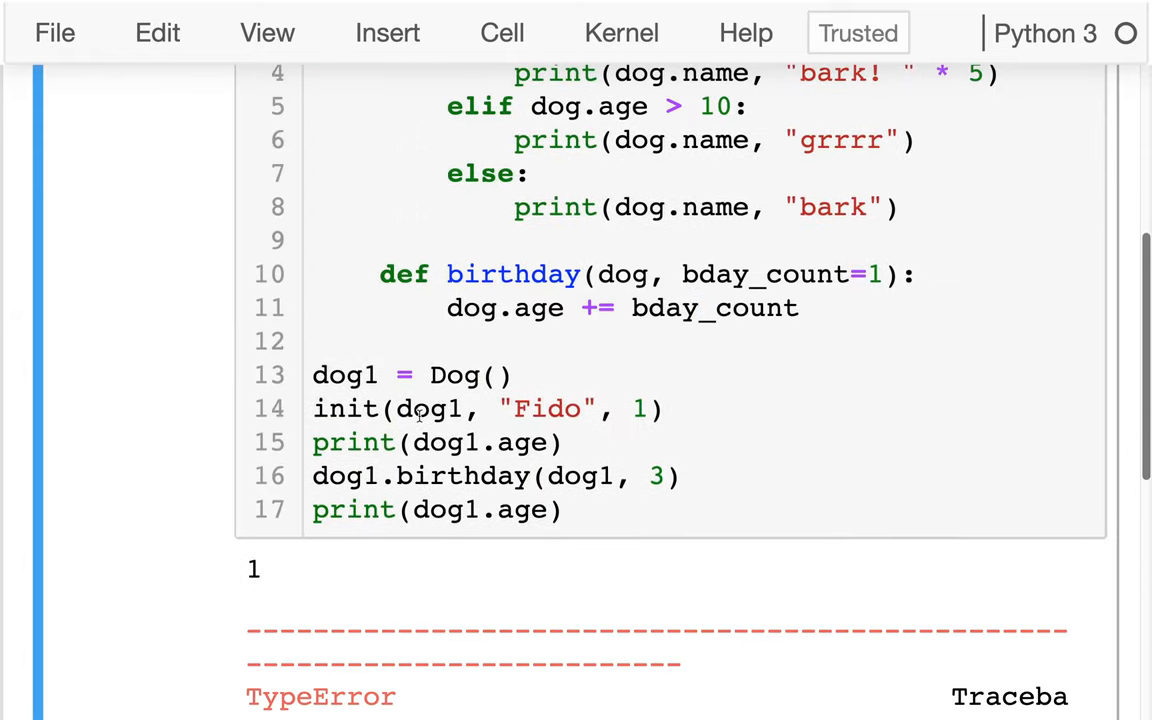
scroll("down", 3)
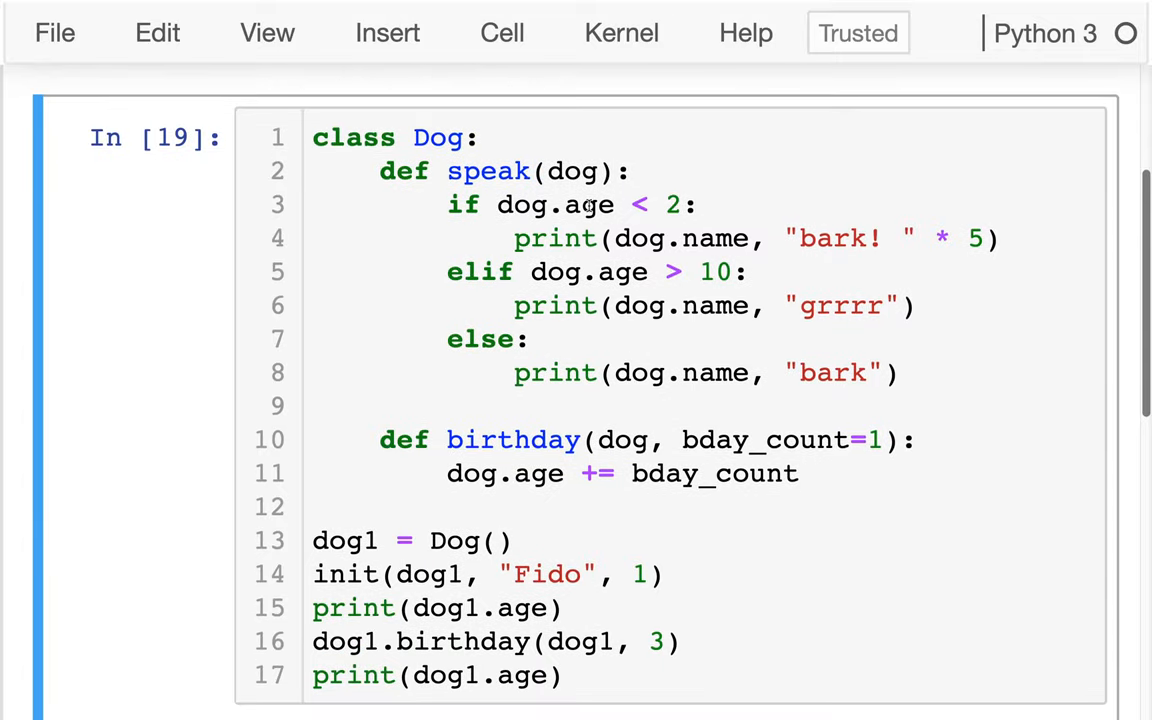
Step: Rename speak's dog parameter to self with the comment '# 1st param is "receiver"'
double_click(572, 172)
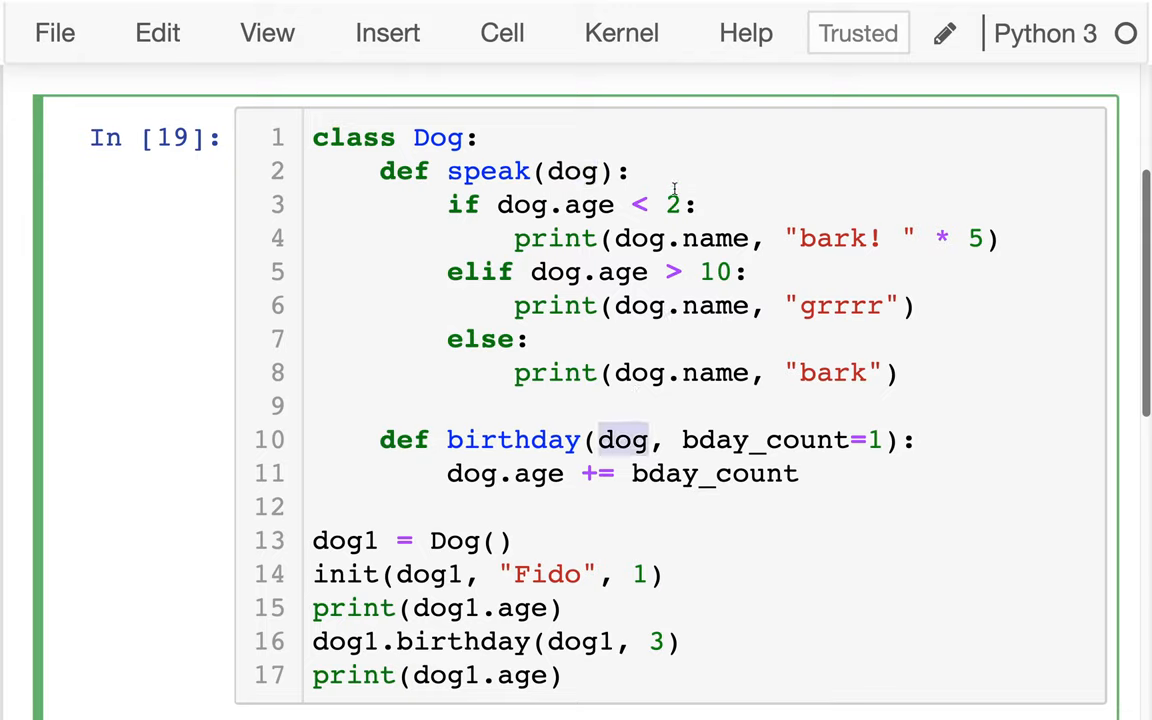
type("#")
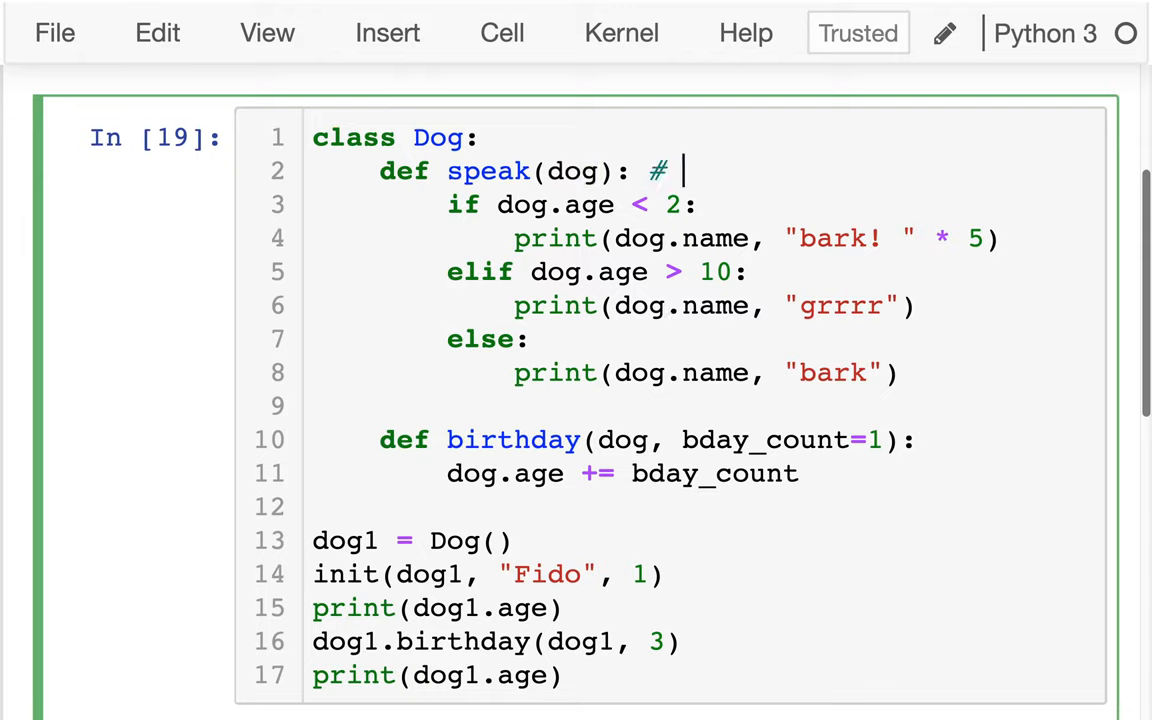
type("first")
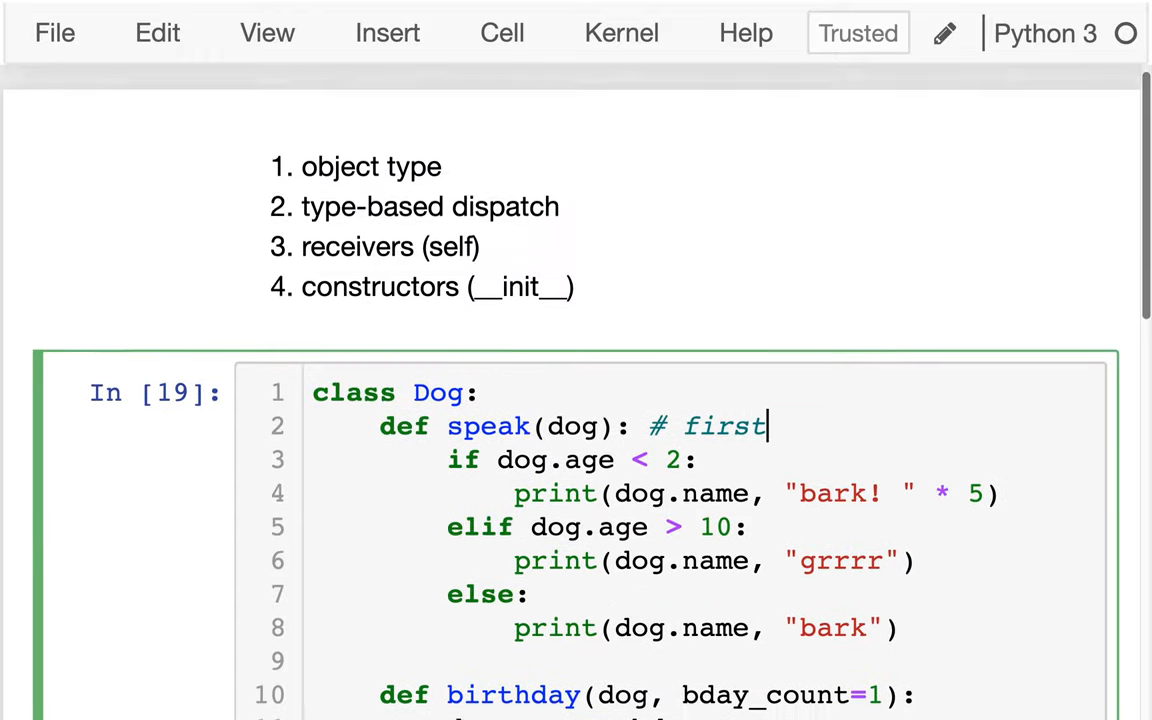
scroll("down", 3)
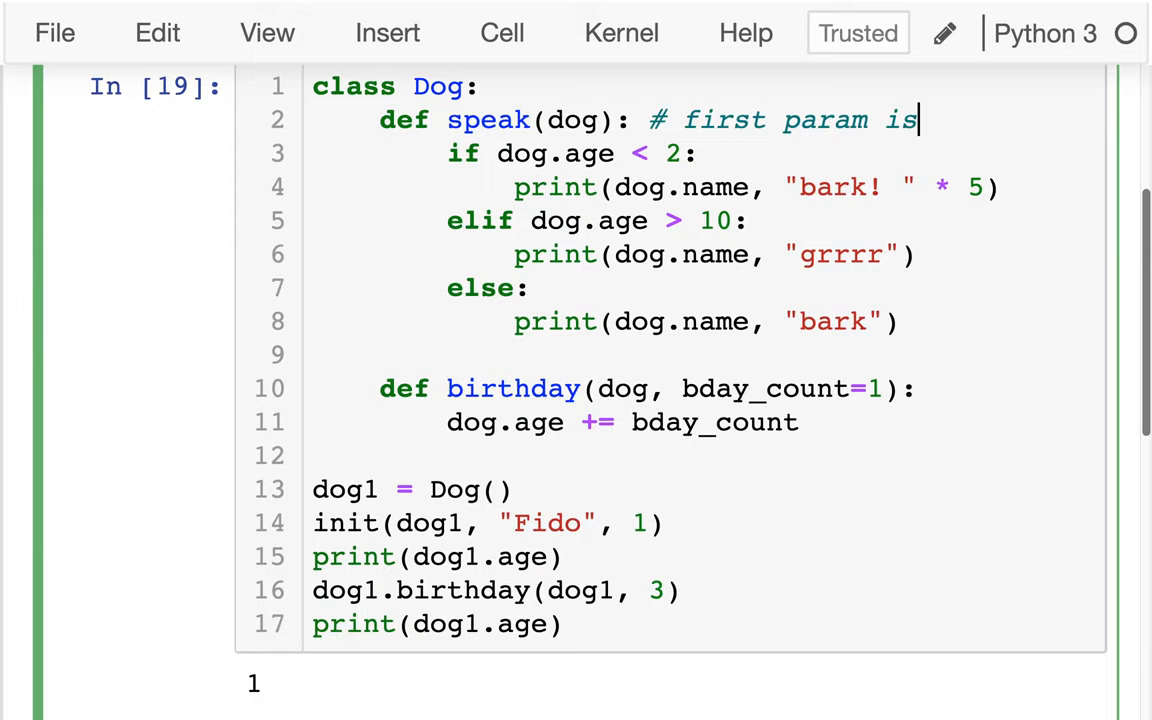
type("\"receiver")
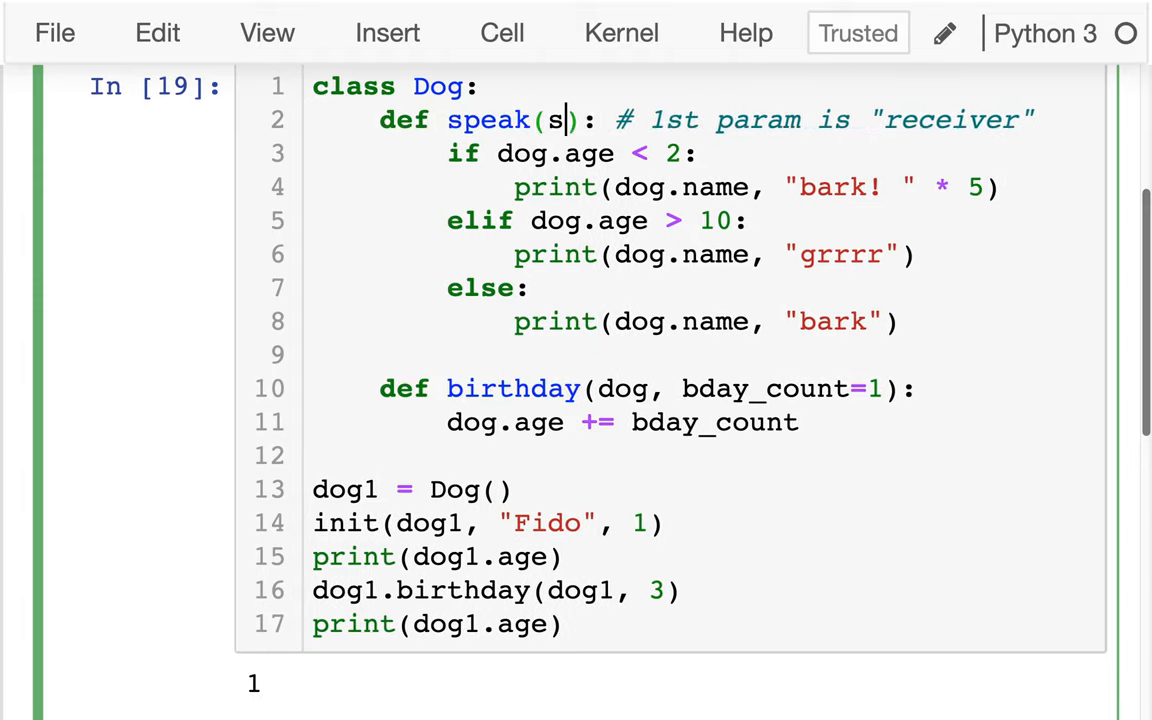
type("elf")
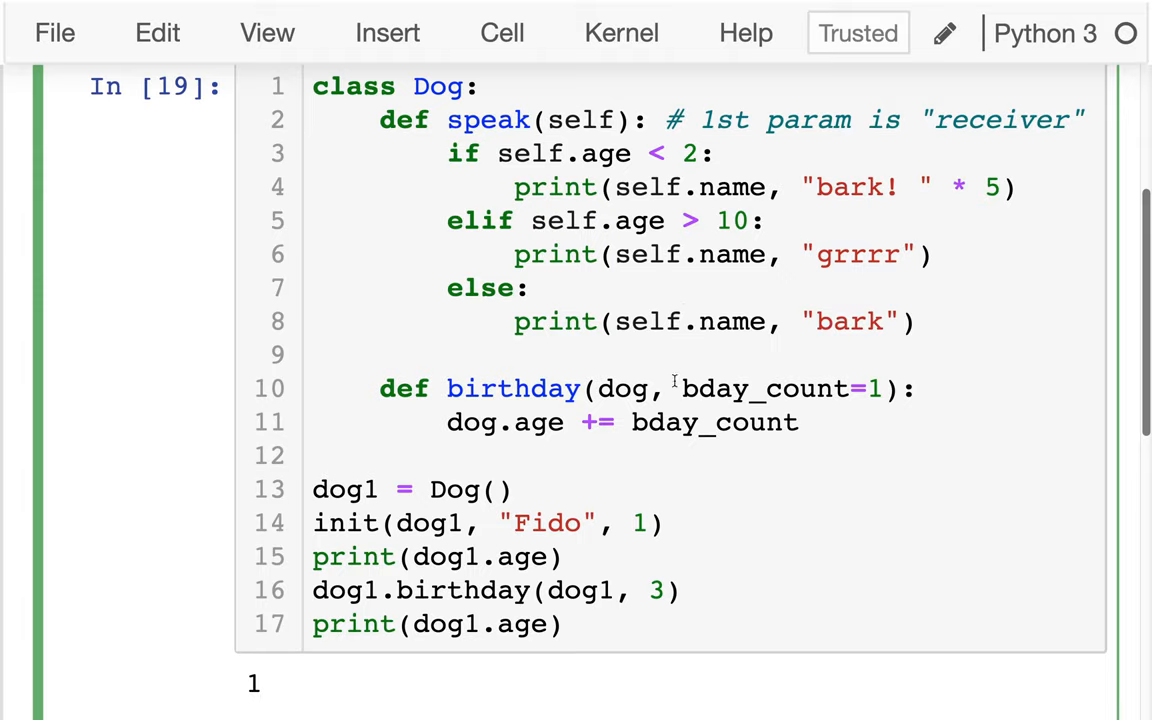
Step: Rename birthday's parameter to self and drop the extra dog1 argument from dog1.birthday(dog1, 3)
double_click(622, 388)
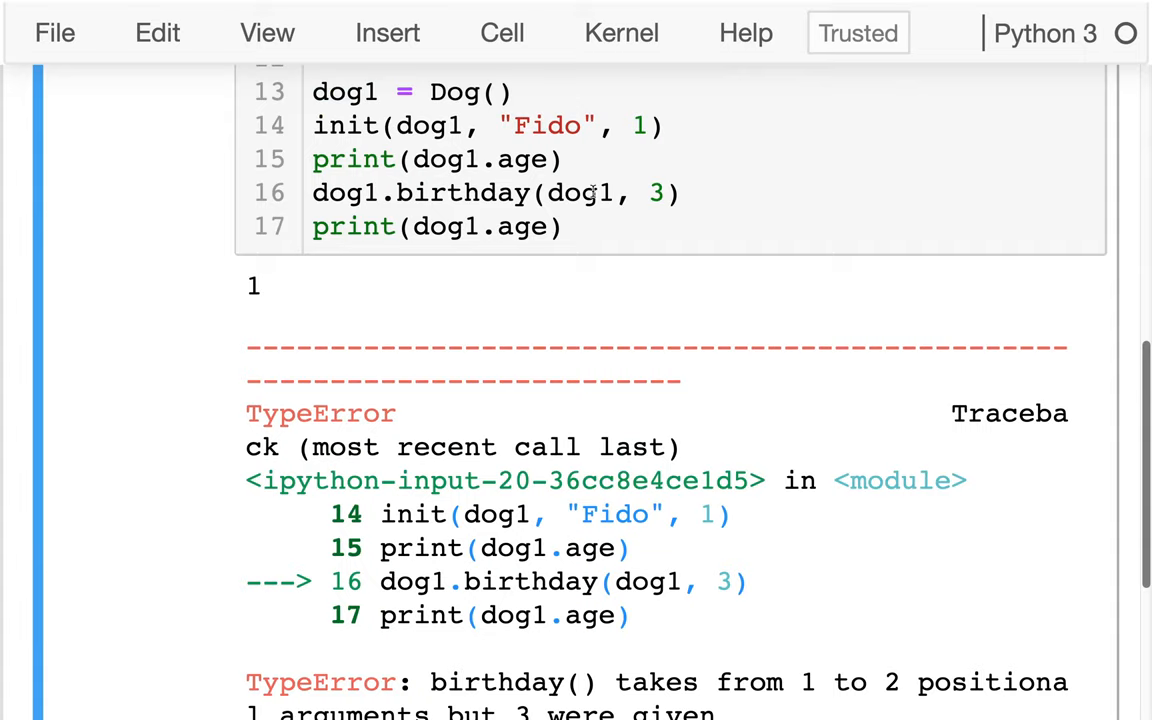
double_click(580, 192)
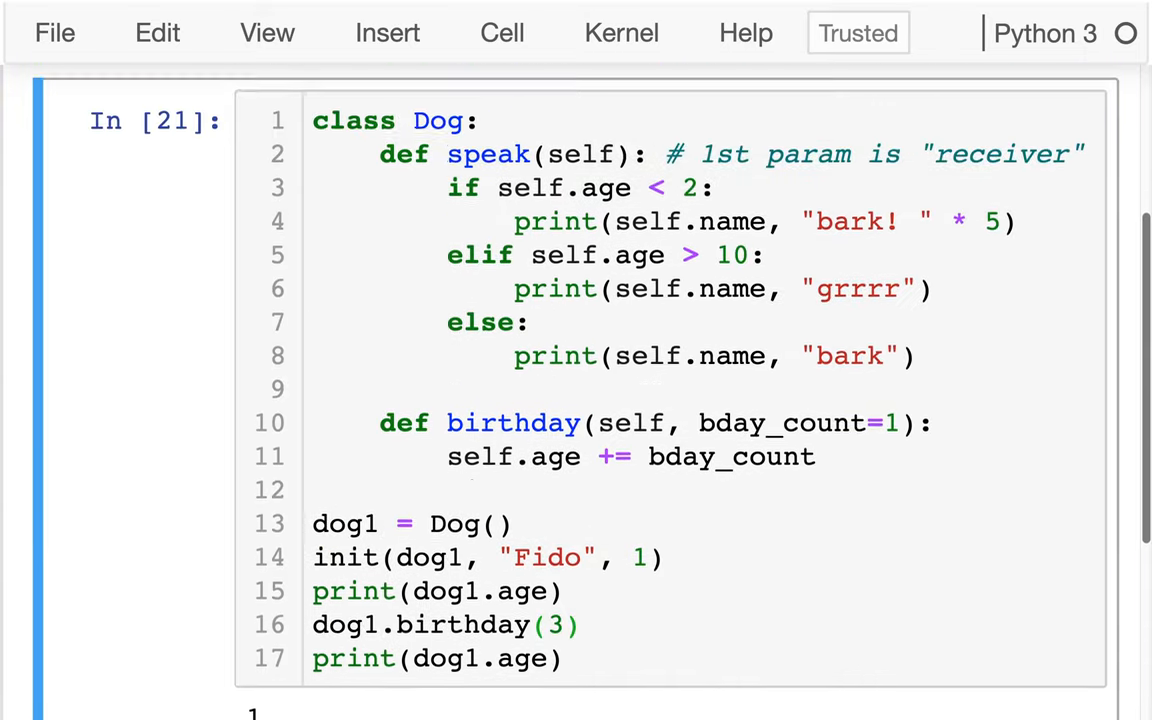
Step: Add an is_puppy(self) method to Dog returning self.age < 2
scroll("down", 3)
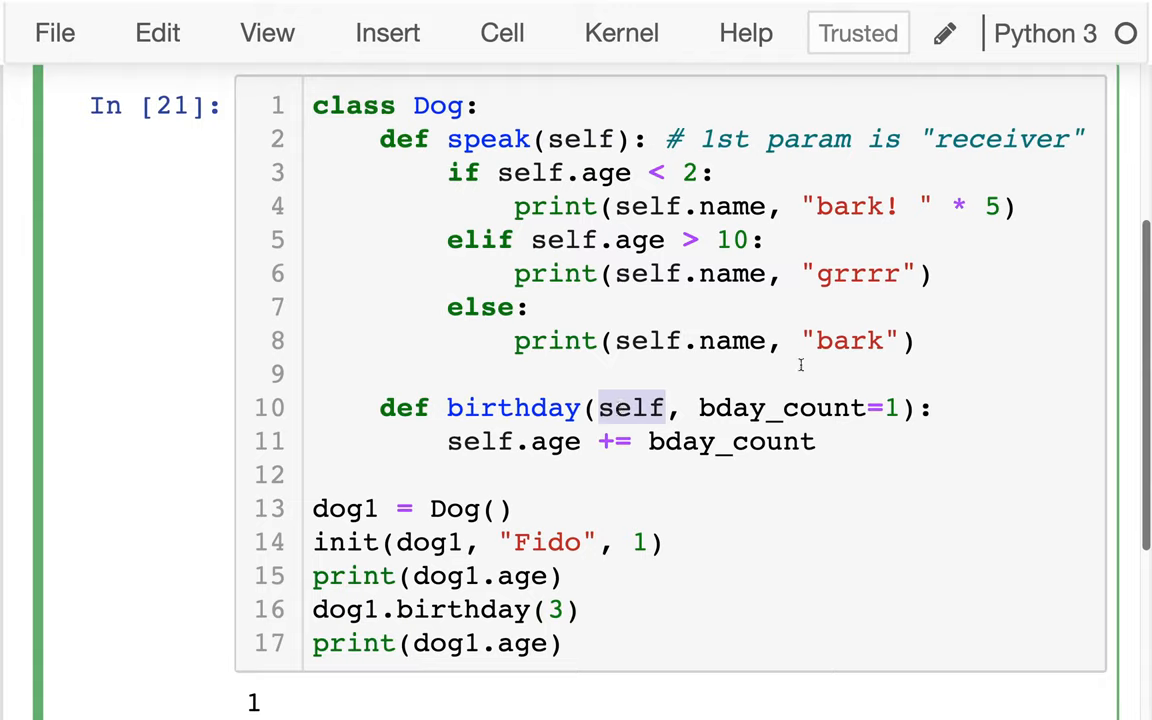
mouse_move(678, 252)
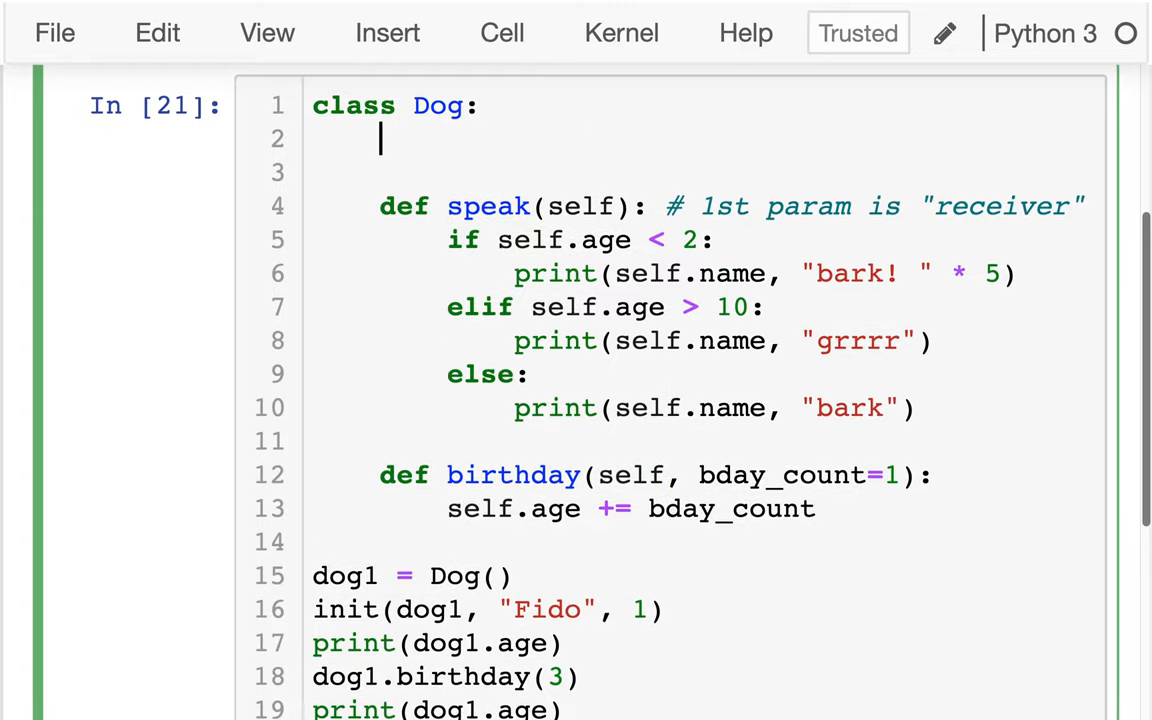
type("def is_")
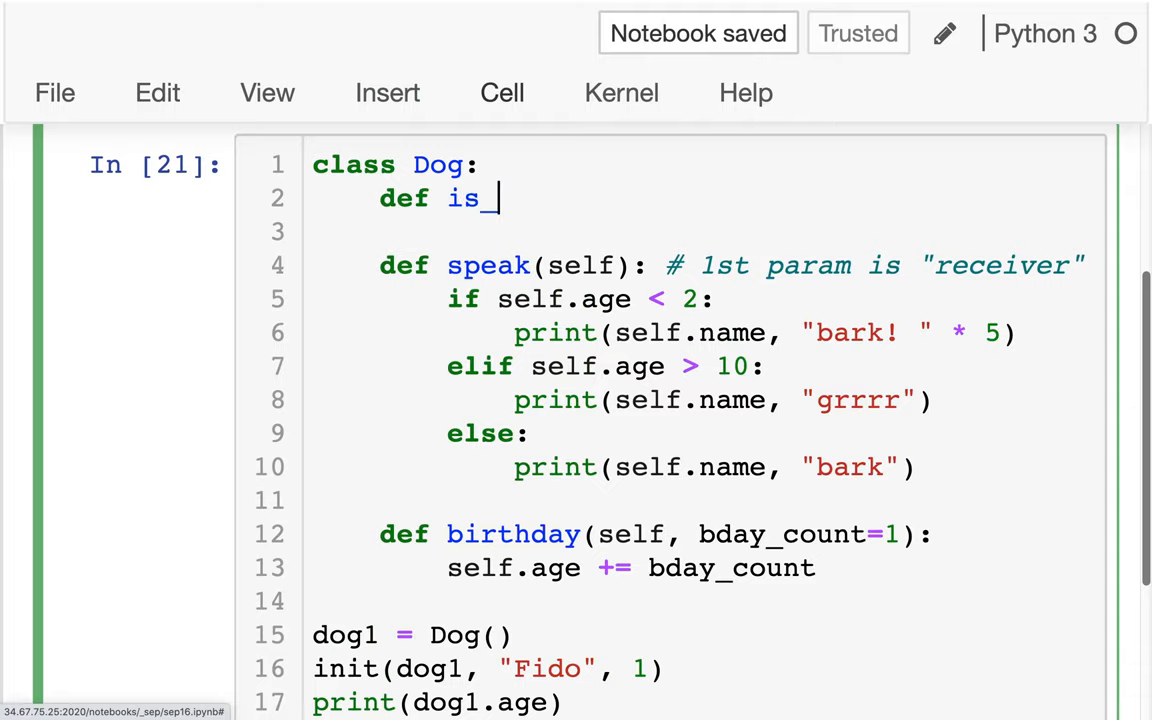
type("pup")
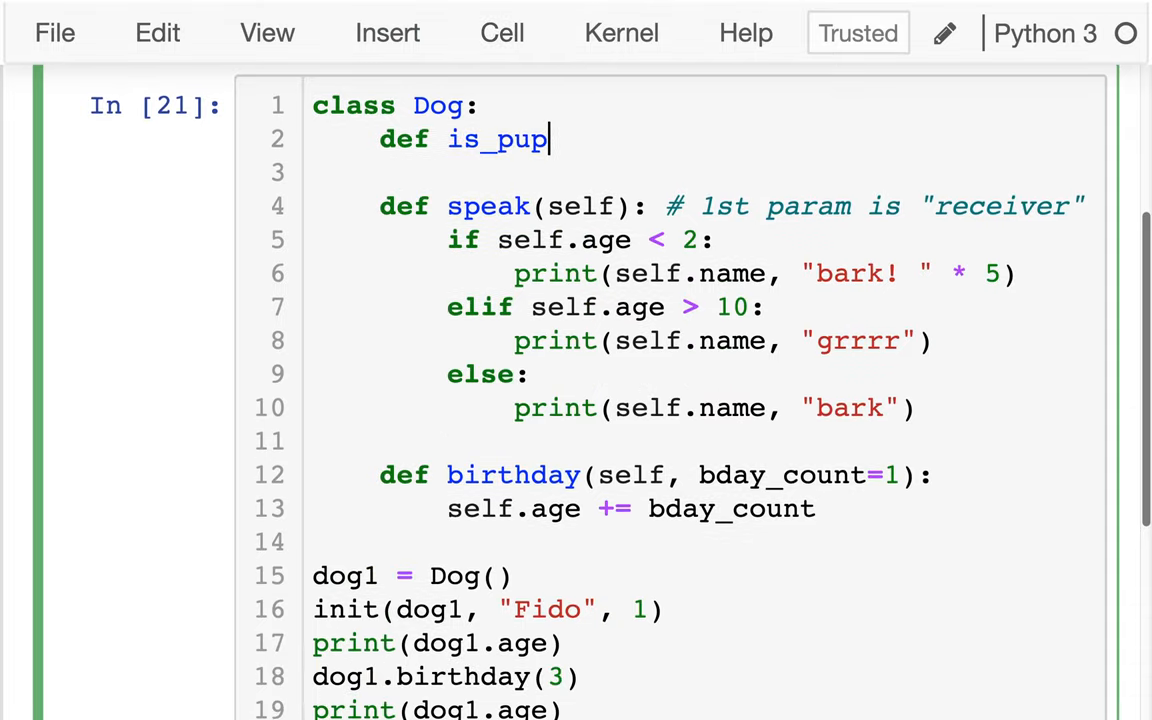
type("py()")
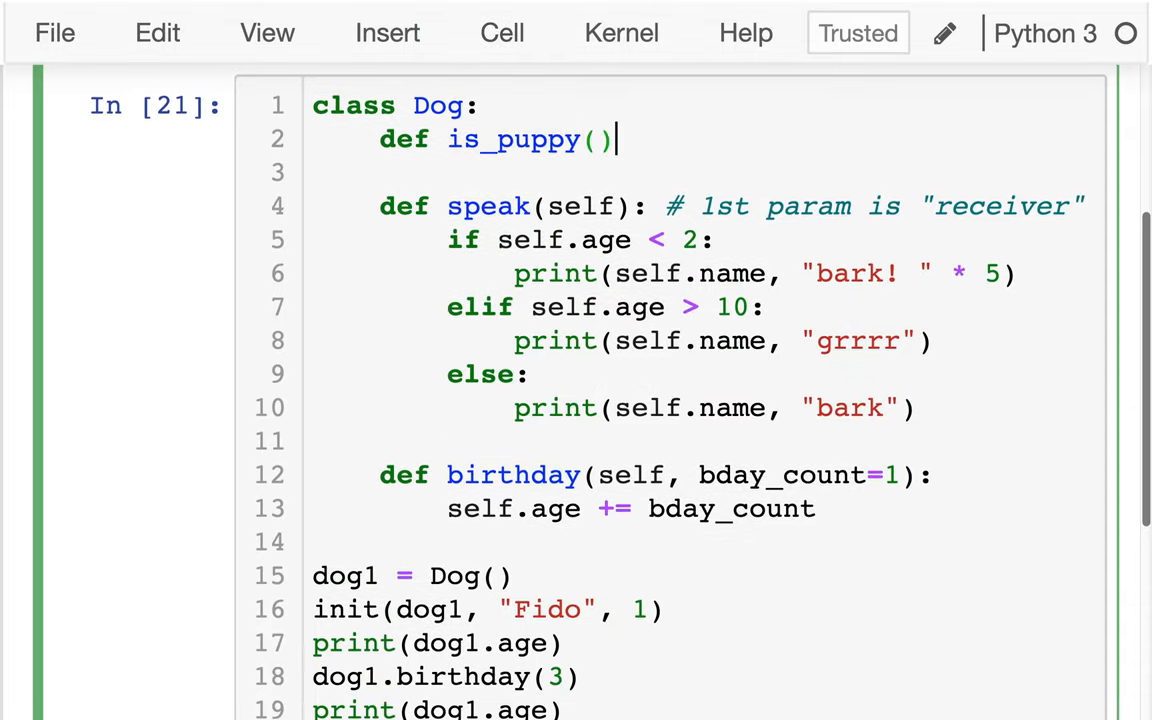
type("self:")
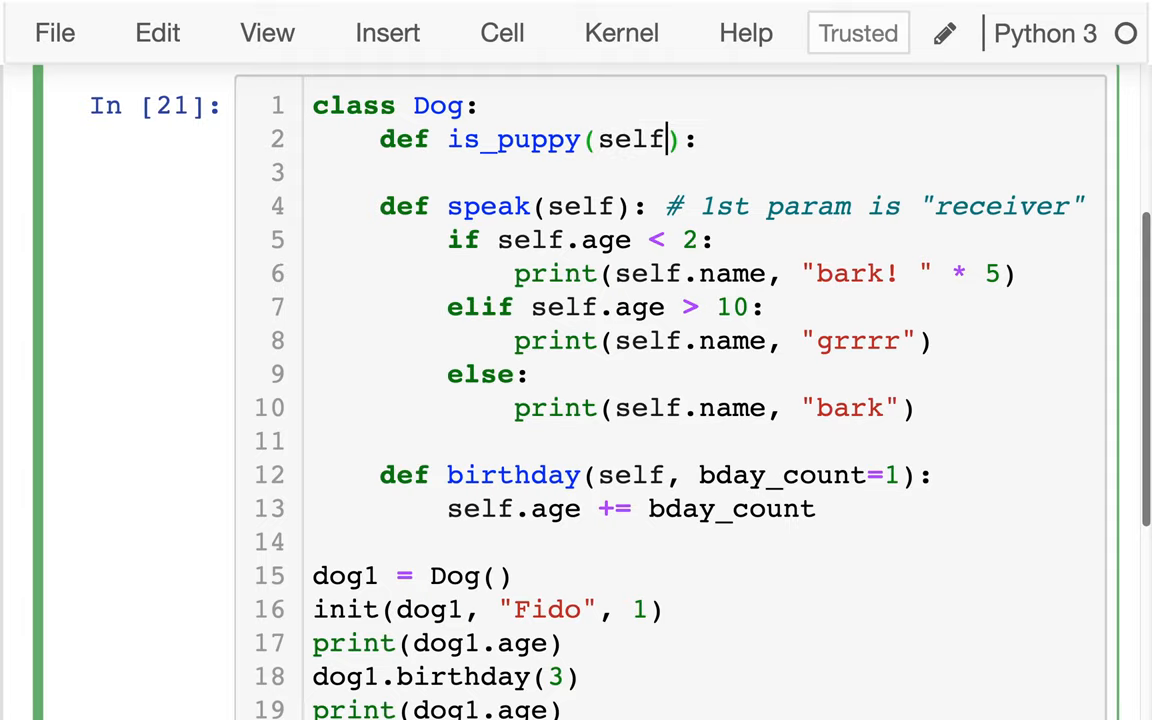
key("enter")
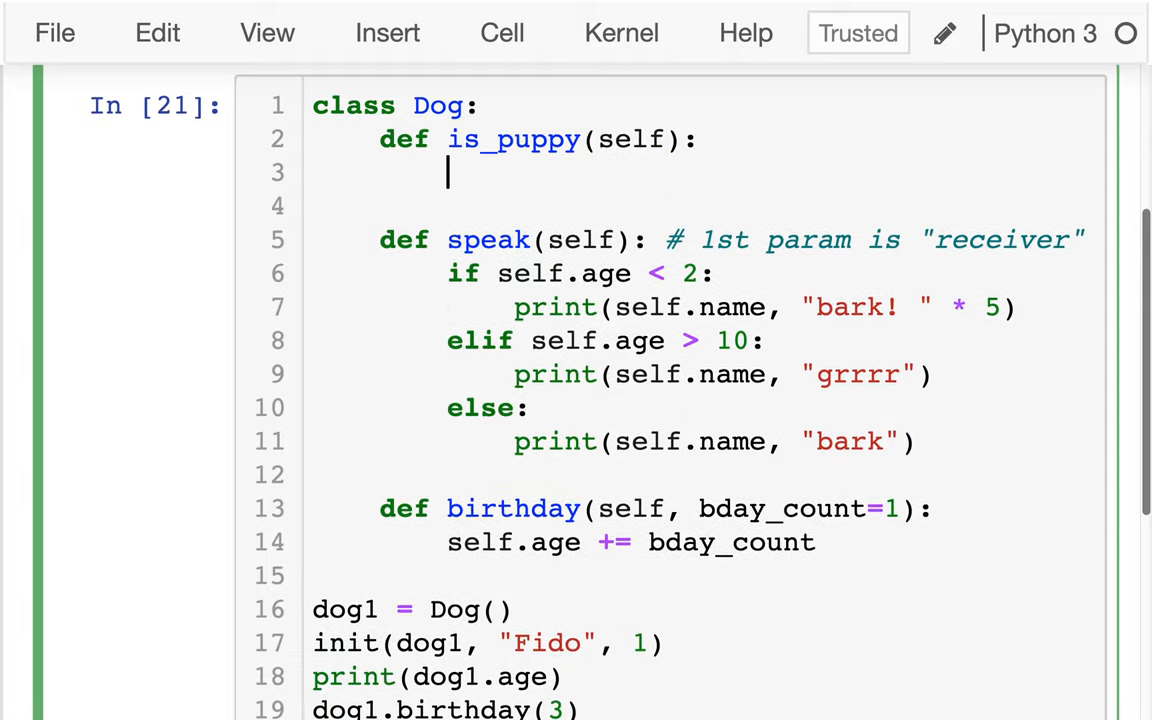
type("re")
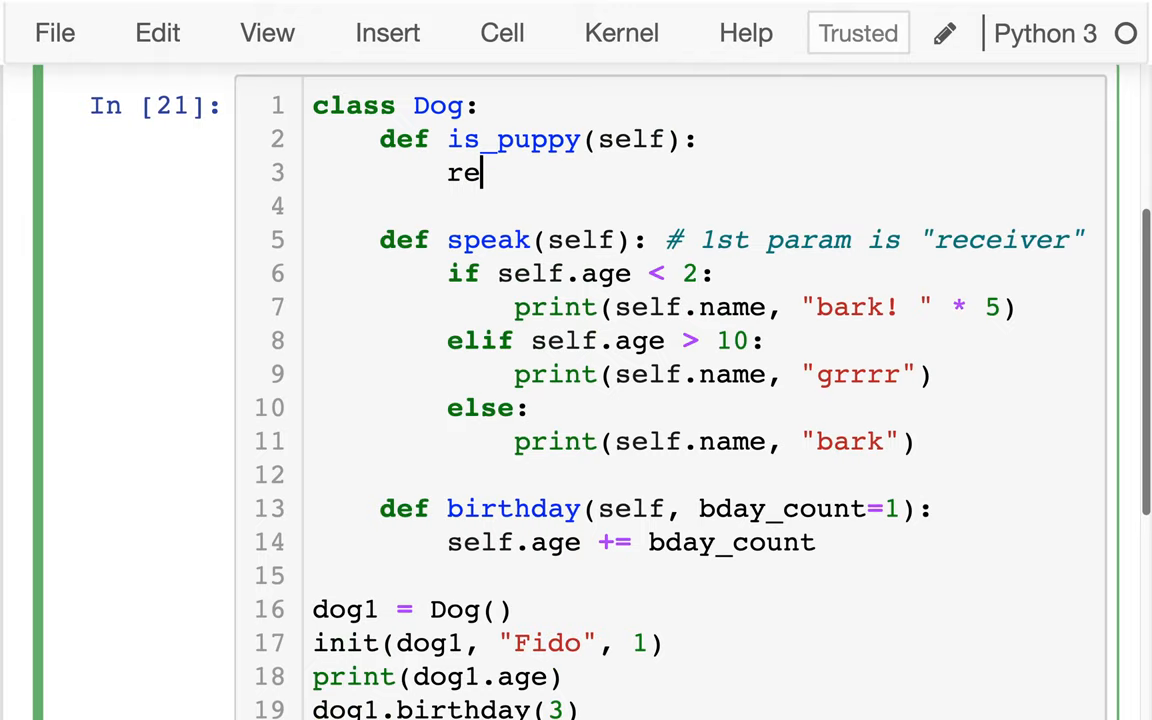
type("turn self.a")
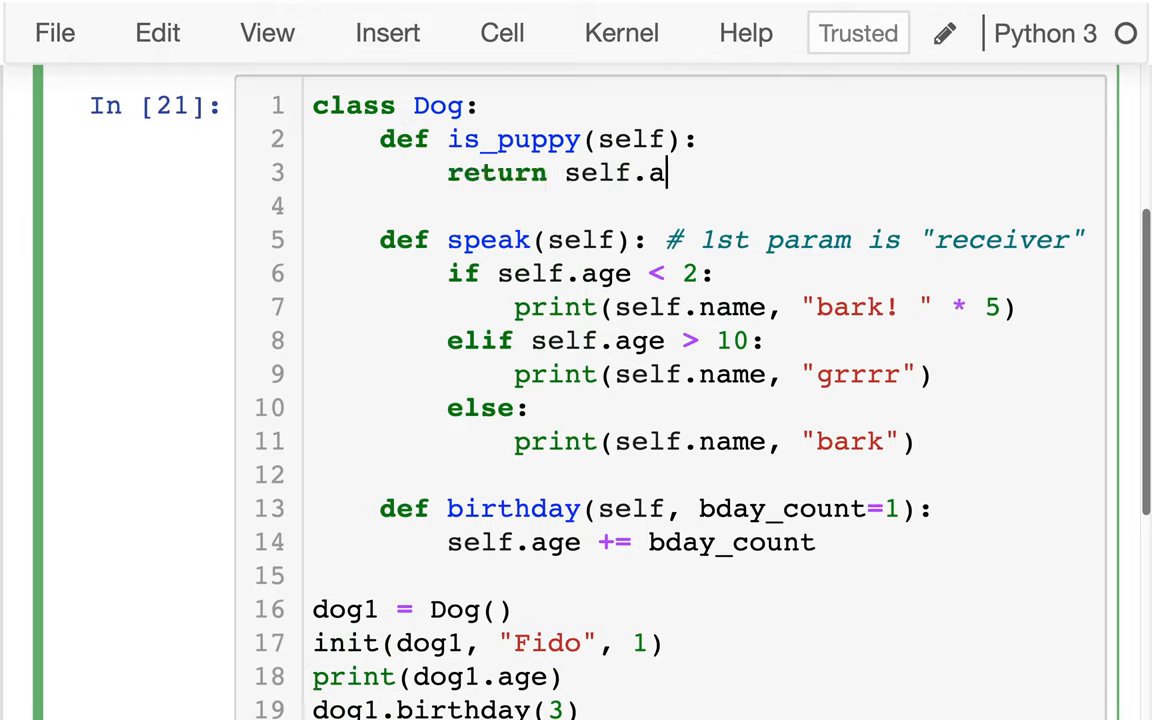
type("ge < 2")
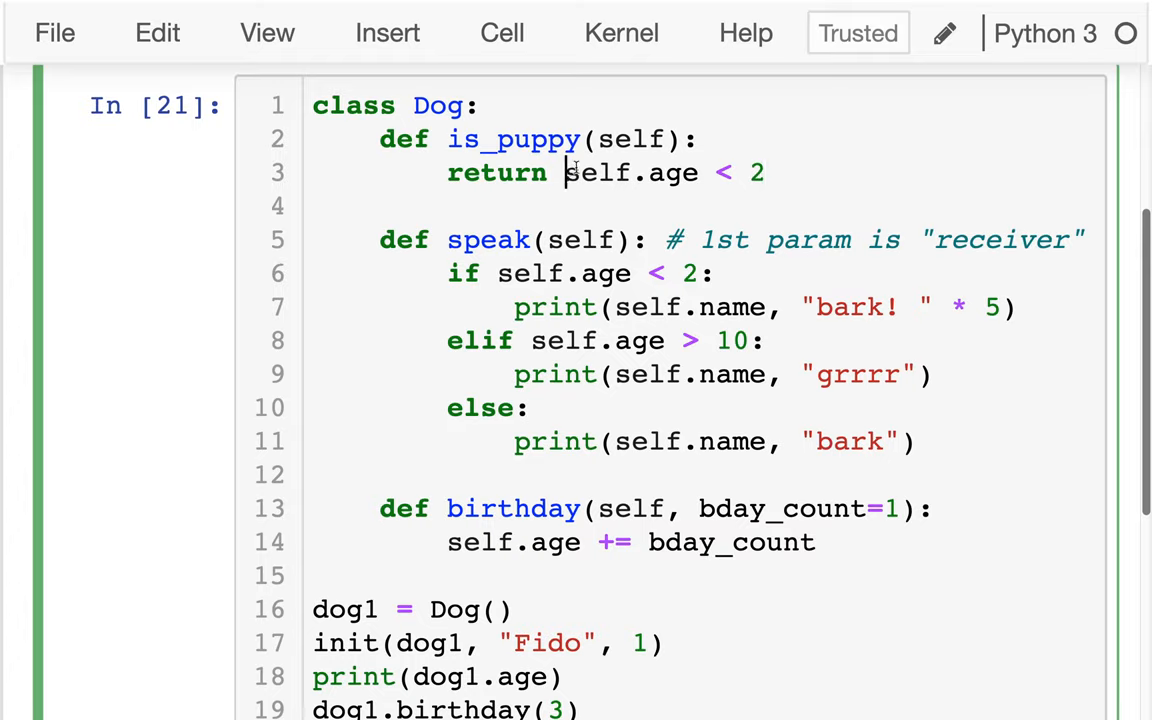
Step: Replace the self.age < 2 test in speak with is_puppy()
double_click(596, 172)
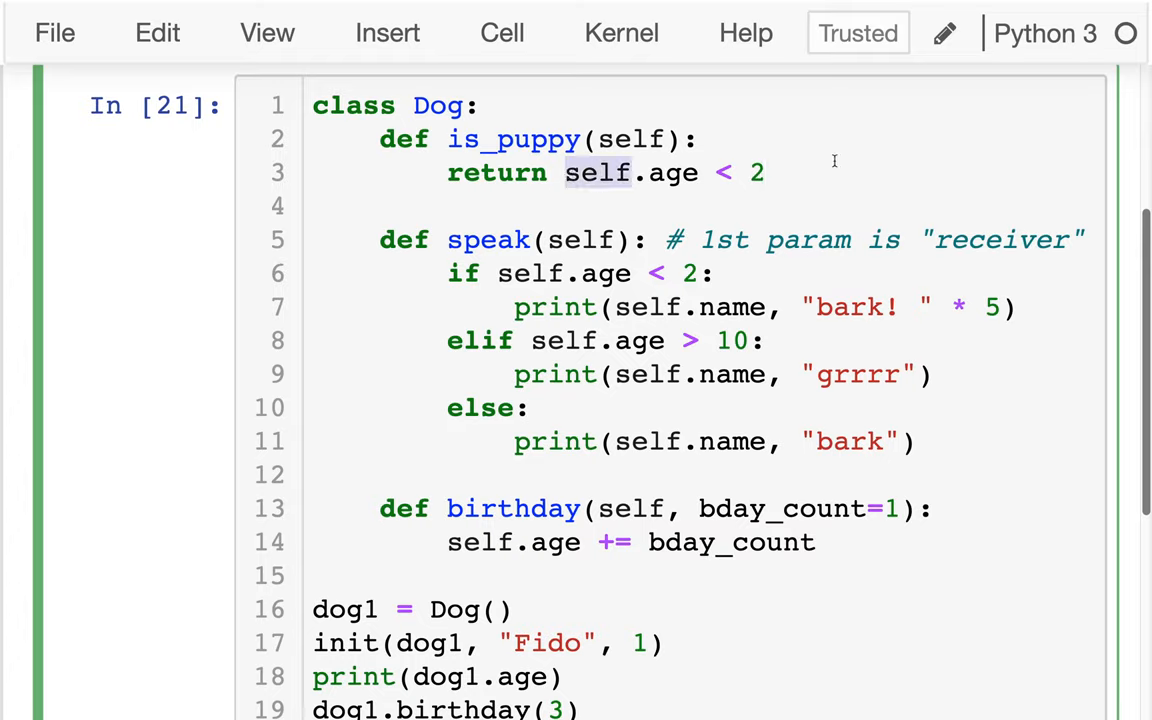
mouse_move(738, 264)
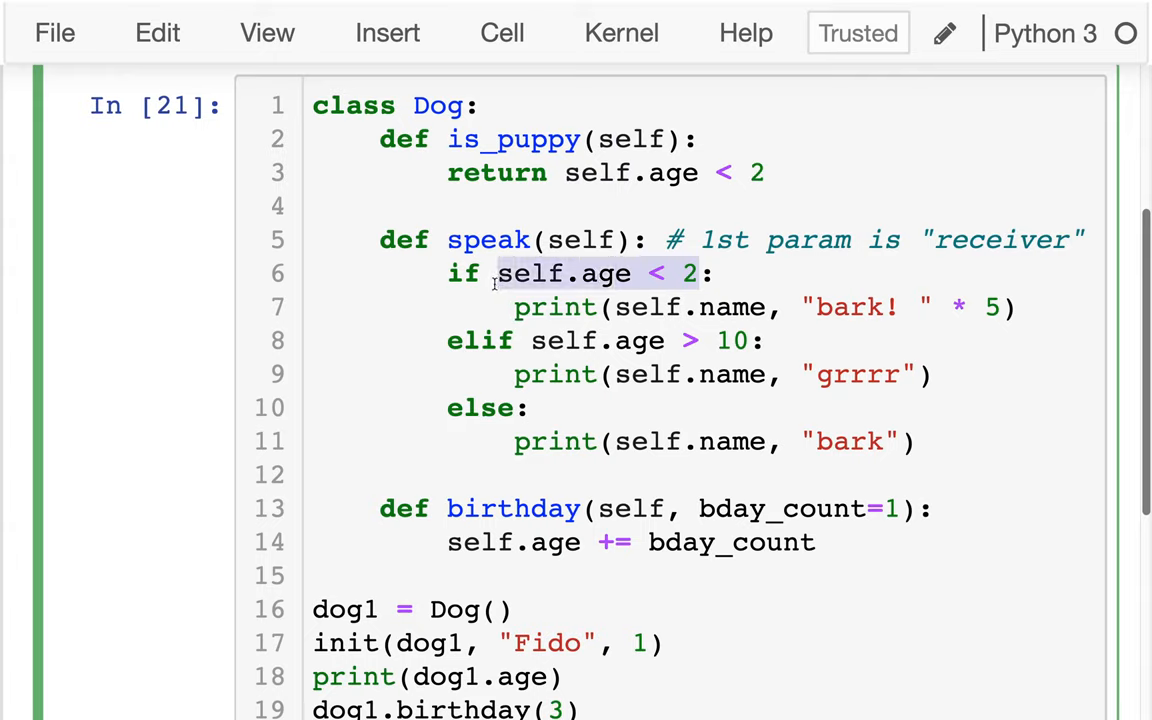
type("is_pupp:")
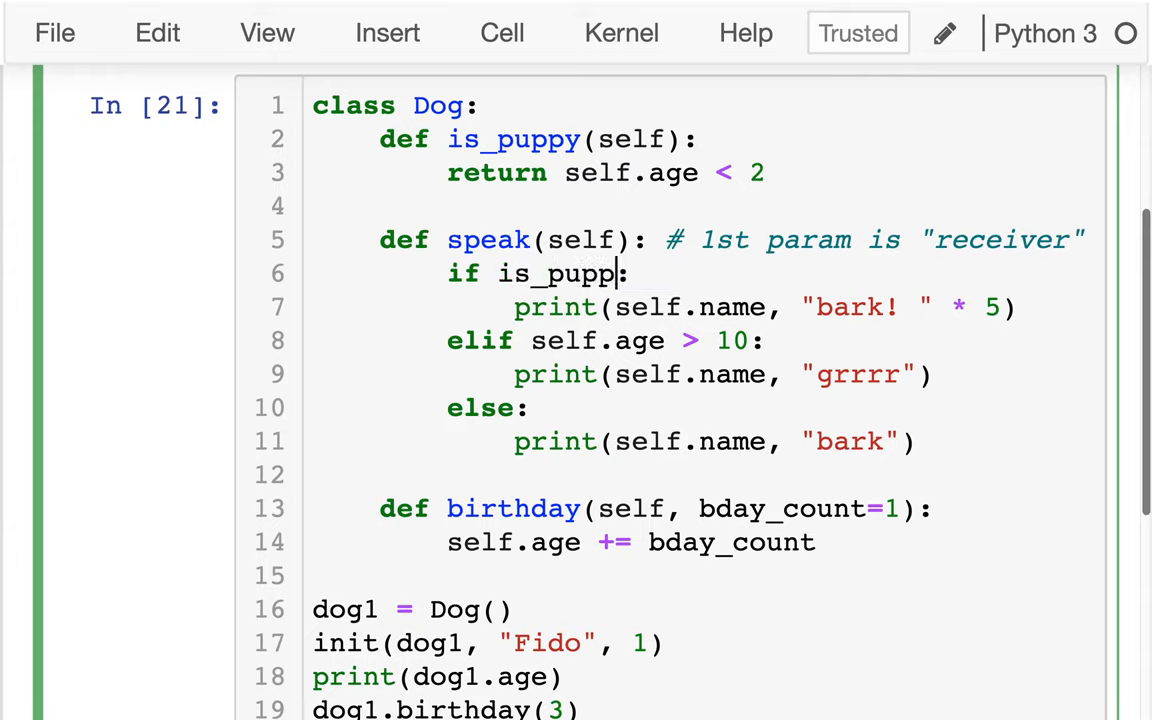
type("y()")
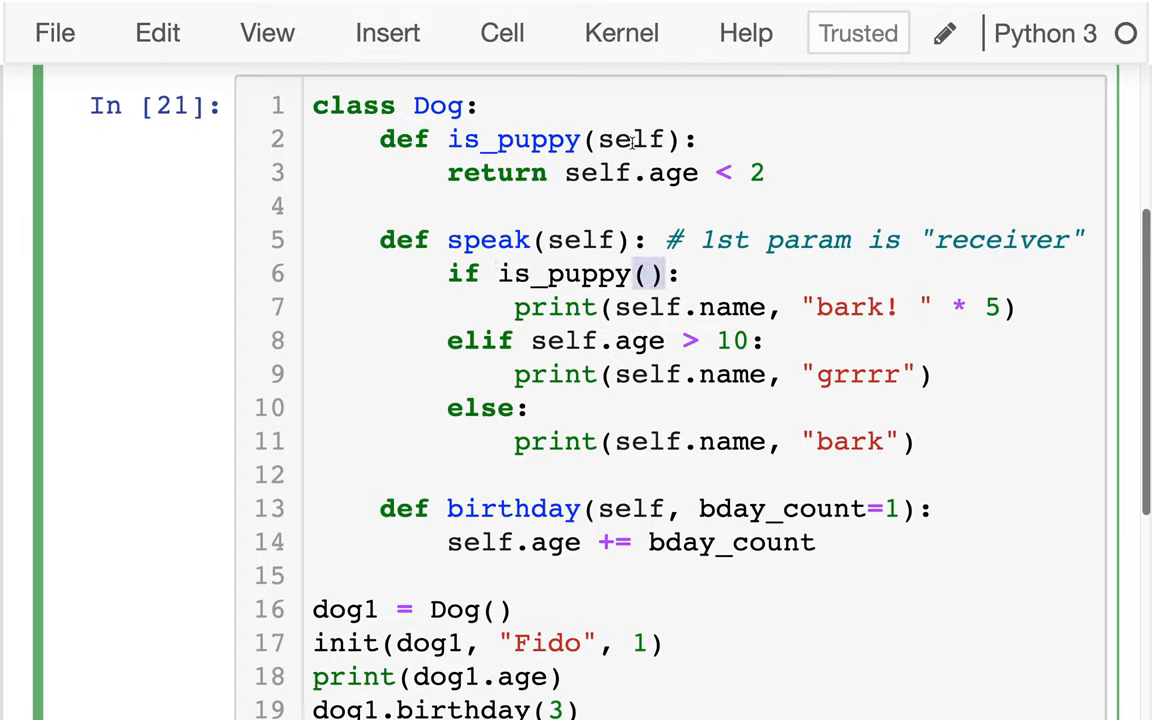
scroll("down", 3)
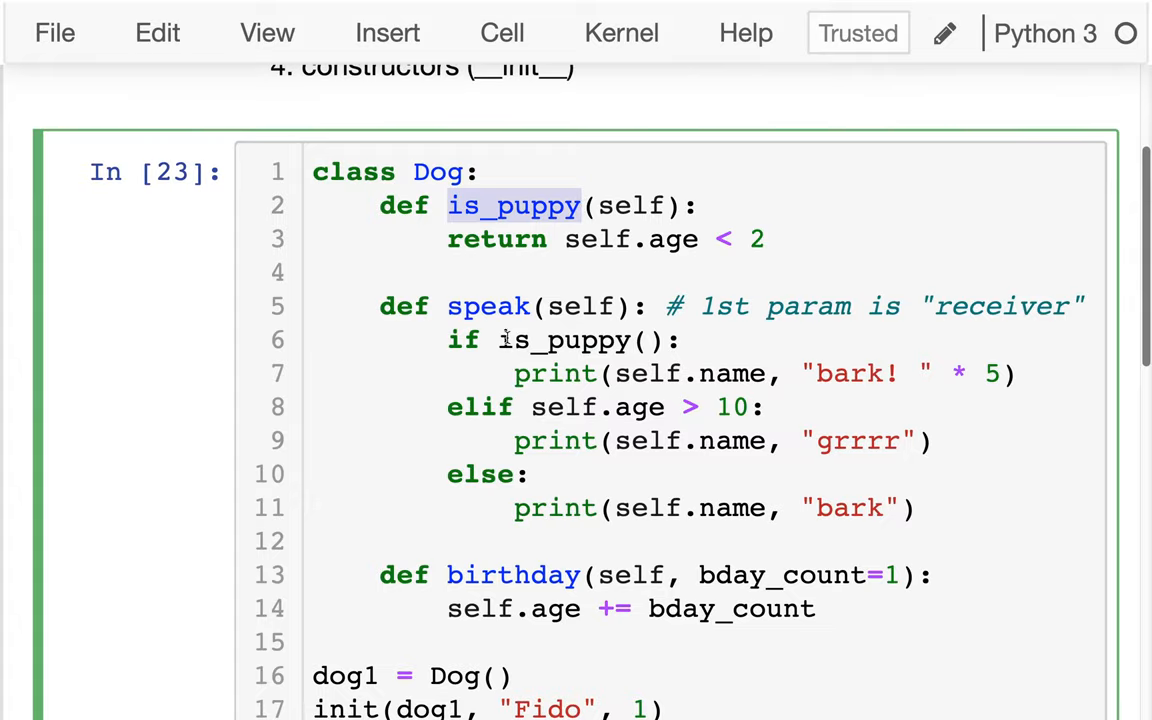
Step: Qualify the is_puppy call in speak so dog1.speak() prints Fido's five barks
type("Dog.")
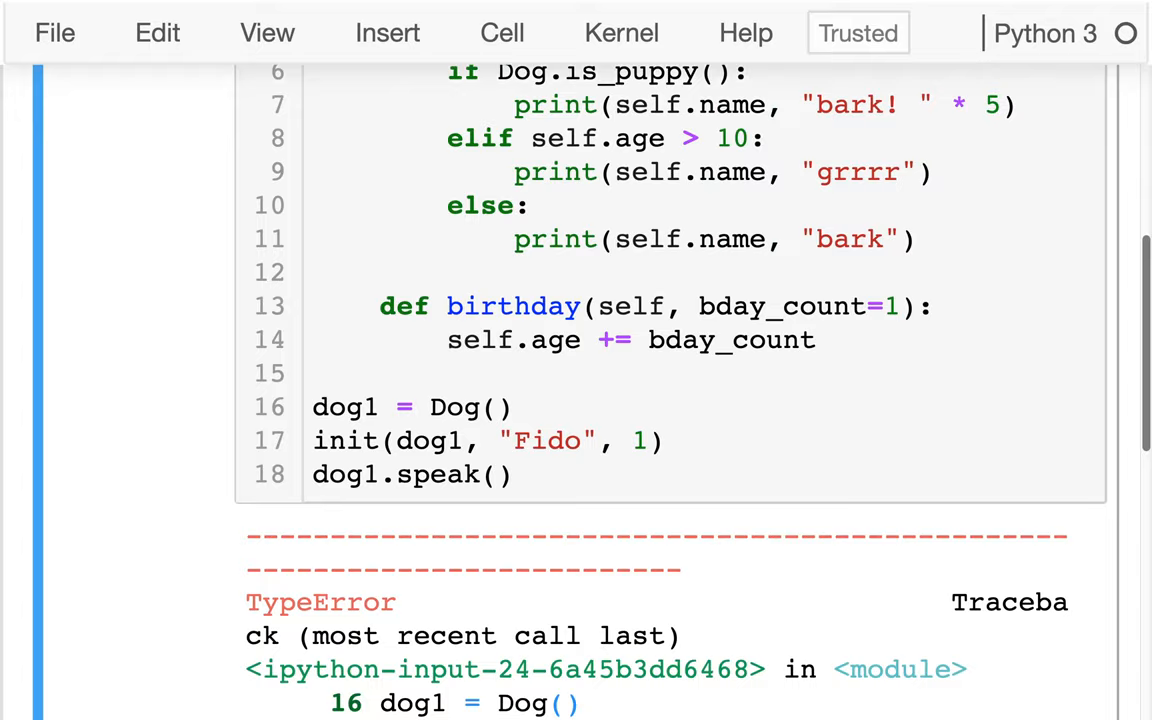
scroll("down", 3)
type("self")
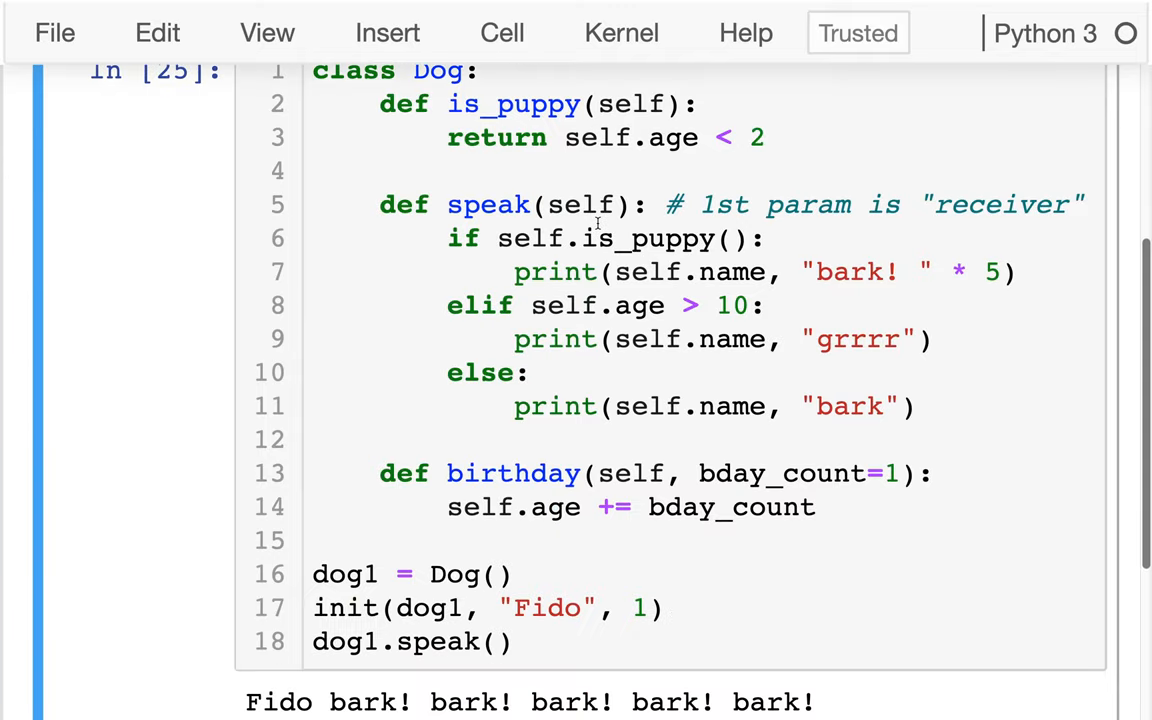
double_click(488, 204)
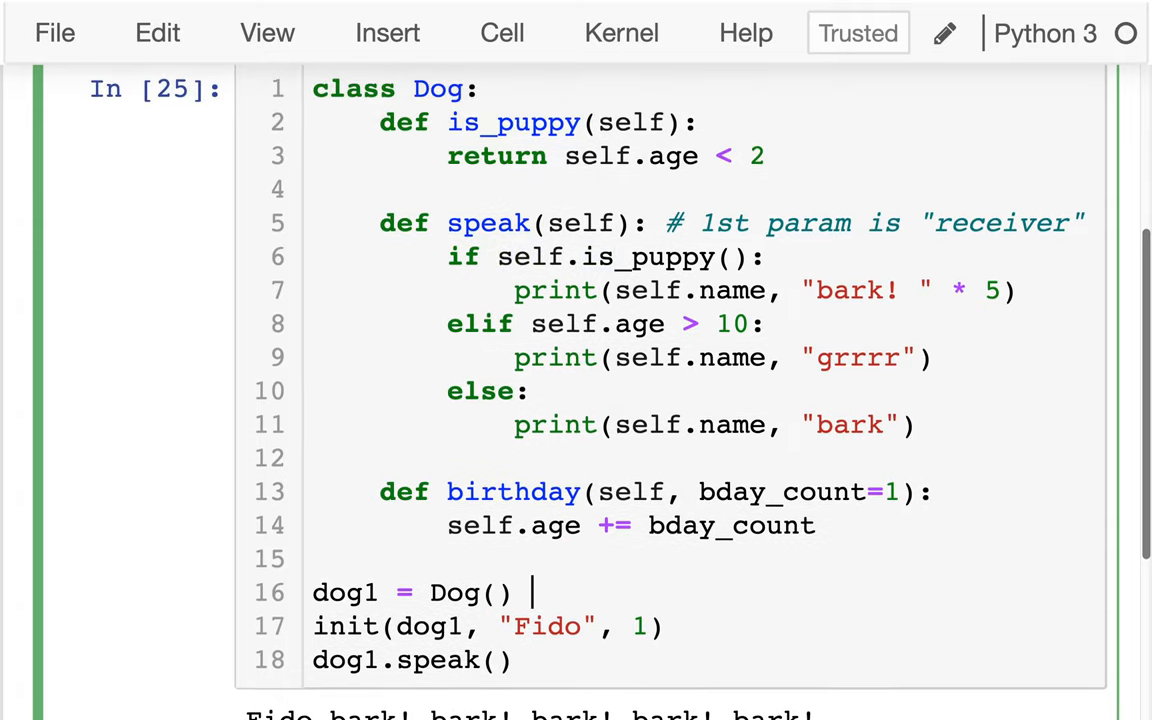
Step: Comment dog1 = Dog() as instantiation and the init(dog1, "Fido", 1) line as initialization
type("#")
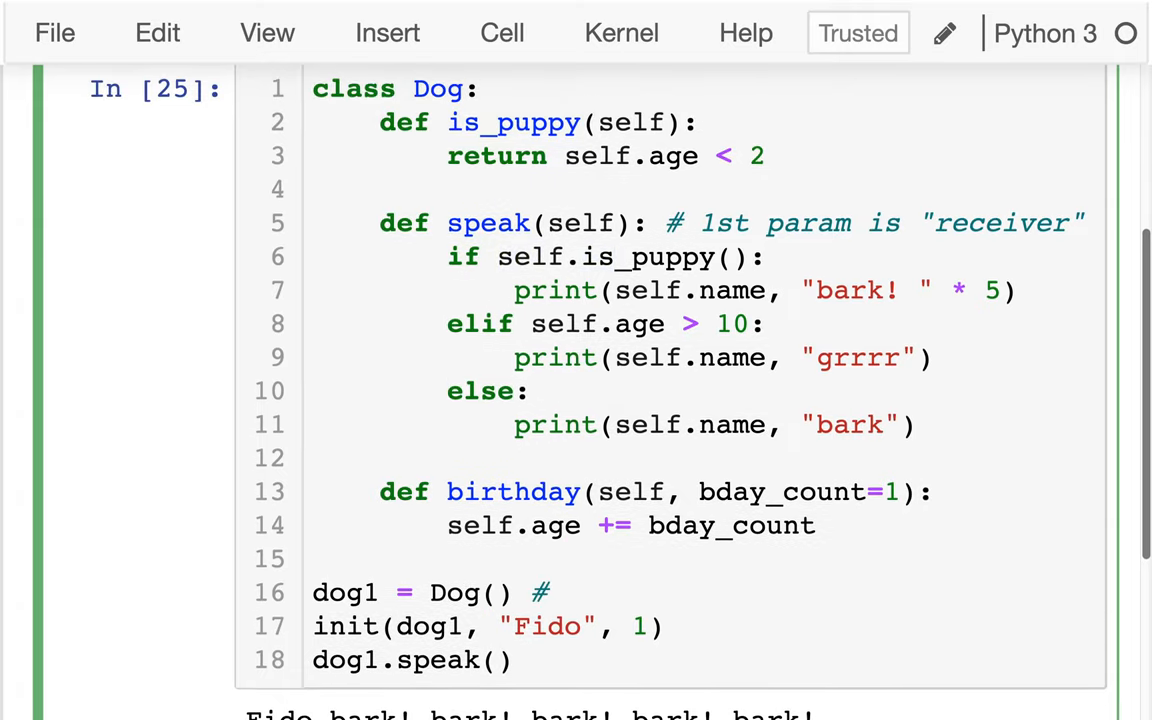
left_click(560, 592)
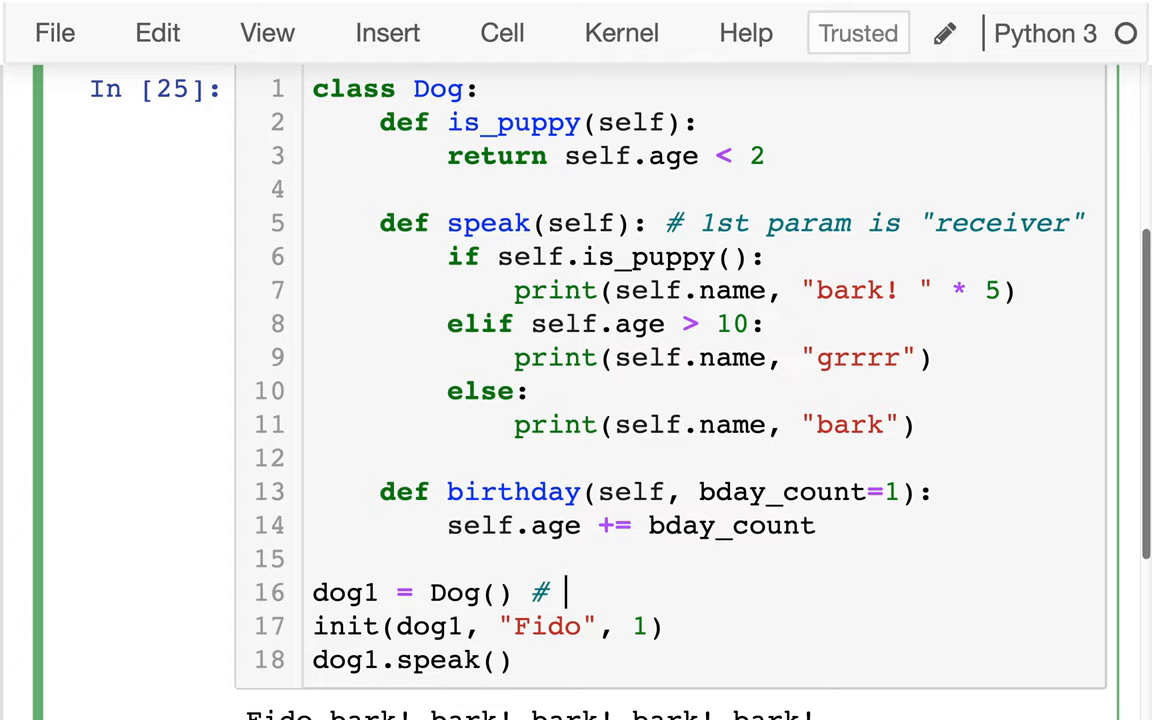
type("instant")
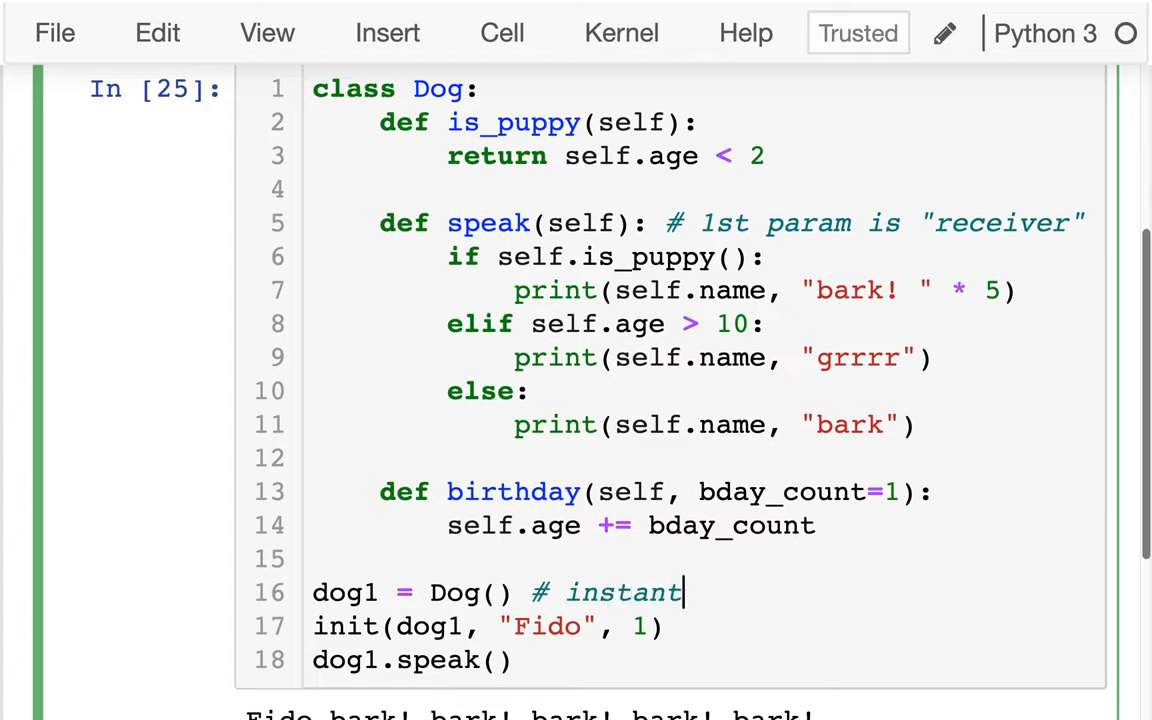
type("iation")
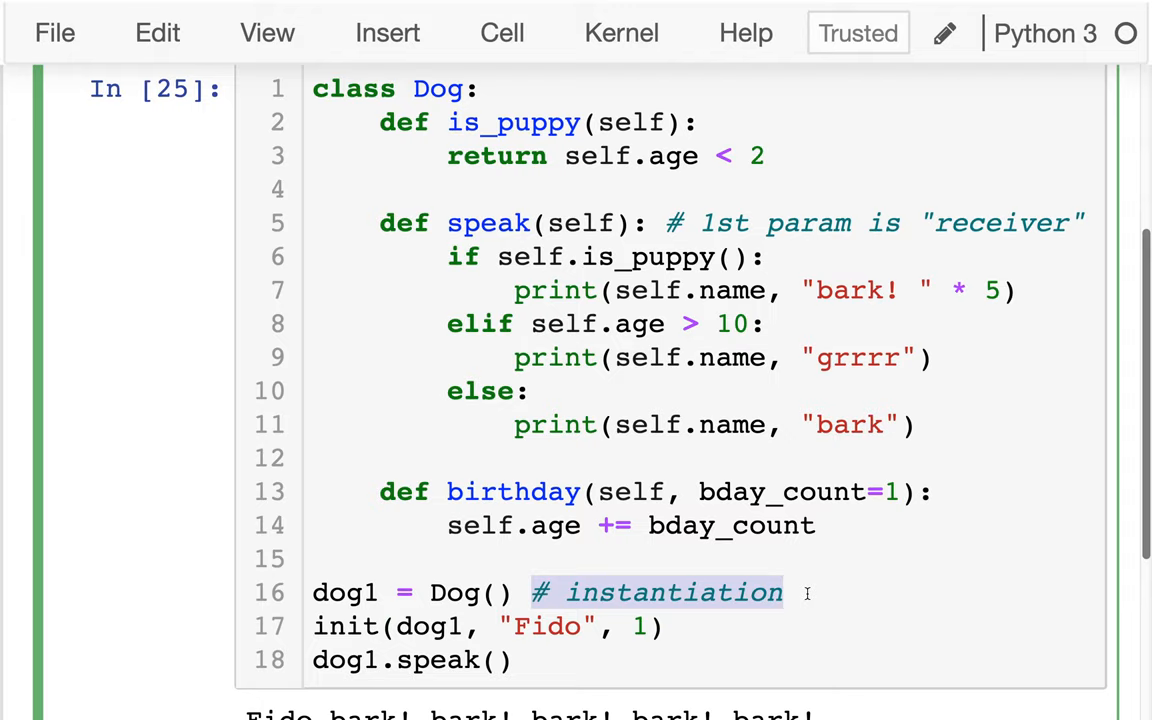
left_click(684, 626)
type(" # initializ")
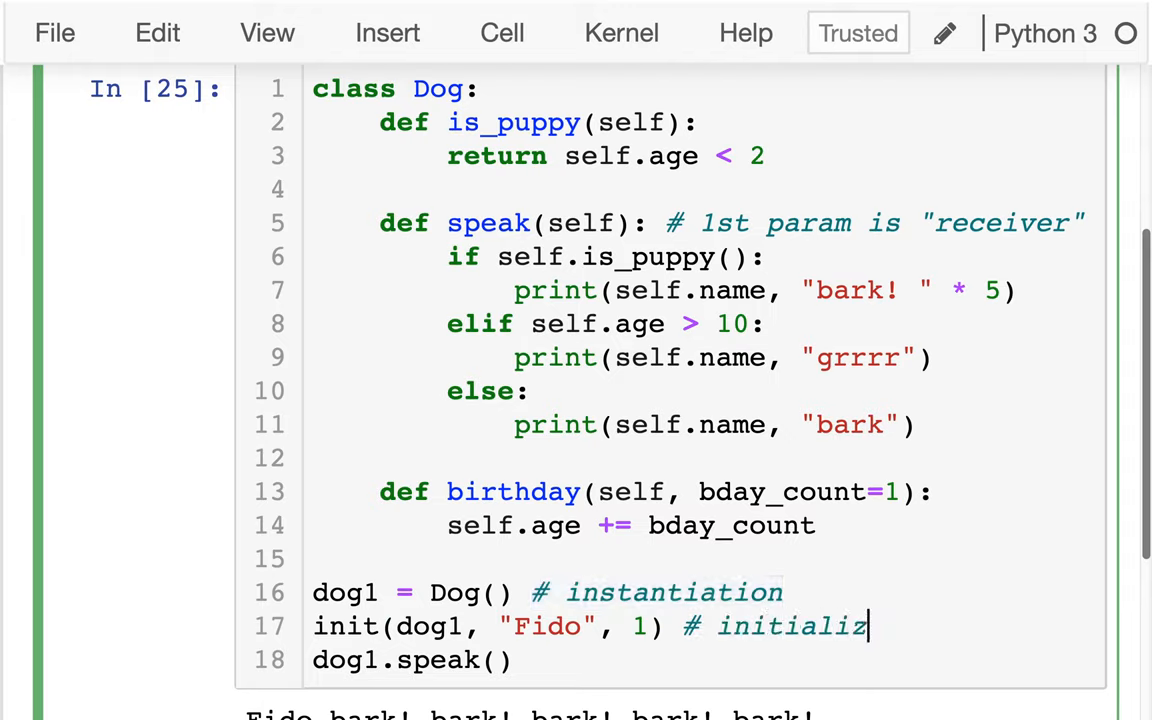
type("ation")
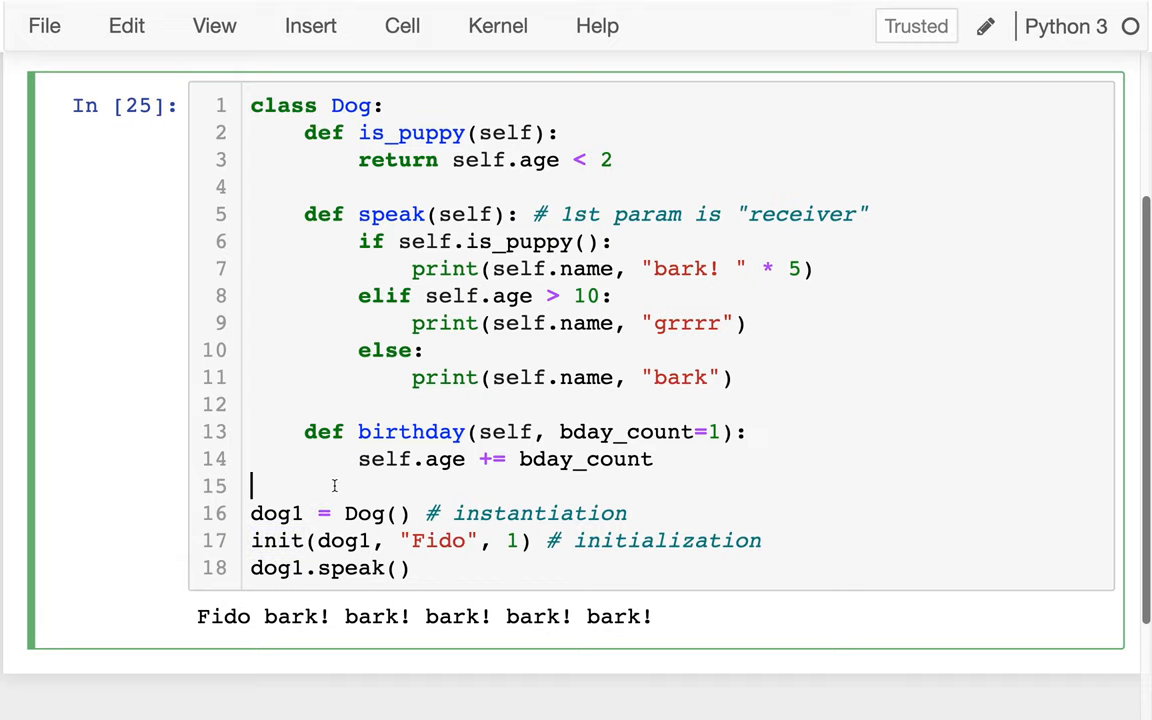
Step: Write def init(dog, name, age): setting dog.name = name and dog.age = age
type("def")
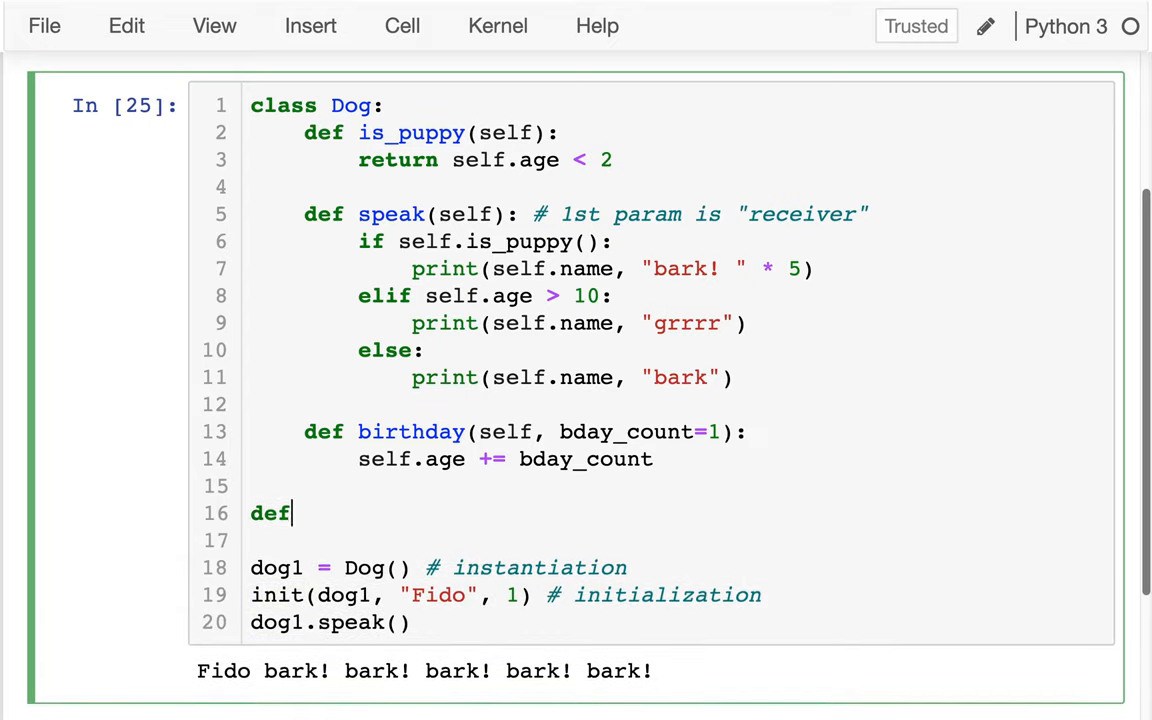
type("init(d")
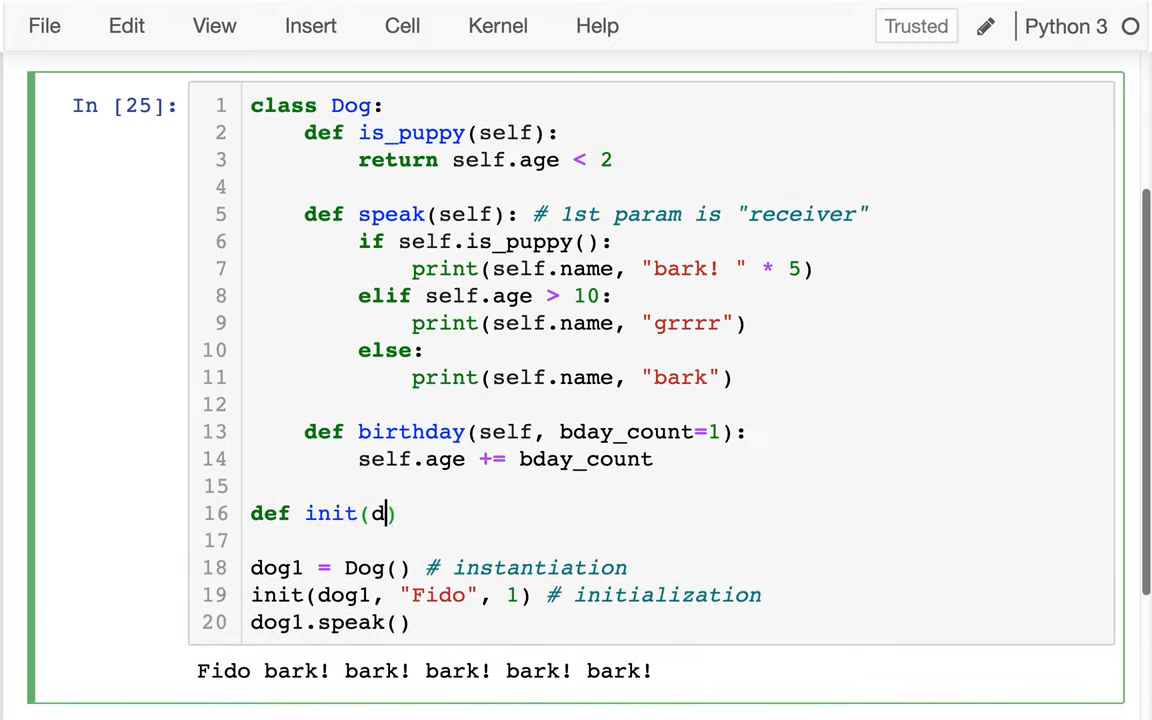
type("og,")
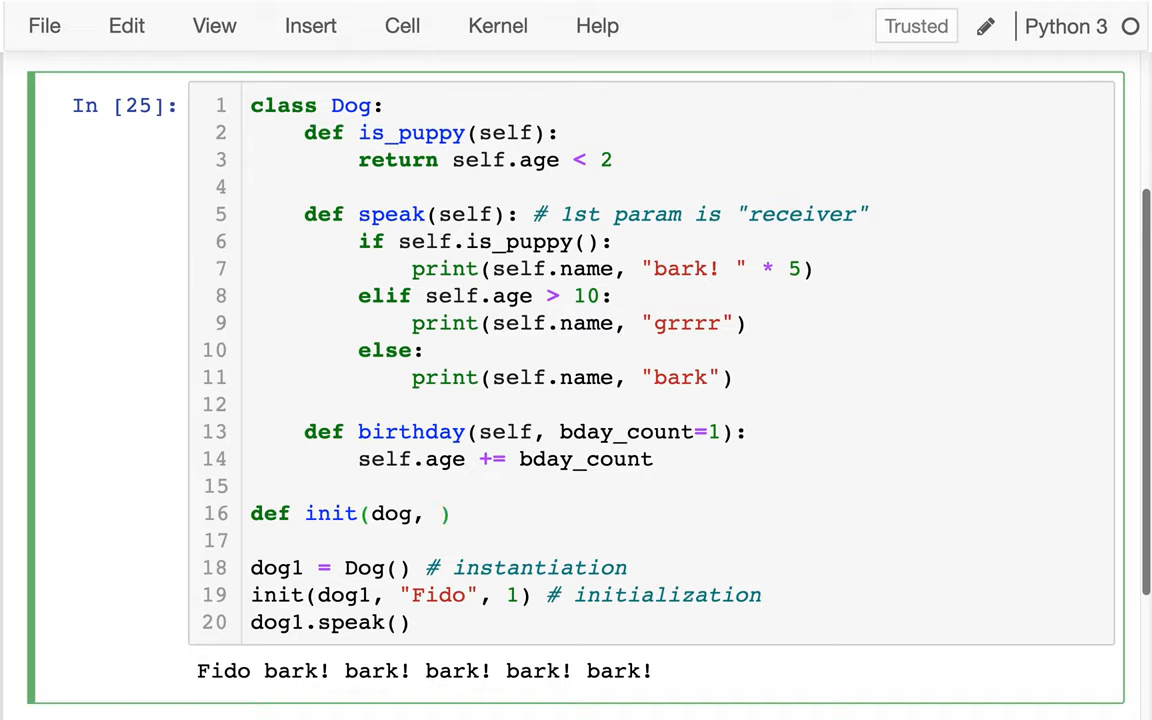
type("name, age):")
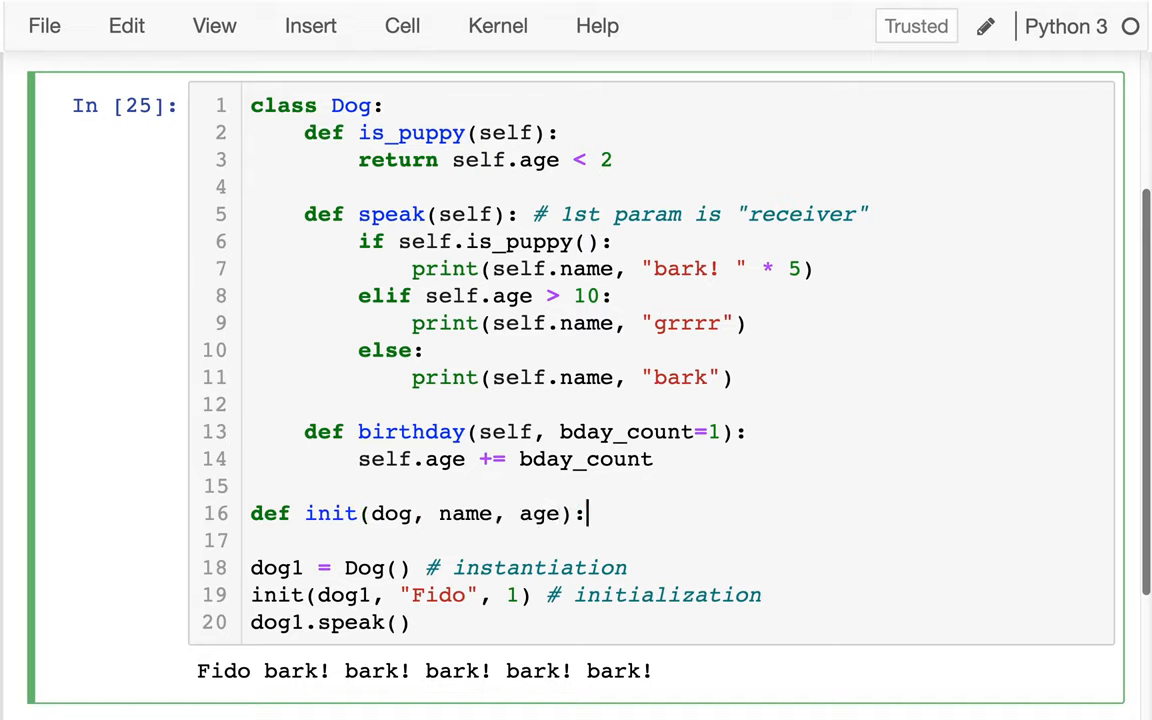
type("dog.name = name")
type("dog.age")
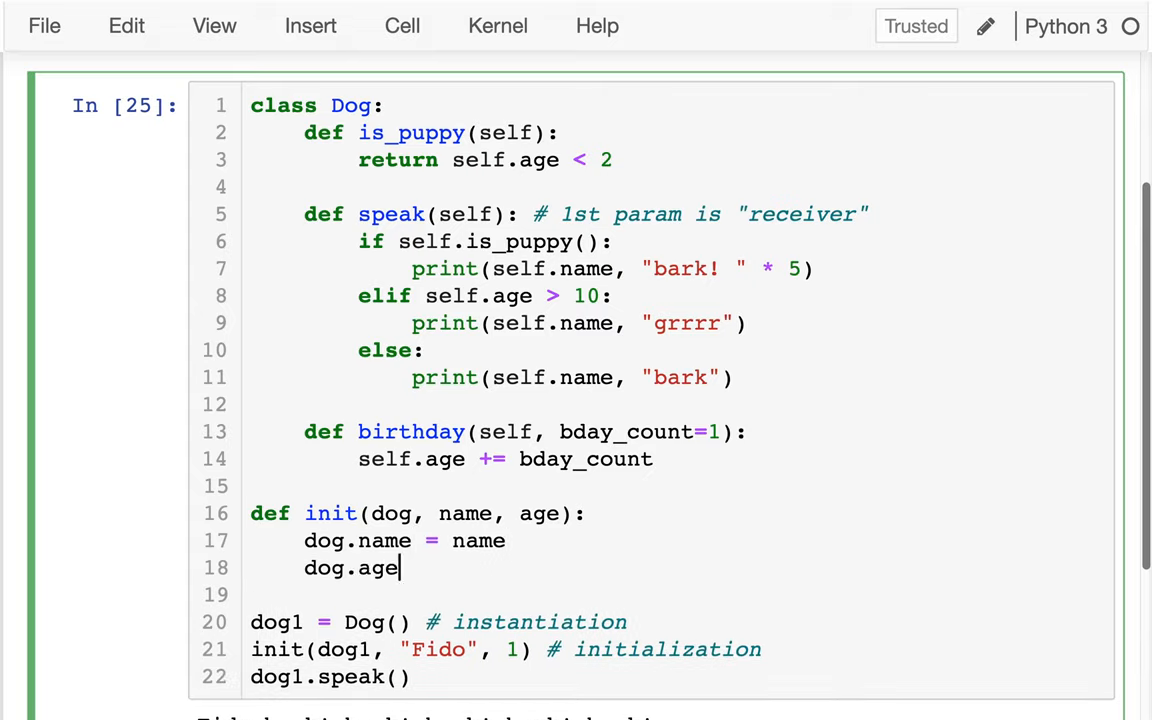
type("= age")
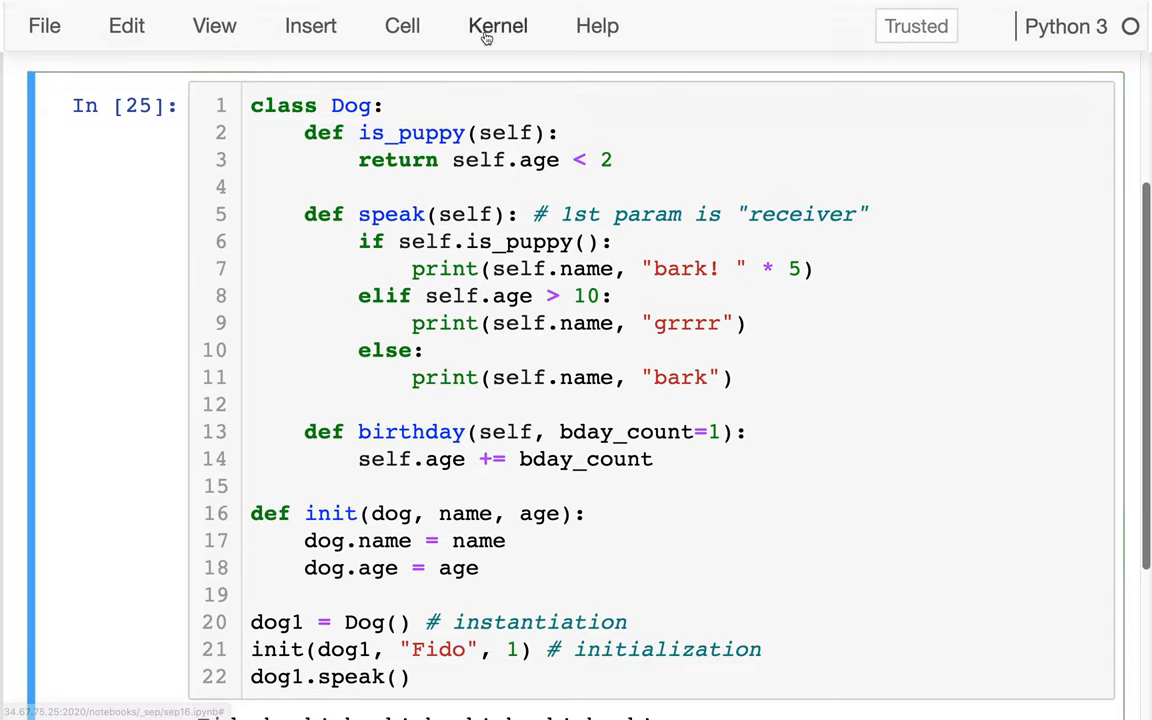
Step: Restart the kernel and run all cells, still printing Fido's five barks
left_click(496, 24)
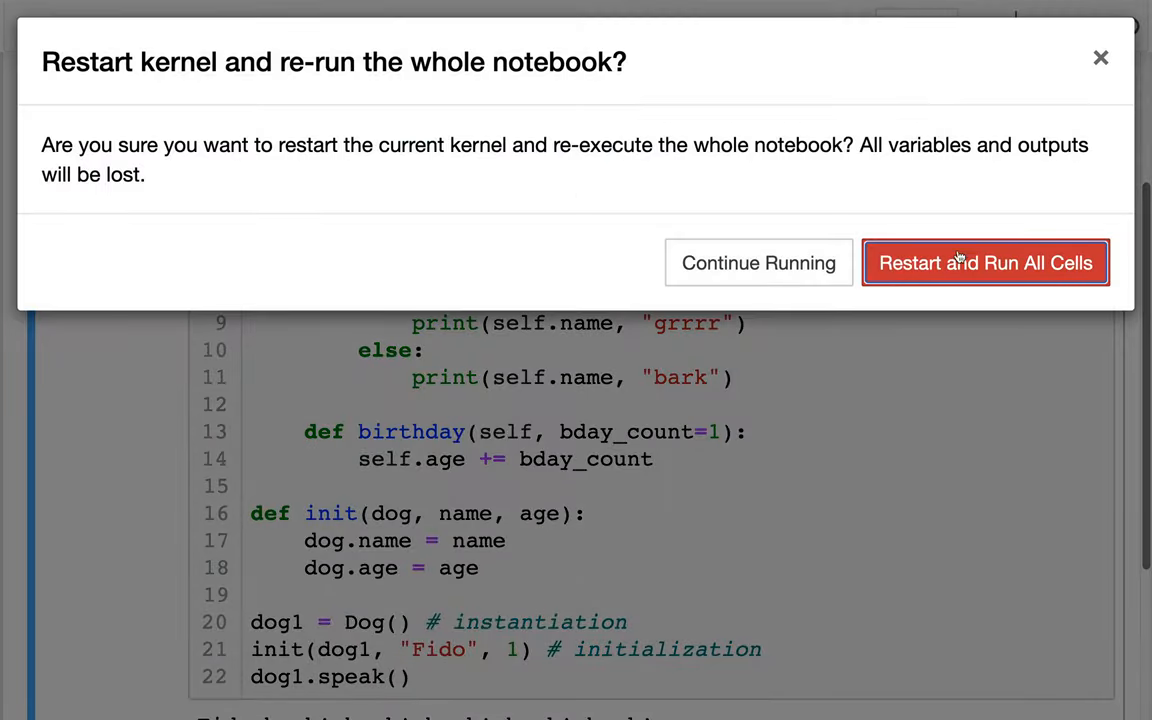
left_click(984, 262)
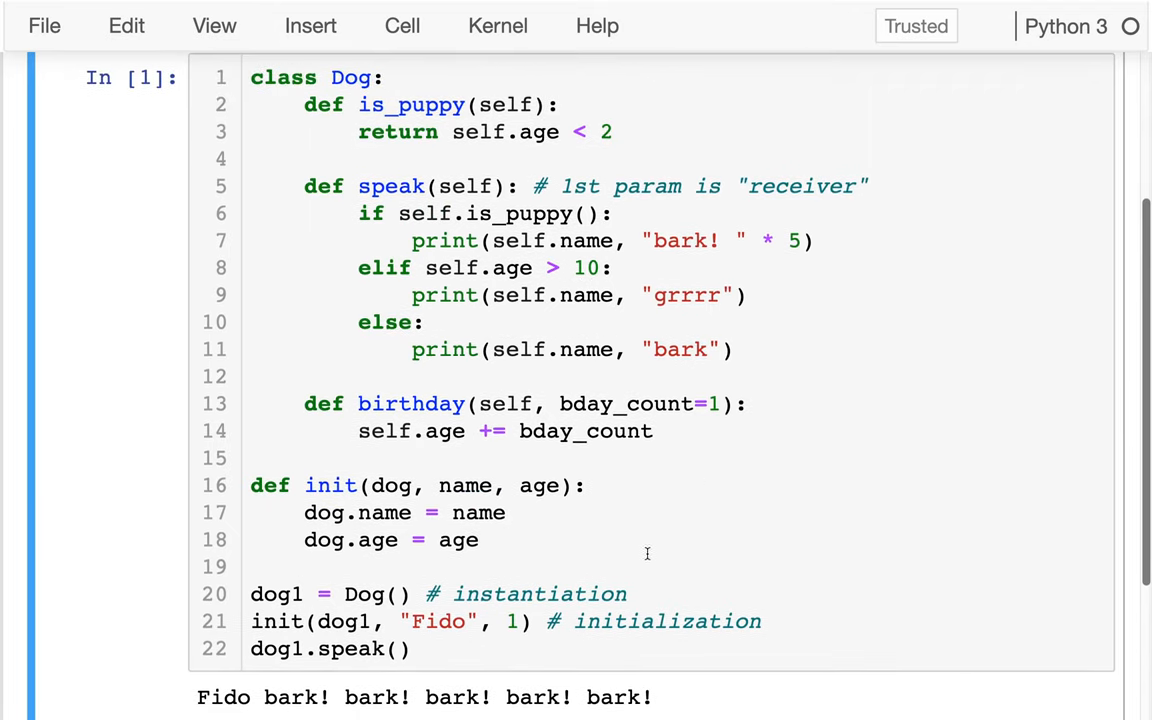
Step: Select the standalone init function to move it into the Dog class
left_click_drag(250, 592, 760, 620)
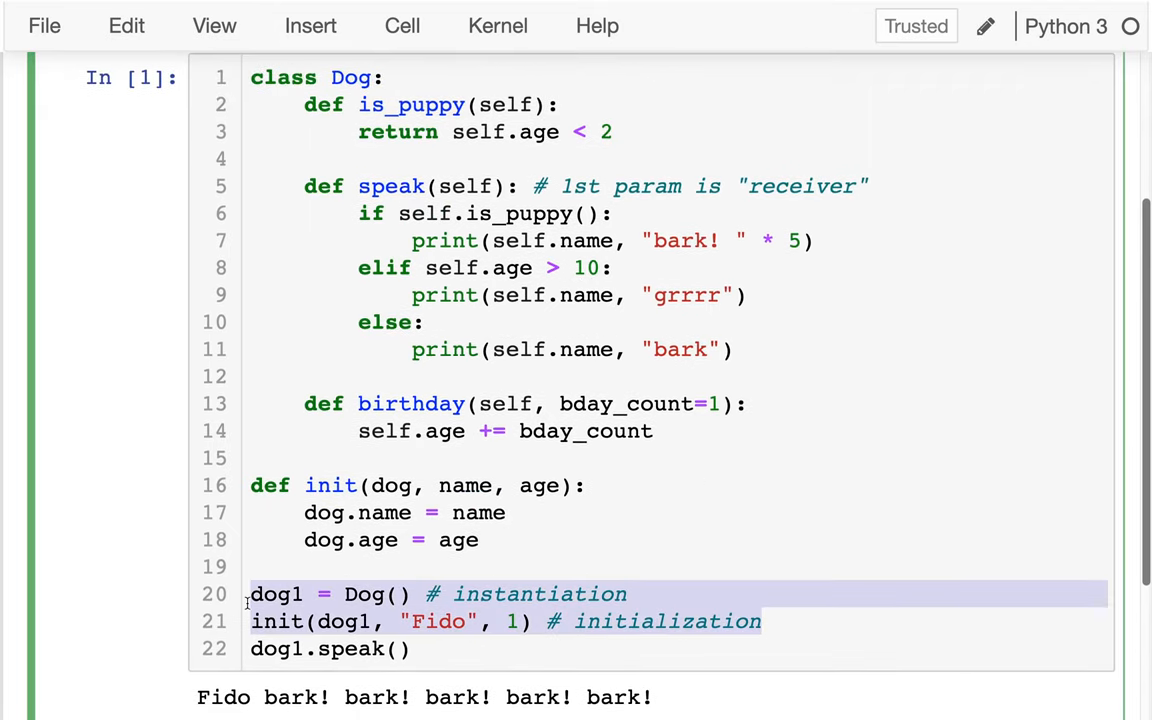
left_click(464, 592)
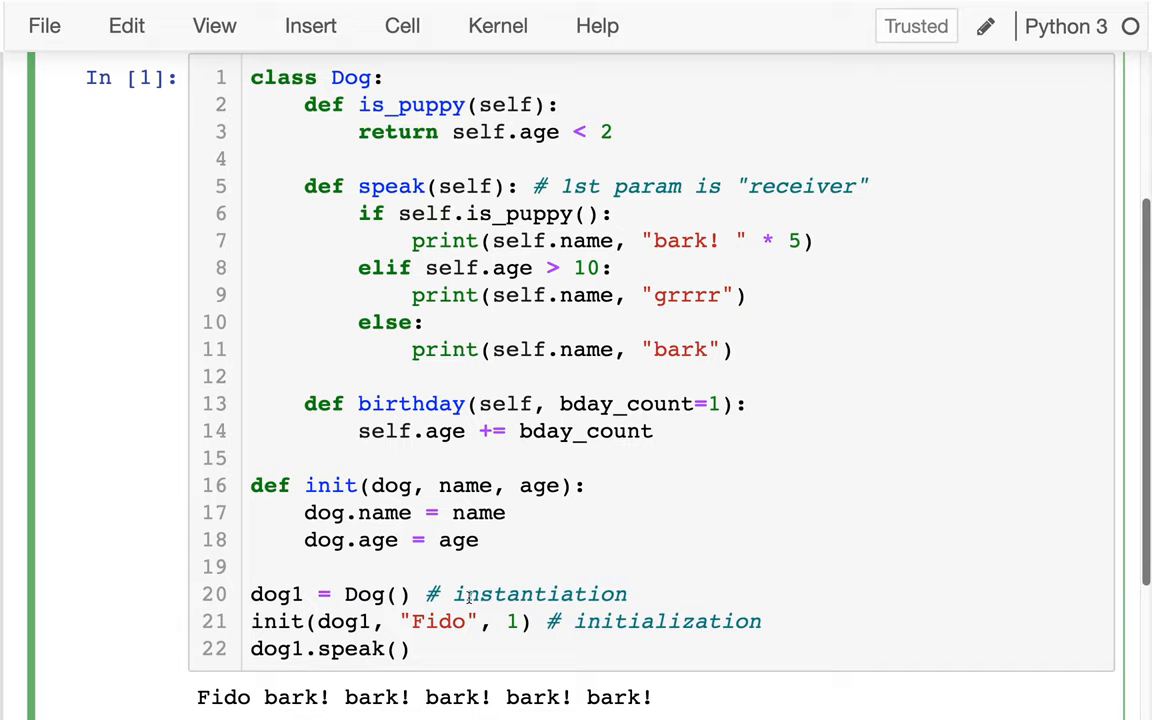
left_click_drag(250, 486, 478, 540)
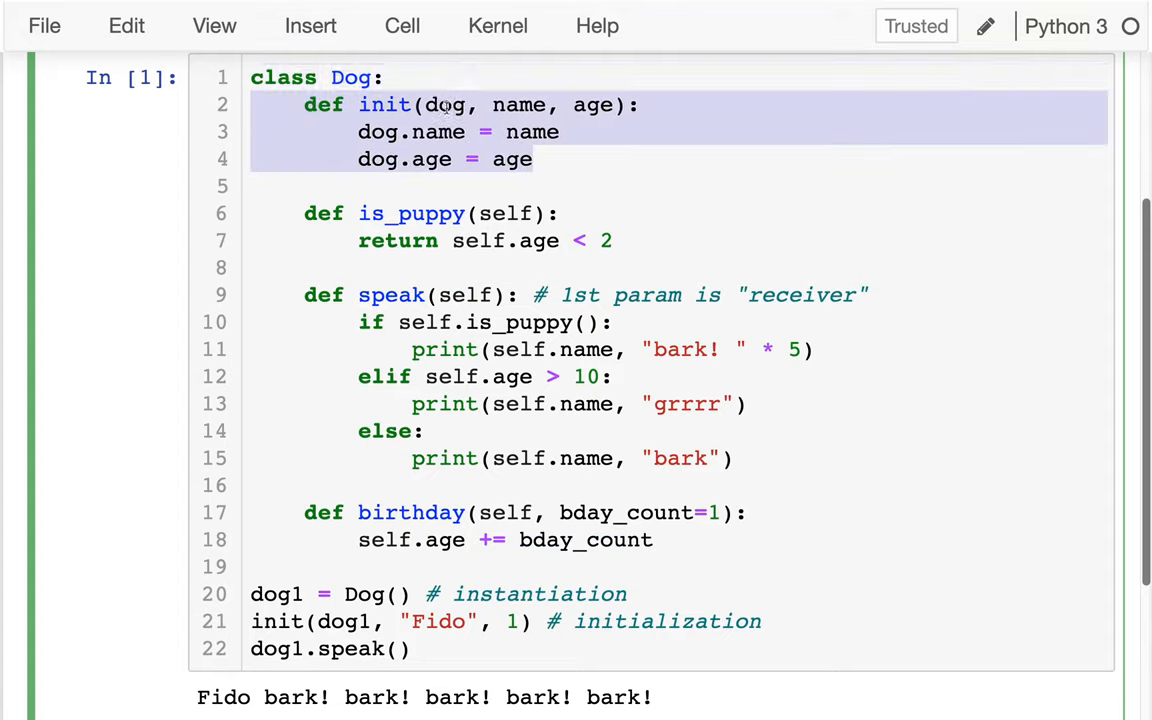
Step: Rename init's dog parameter to self and rerun with dog1 = Dog("Fido", 1)
type("self")
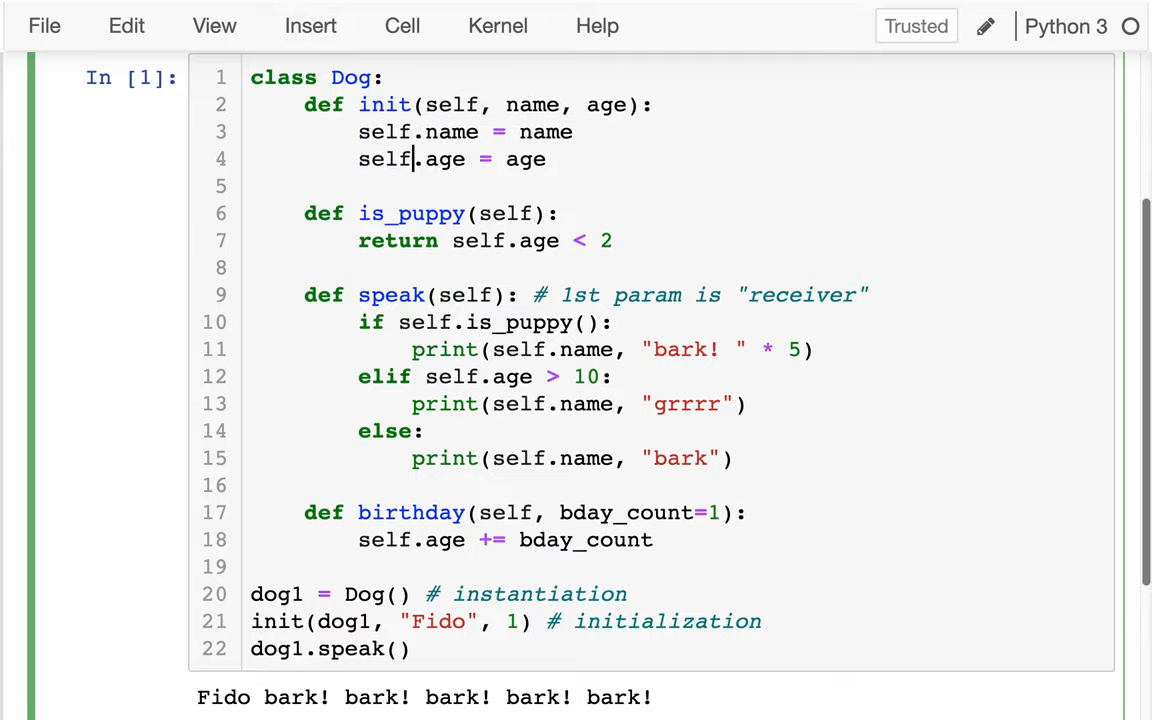
scroll("down", 3)
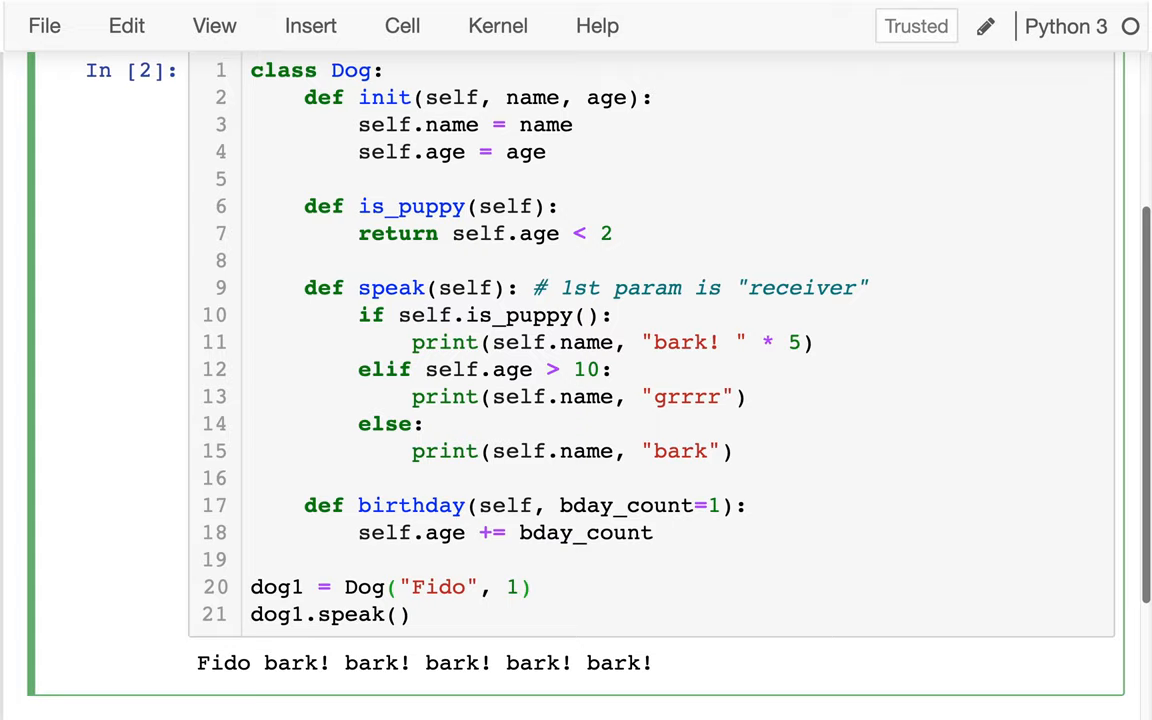
Step: Rename the init method to __init__ with double underscores
left_click_drag(344, 588, 536, 588)
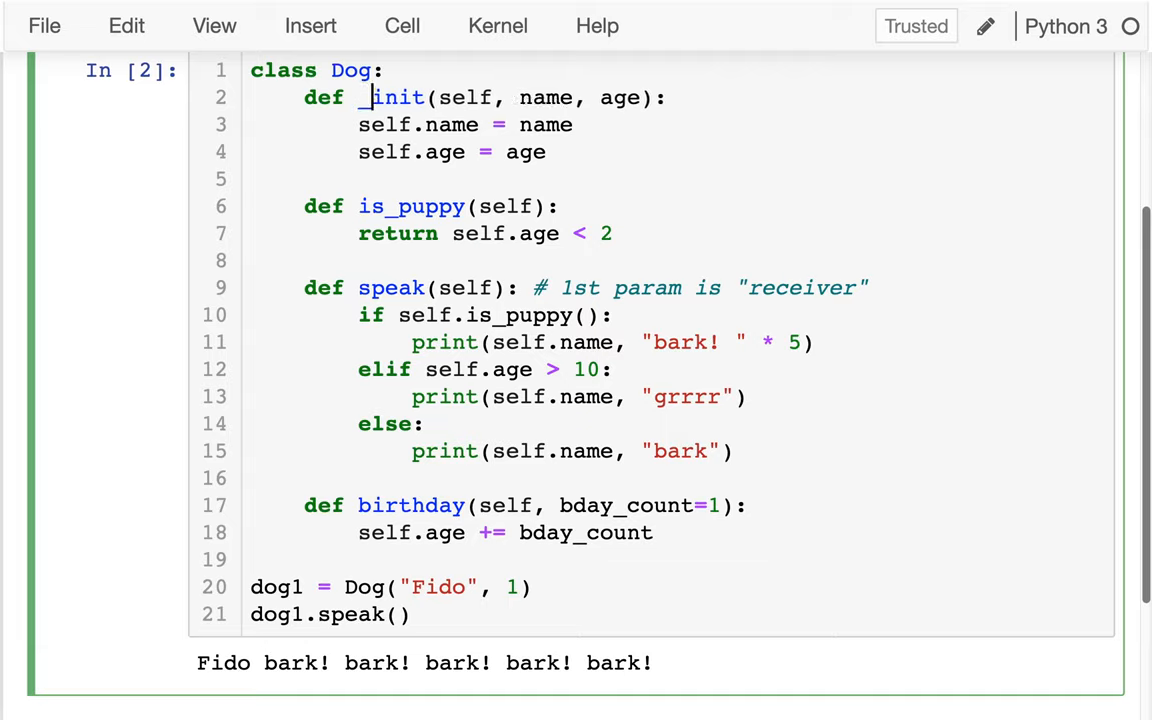
type("_")
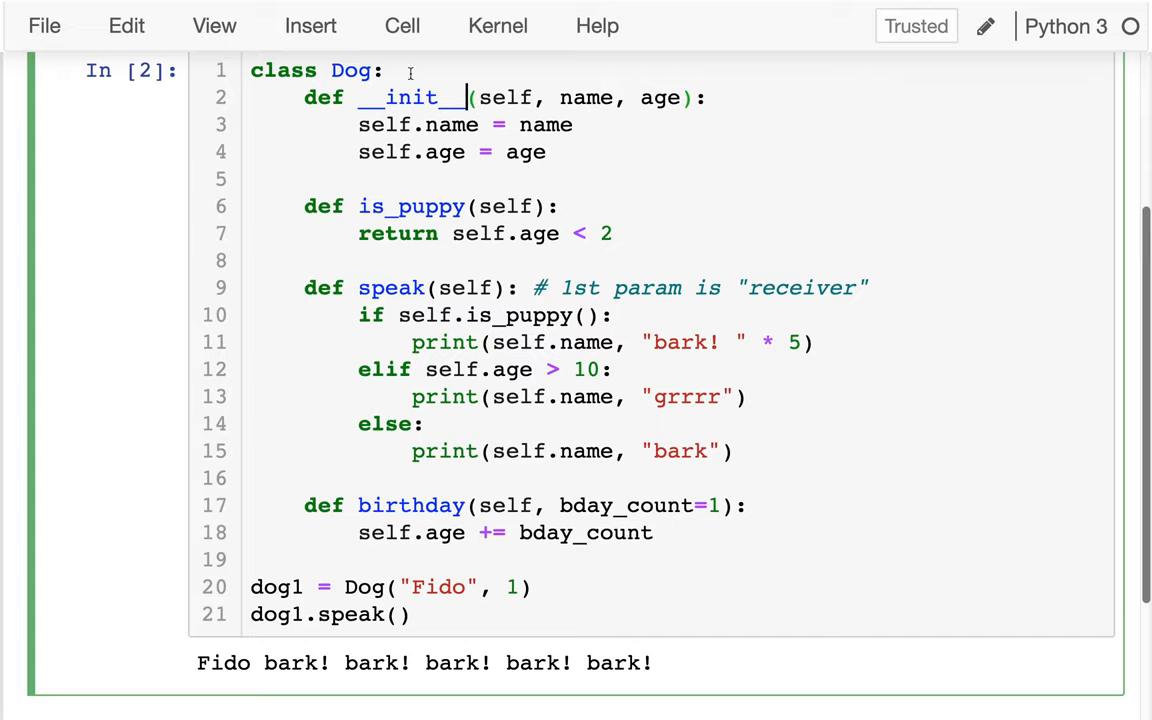
double_click(410, 96)
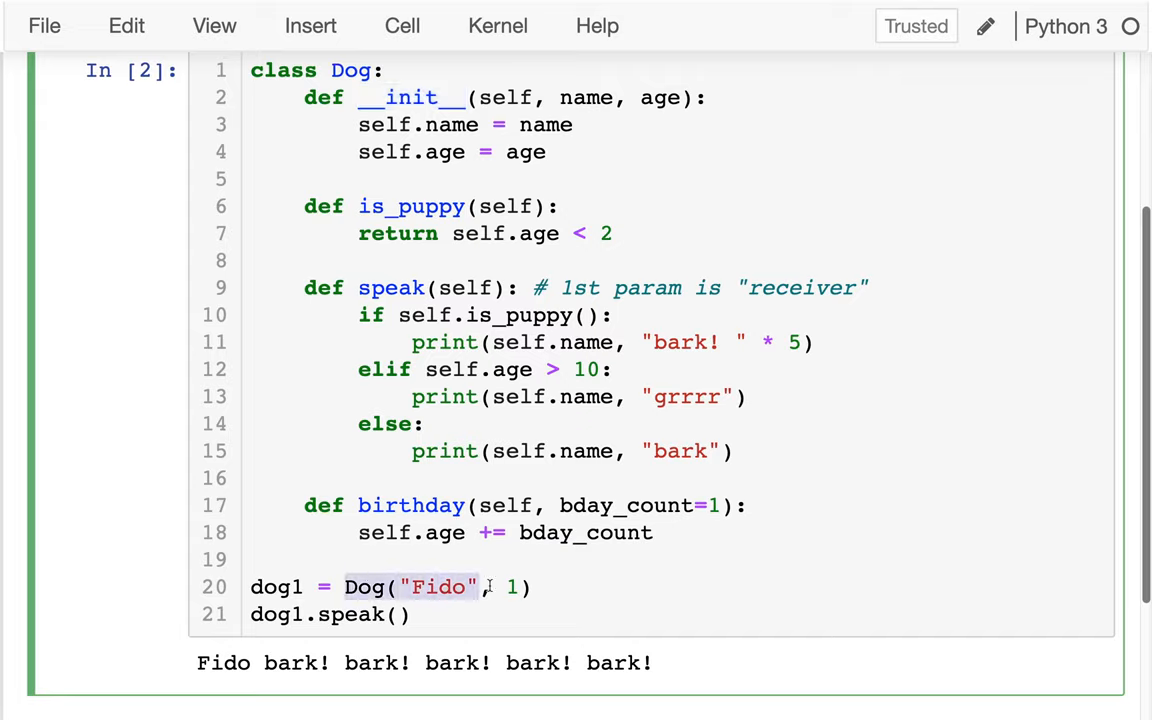
Step: Comment the dog1 line '# instantiate AND initiate (call __init__)' and rerun the cell
type("#")
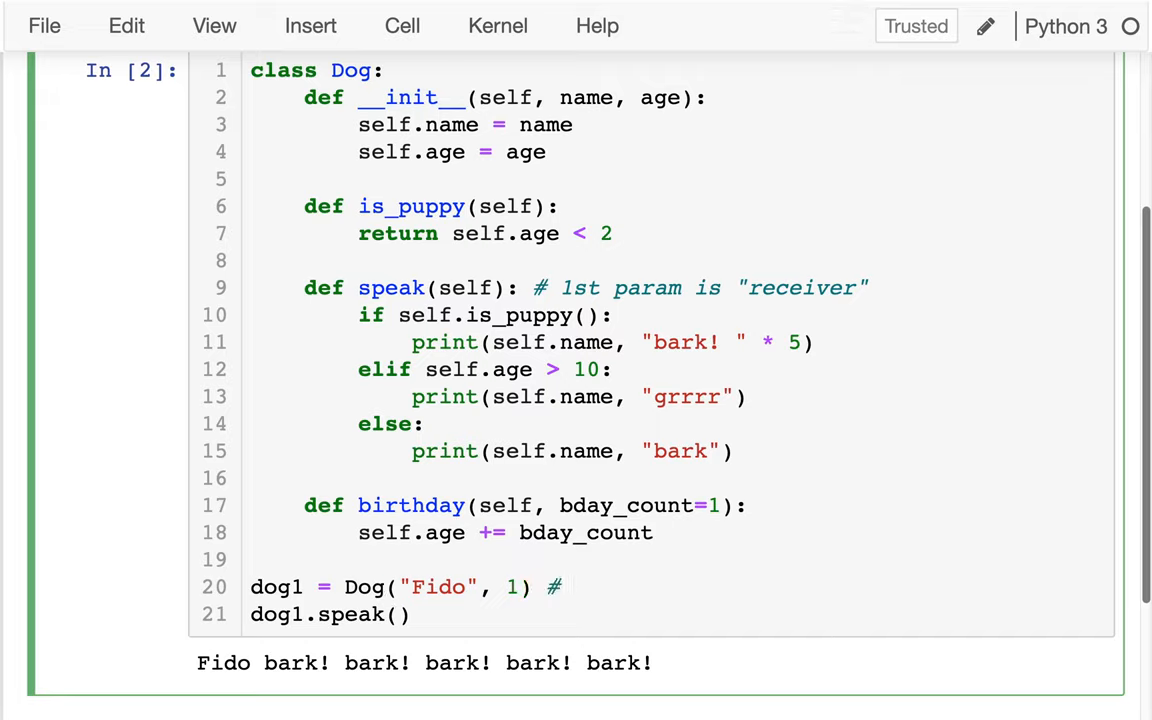
type("instantiate")
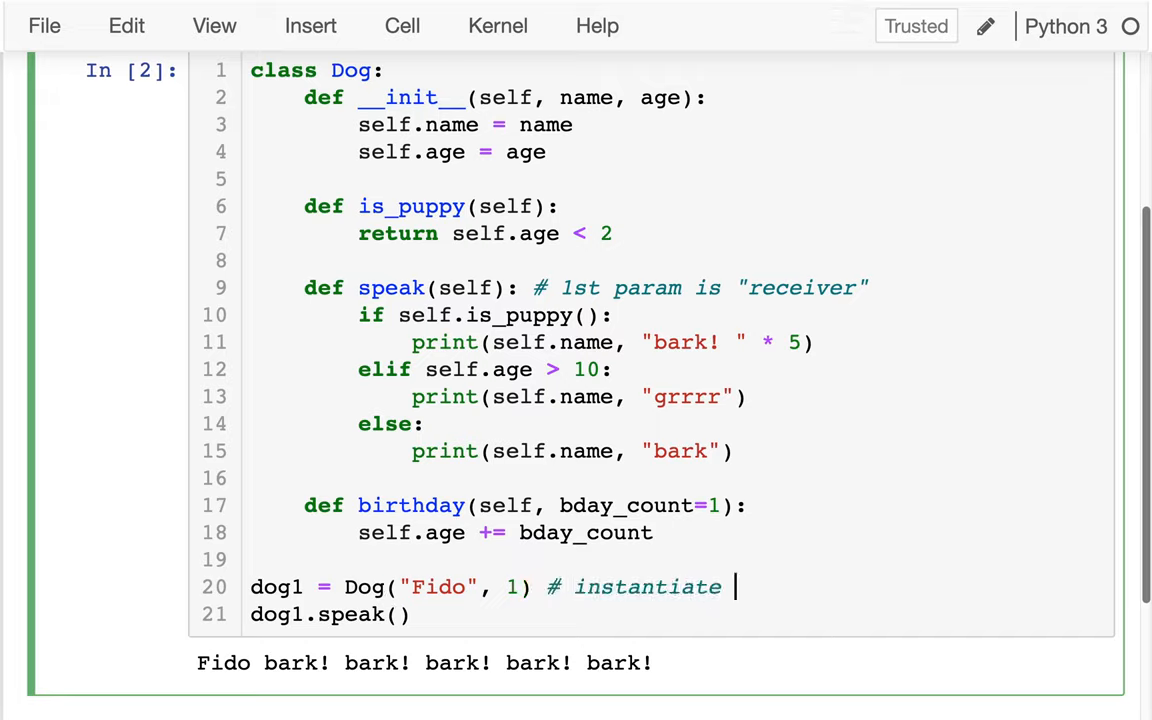
type("AND initiate (call")
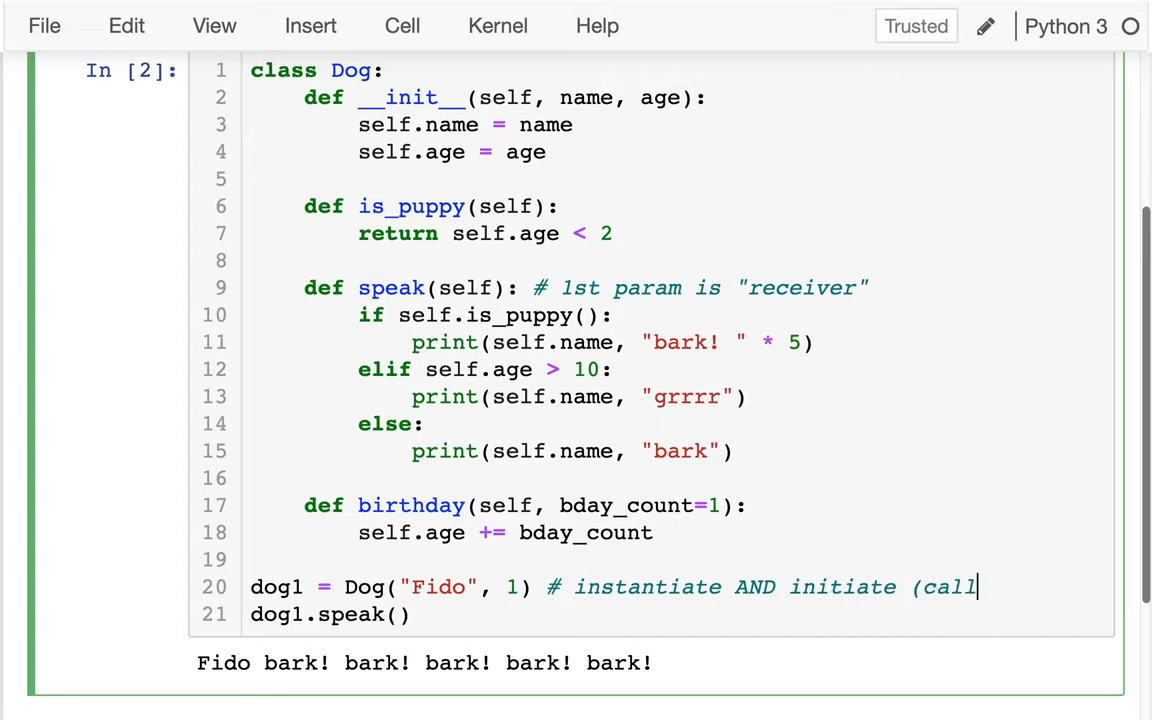
type("__init__)")
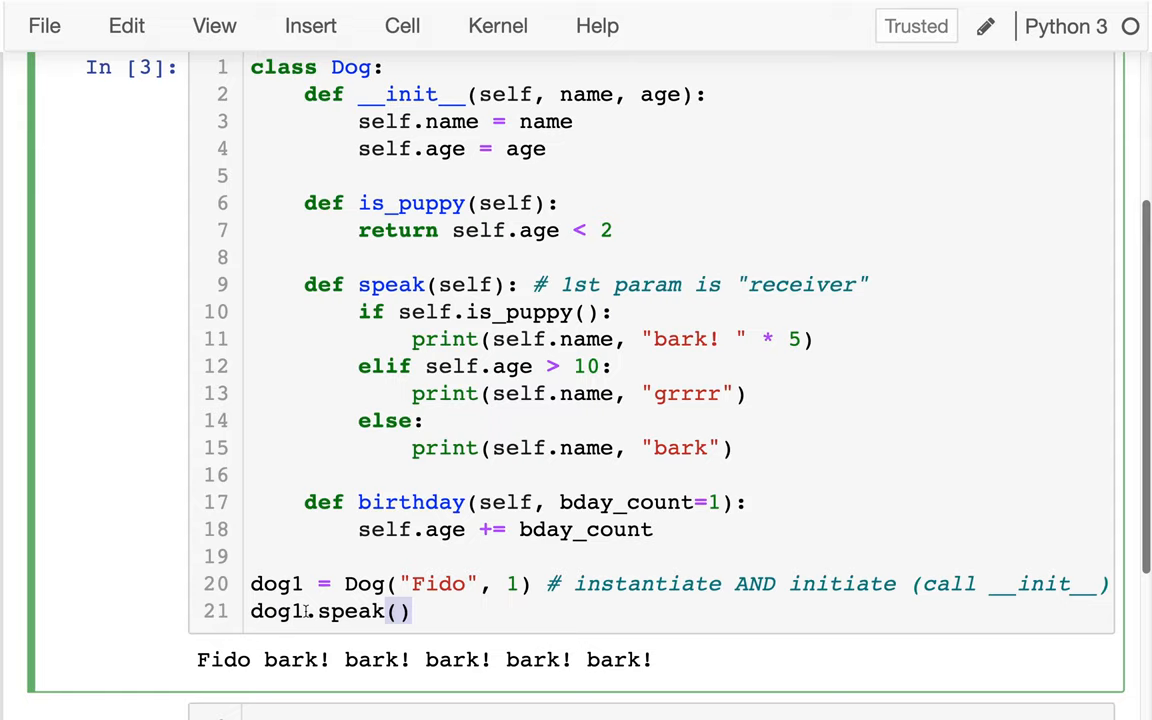
Step: Highlight dog1 and self, then open a blank line under the class Dog: heading
double_click(276, 612)
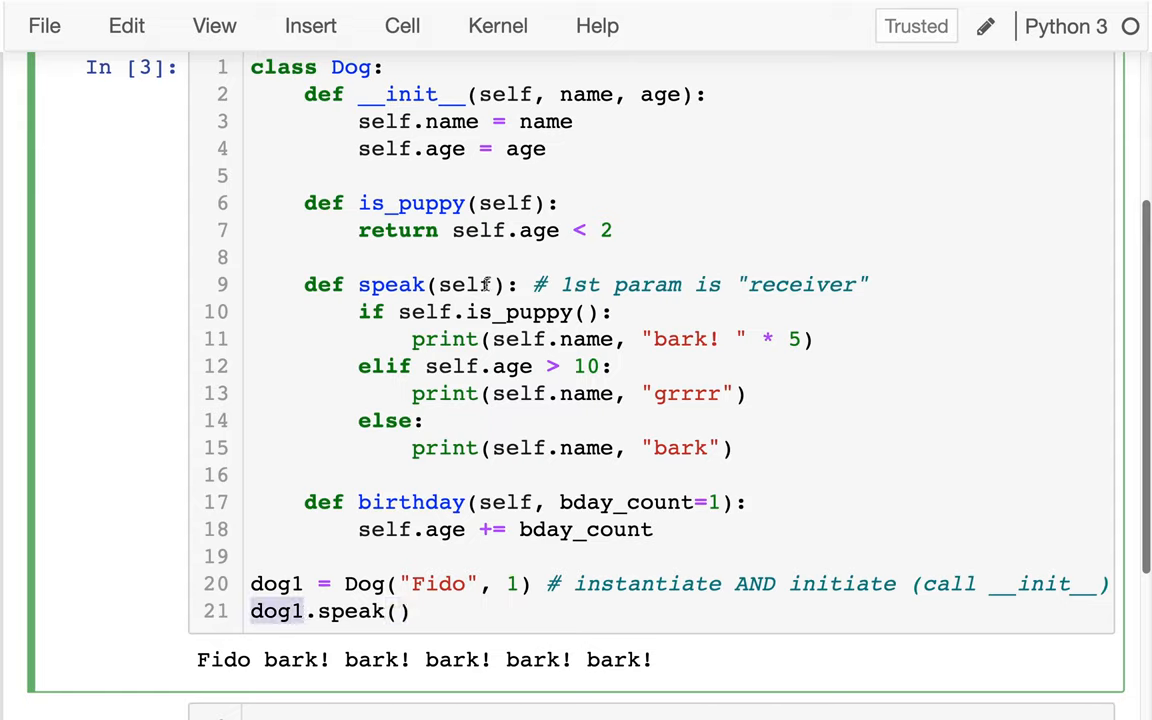
double_click(464, 284)
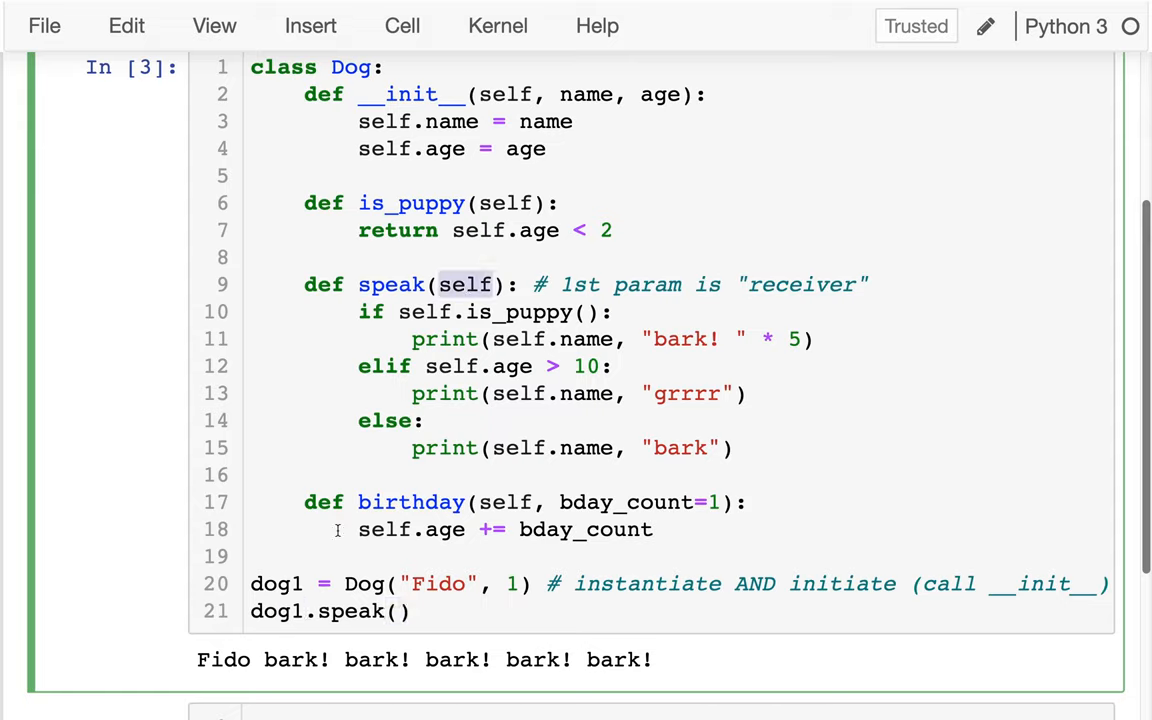
double_click(330, 612)
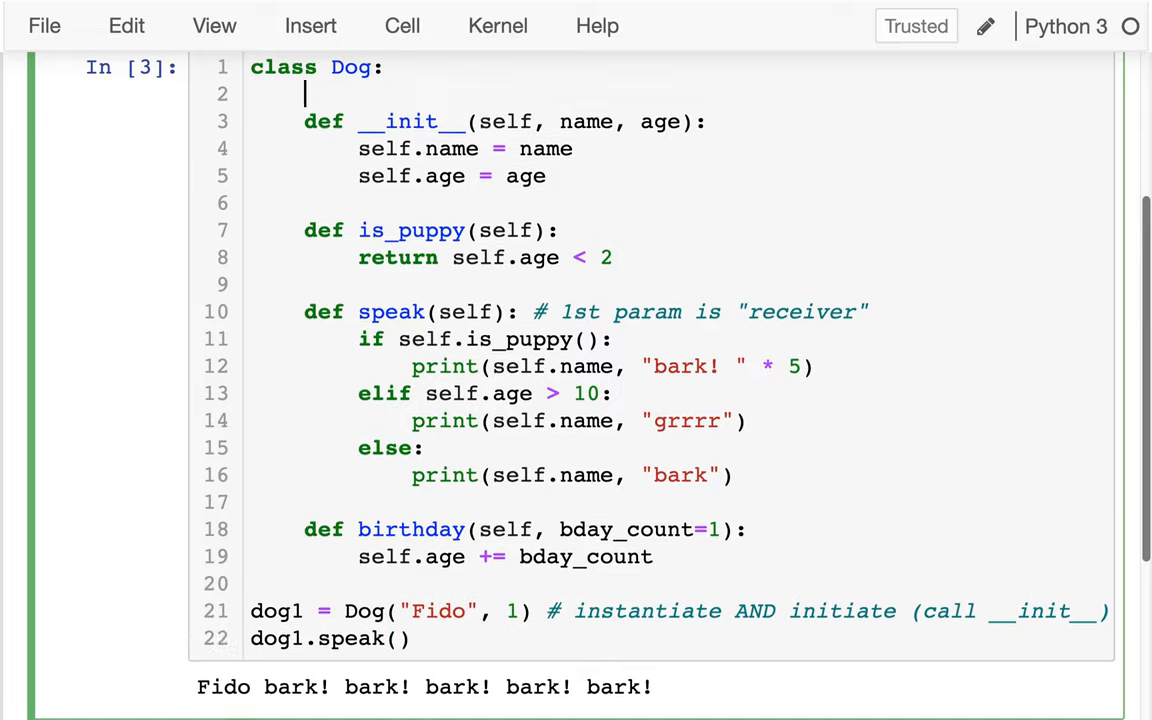
Step: Write the comment '# constructor' above the __init__ method
type("#")
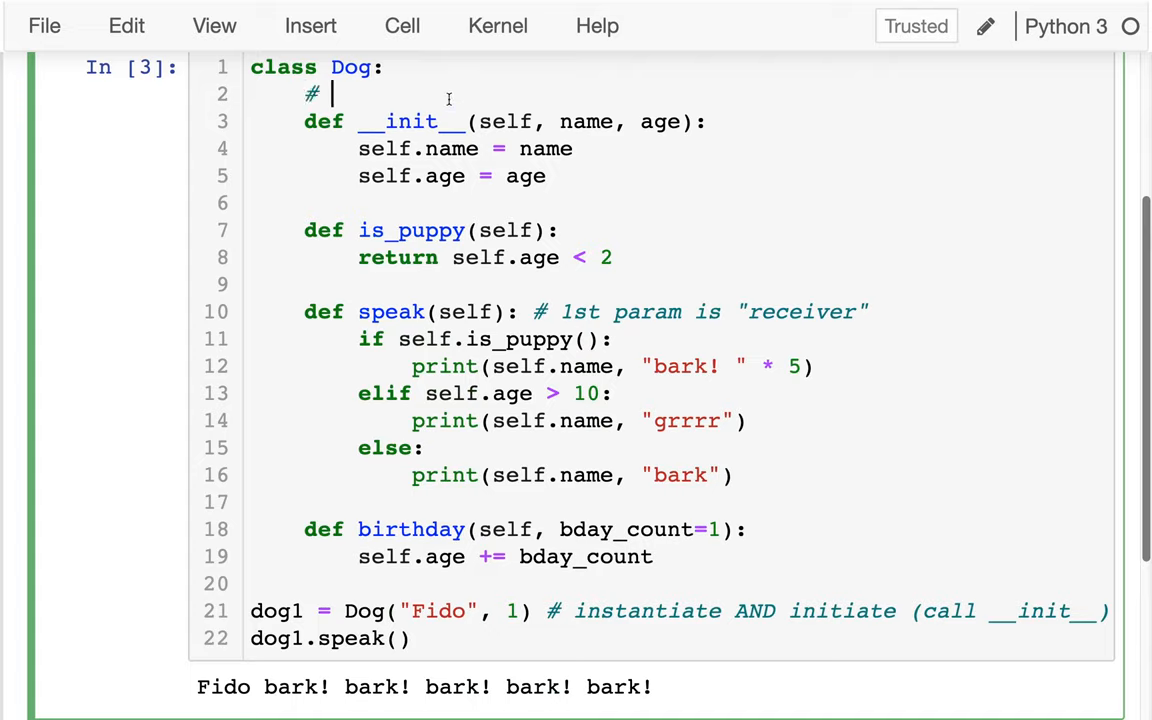
type("constructor")
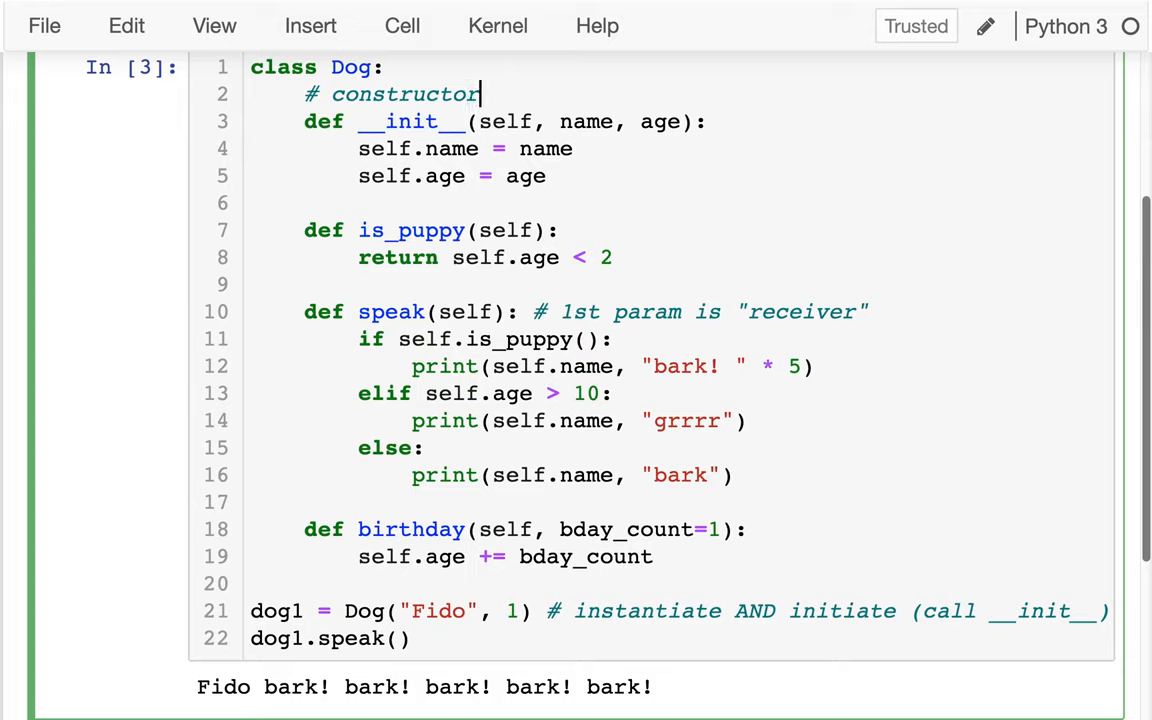